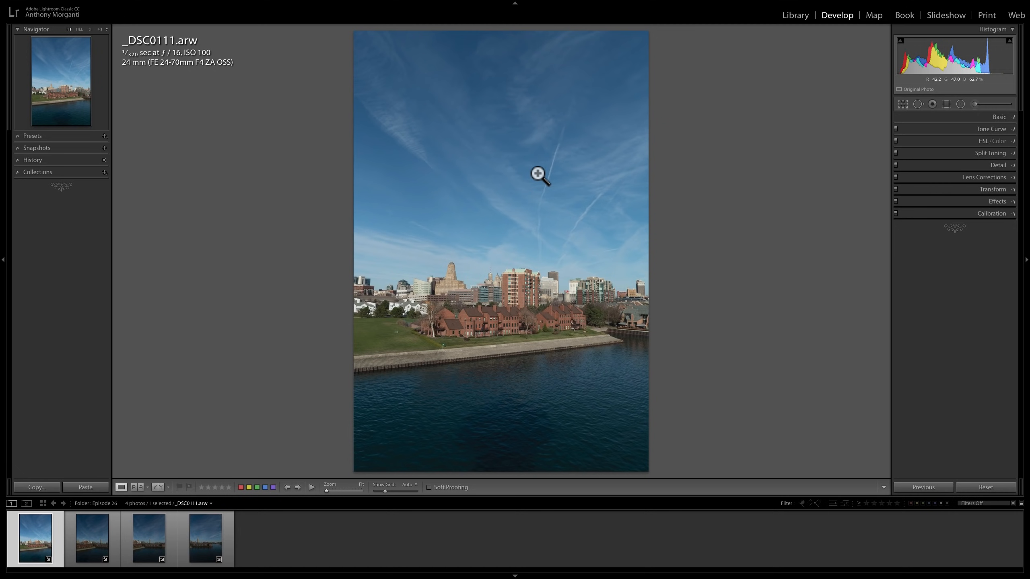
mouse_move(518, 230)
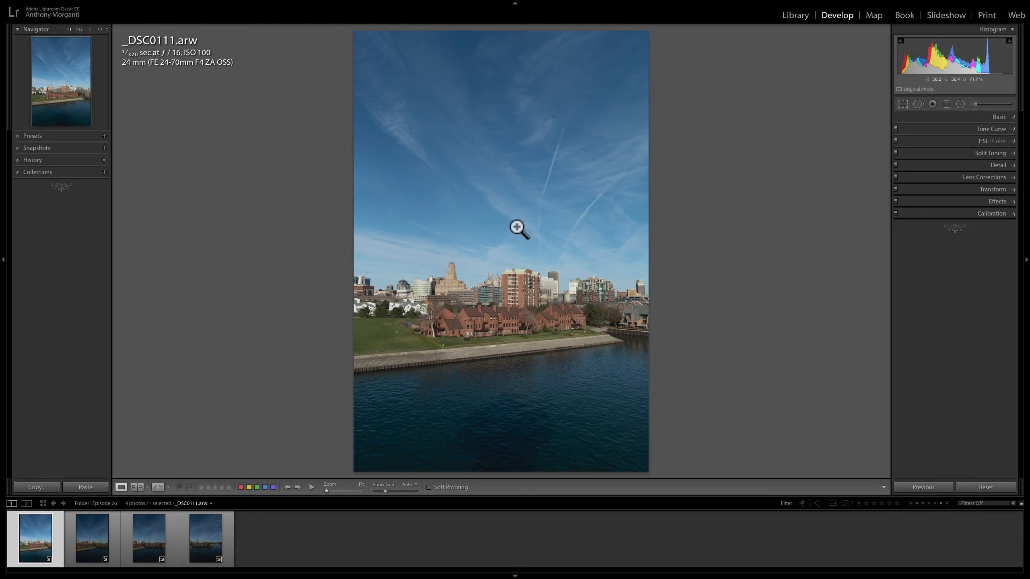
mouse_move(433, 304)
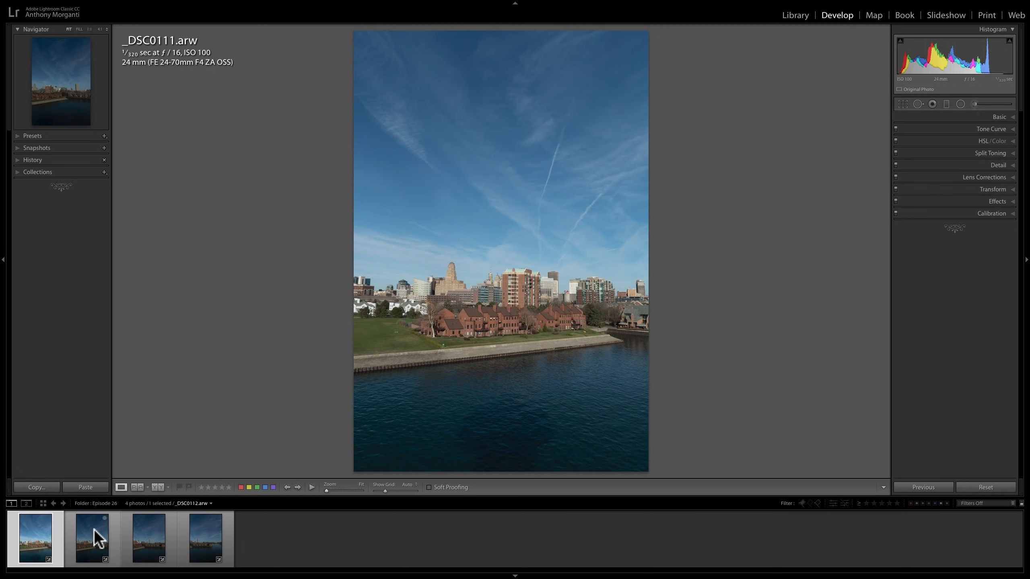
mouse_move(95, 535)
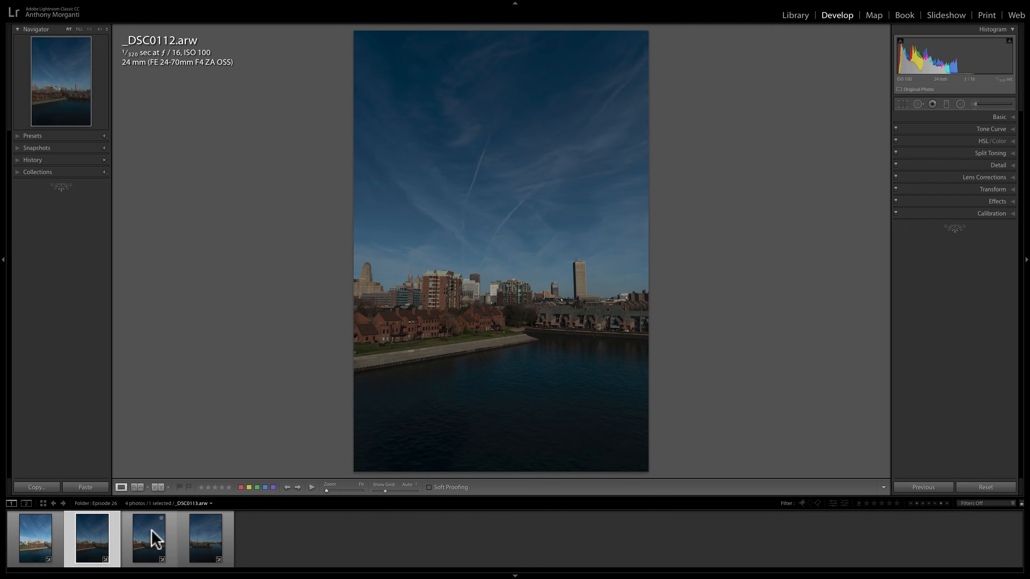
Browse the third, fourth and second waterfront shots, then return to the edited first
click(149, 538)
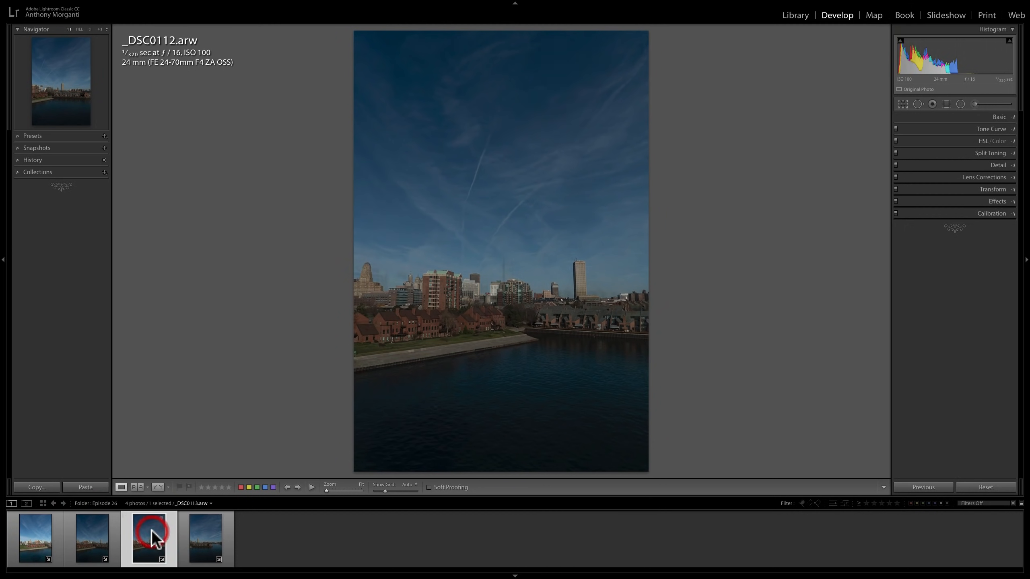
click(205, 538)
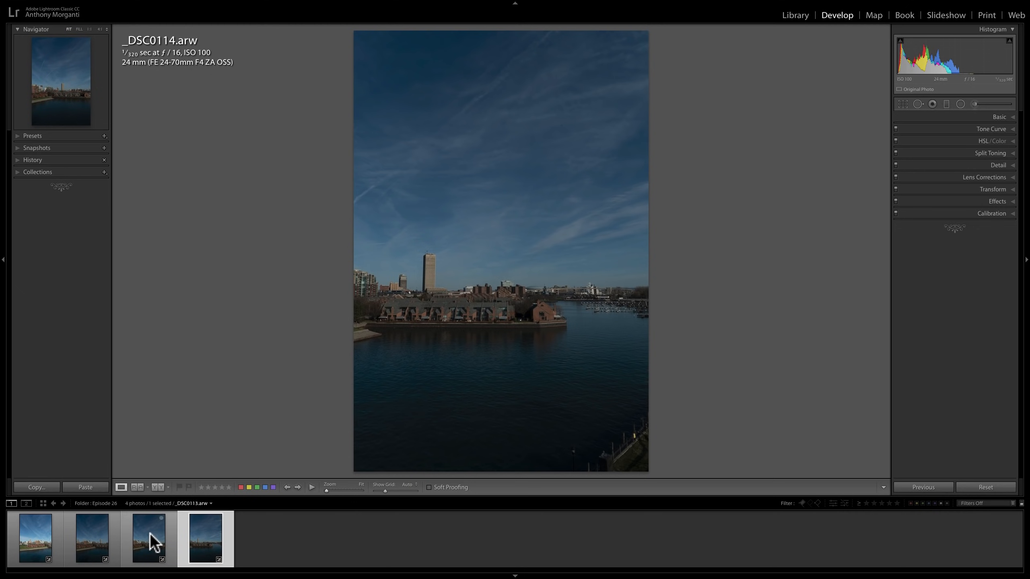
click(147, 539)
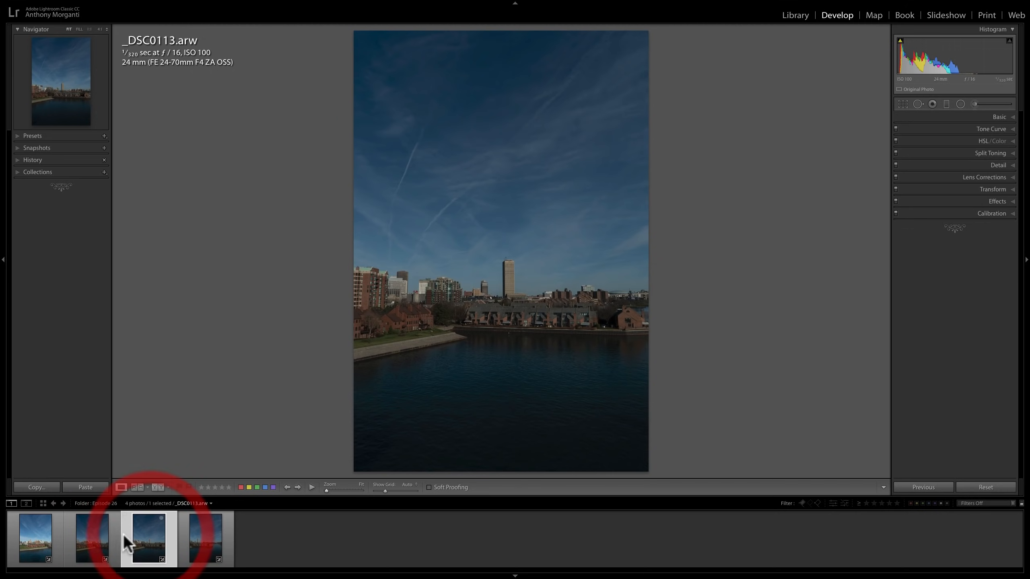
click(36, 539)
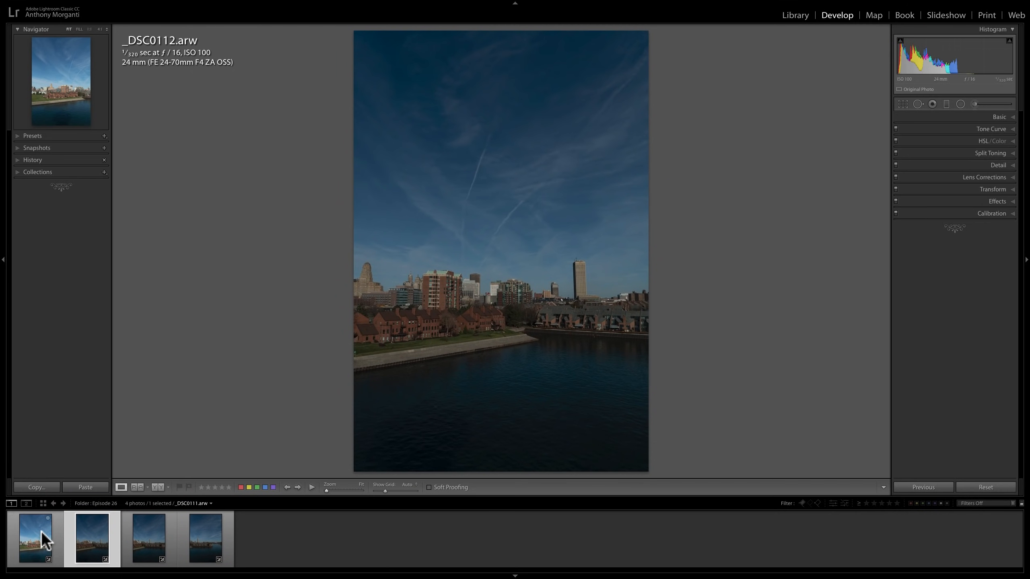
click(35, 539)
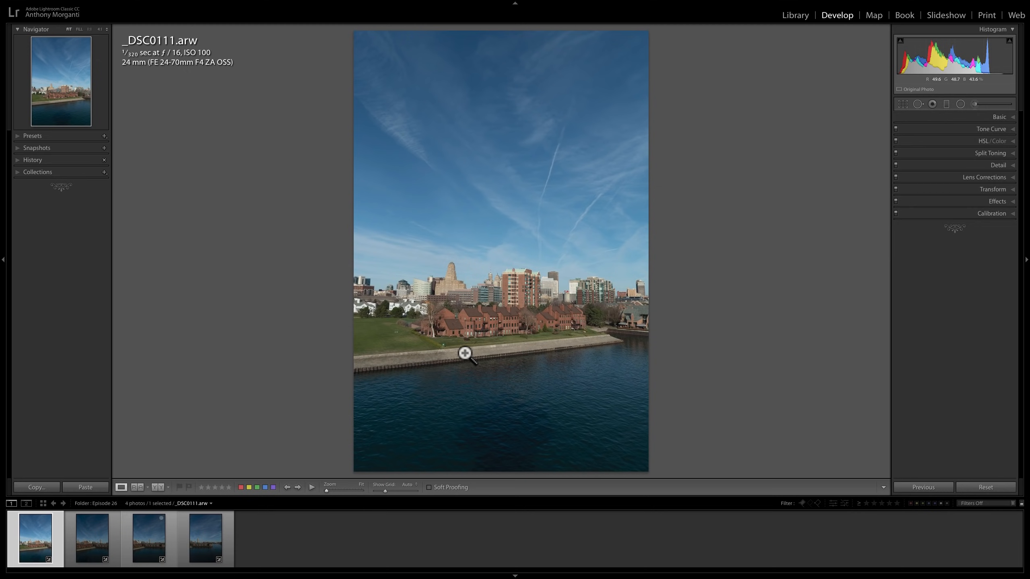
mouse_move(160, 64)
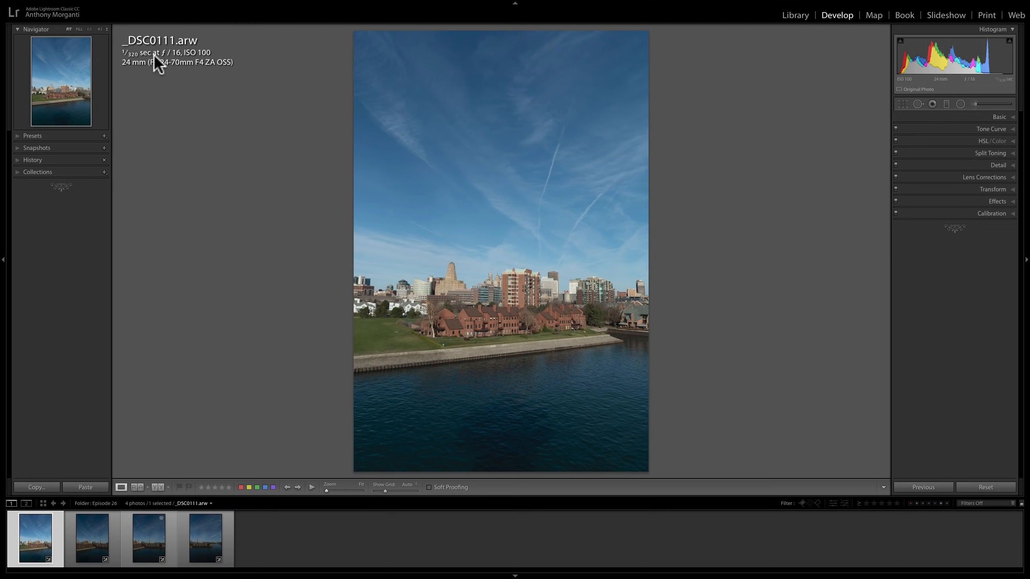
mouse_move(212, 65)
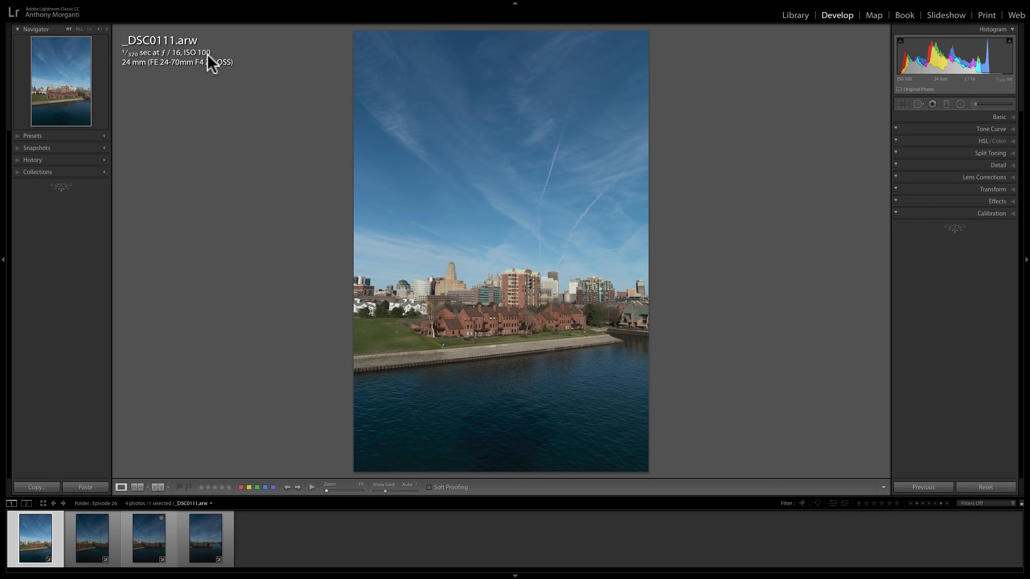
mouse_move(242, 98)
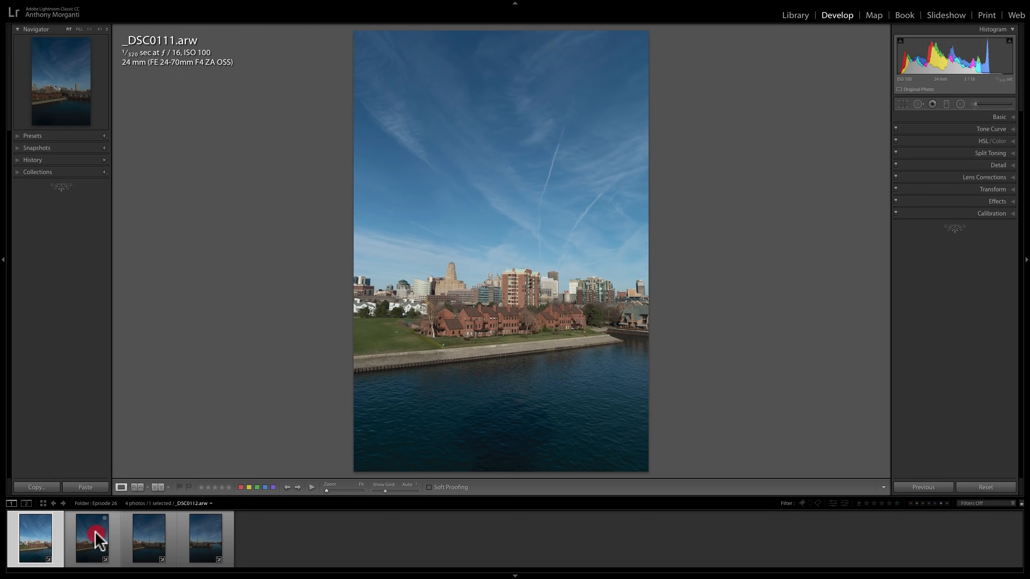
Land on the dark fourth shot _DSC0114 and expand, then collapse, the Basic panel
click(148, 539)
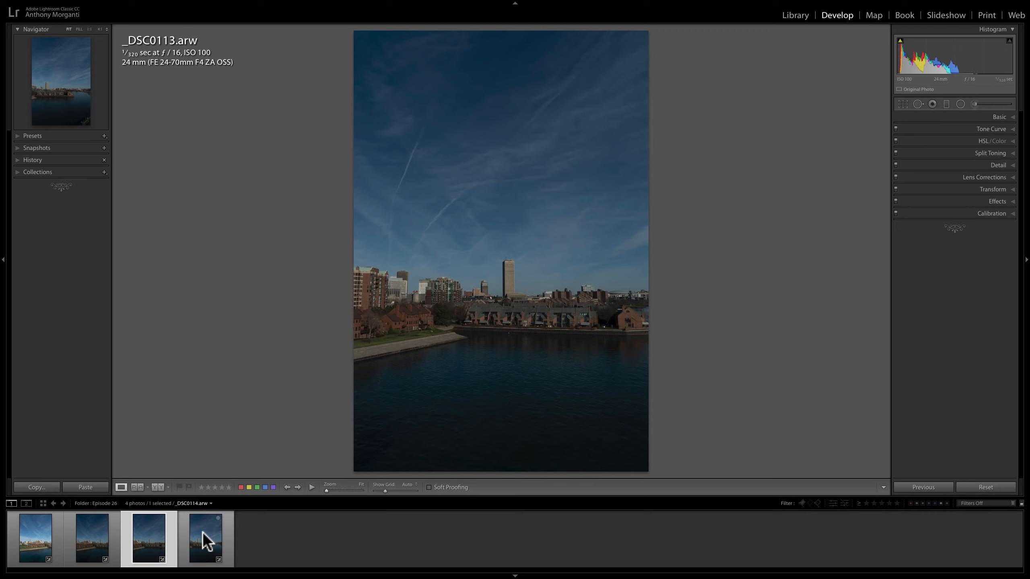
click(205, 538)
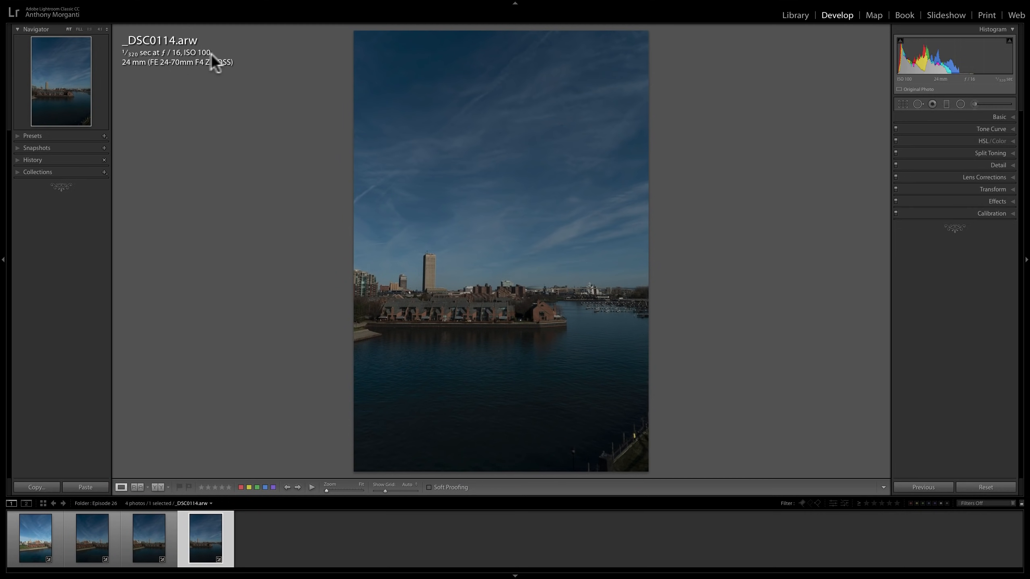
mouse_move(188, 70)
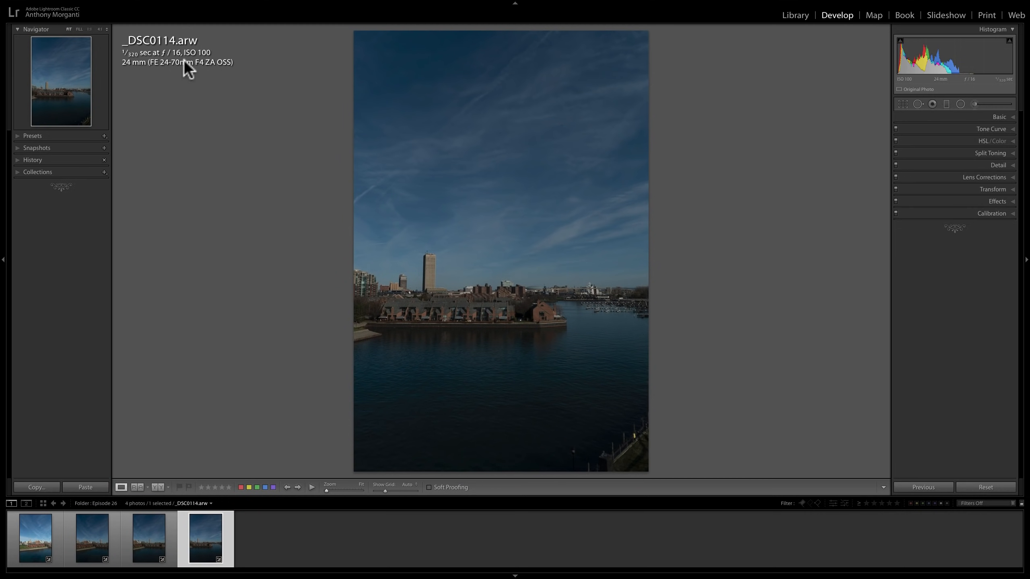
mouse_move(92, 539)
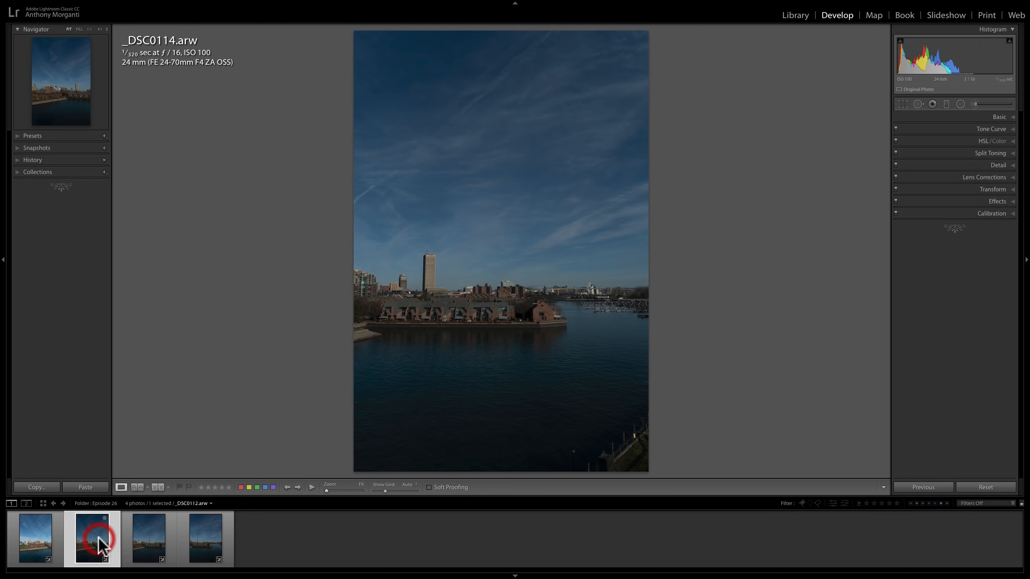
click(35, 539)
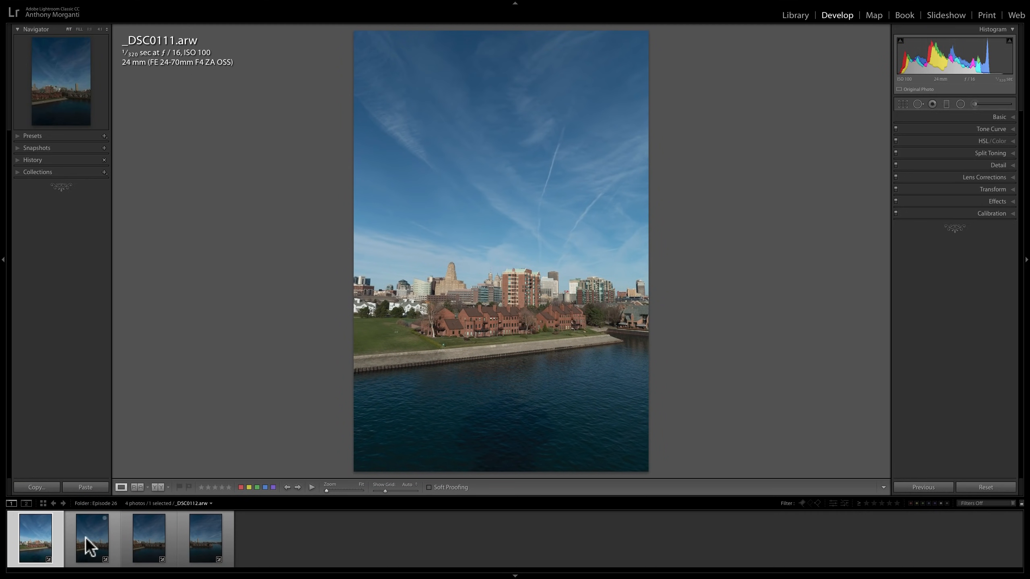
click(148, 539)
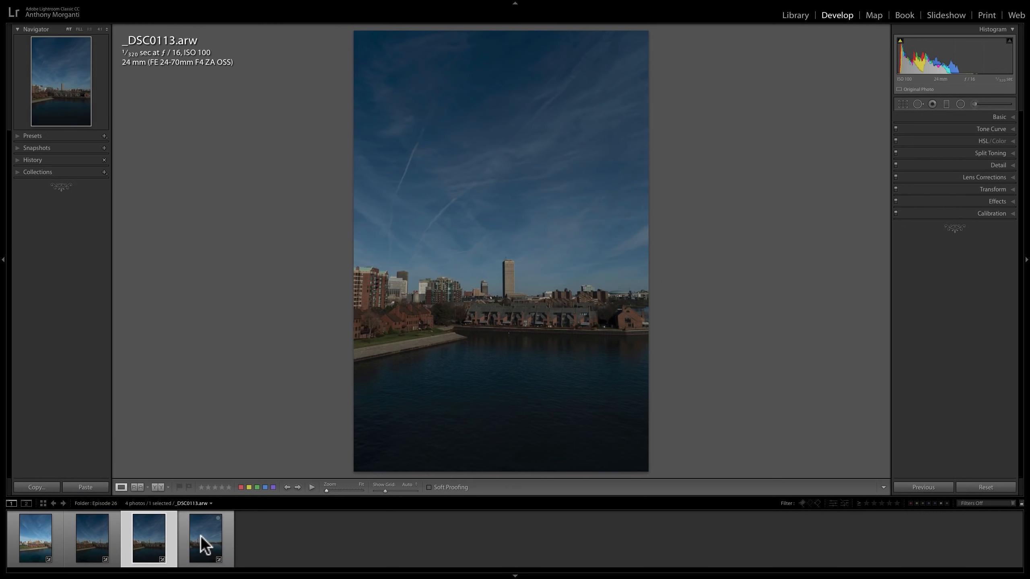
click(205, 539)
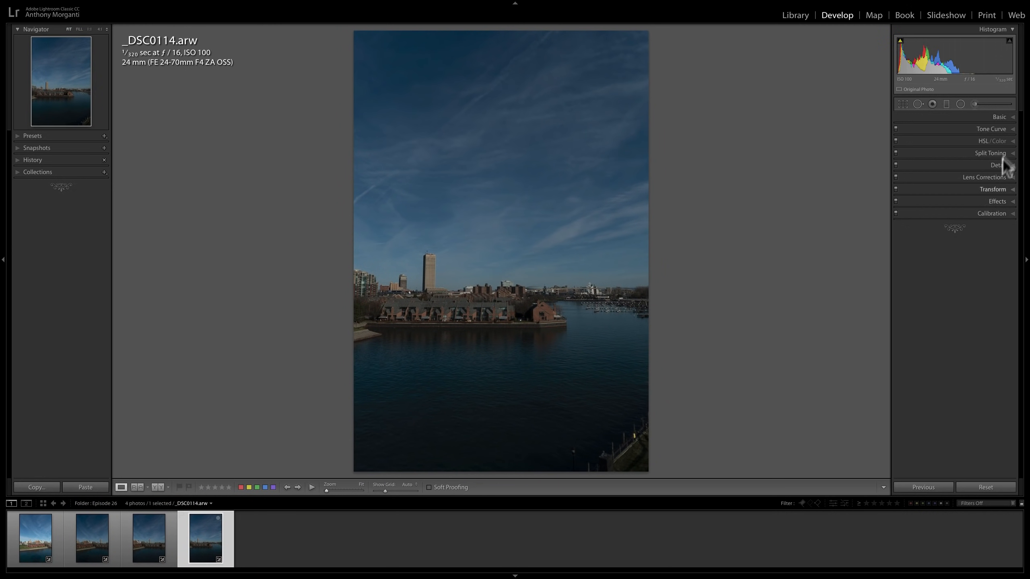
click(999, 117)
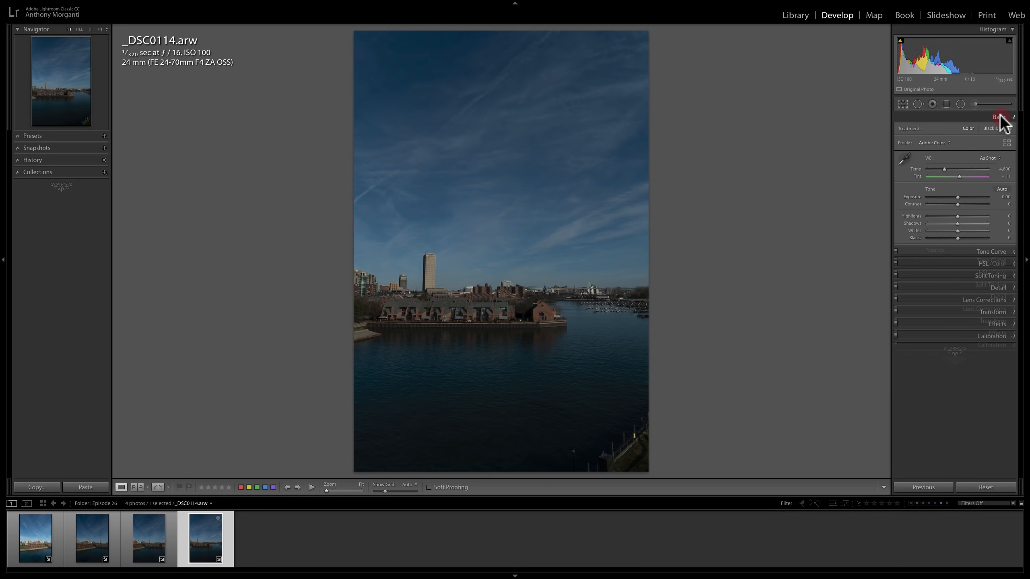
click(1001, 117)
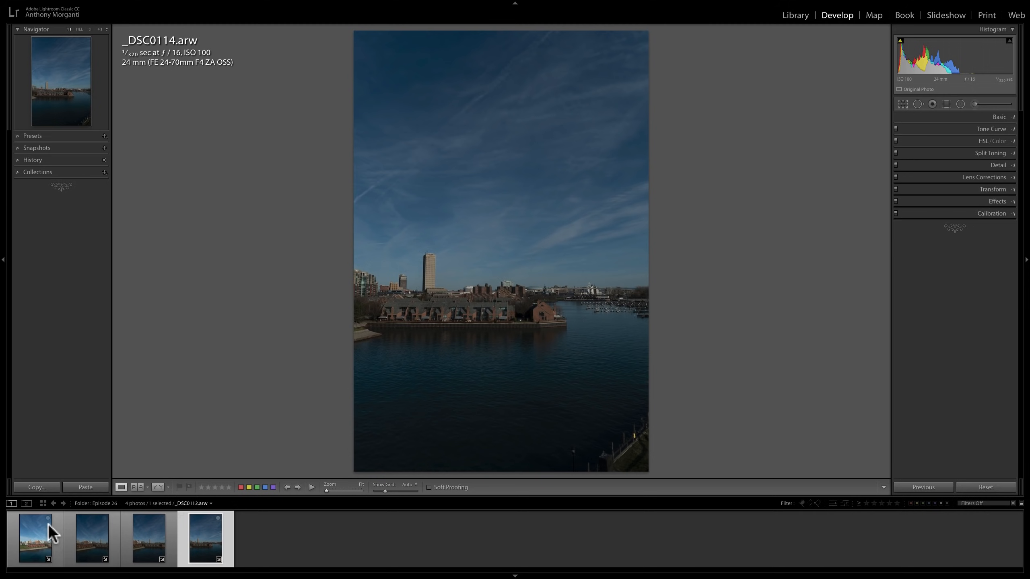
Return to the edited _DSC0111 and select all four waterfront shots with Cmd+A
click(35, 537)
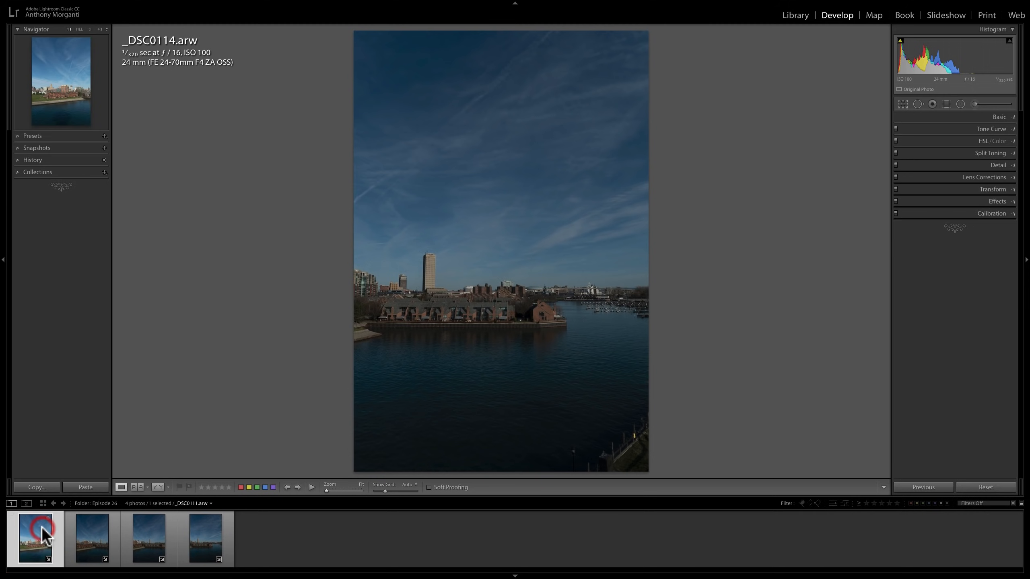
click(92, 539)
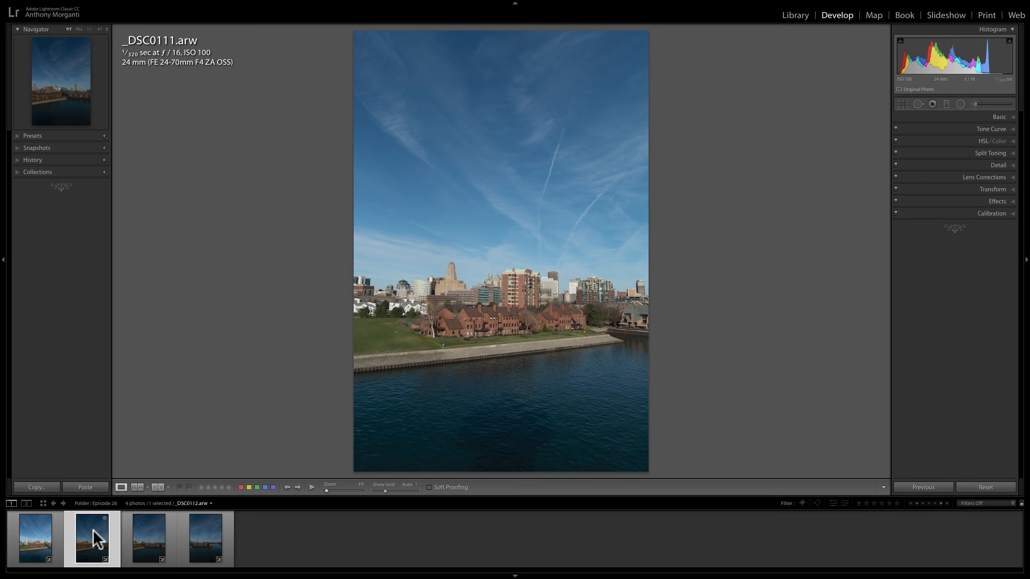
click(205, 539)
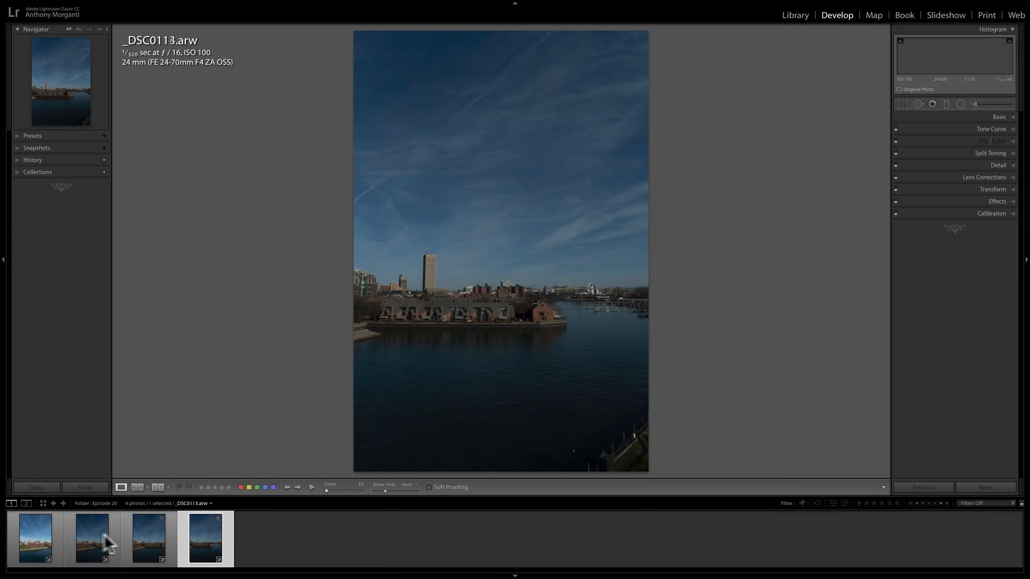
click(34, 538)
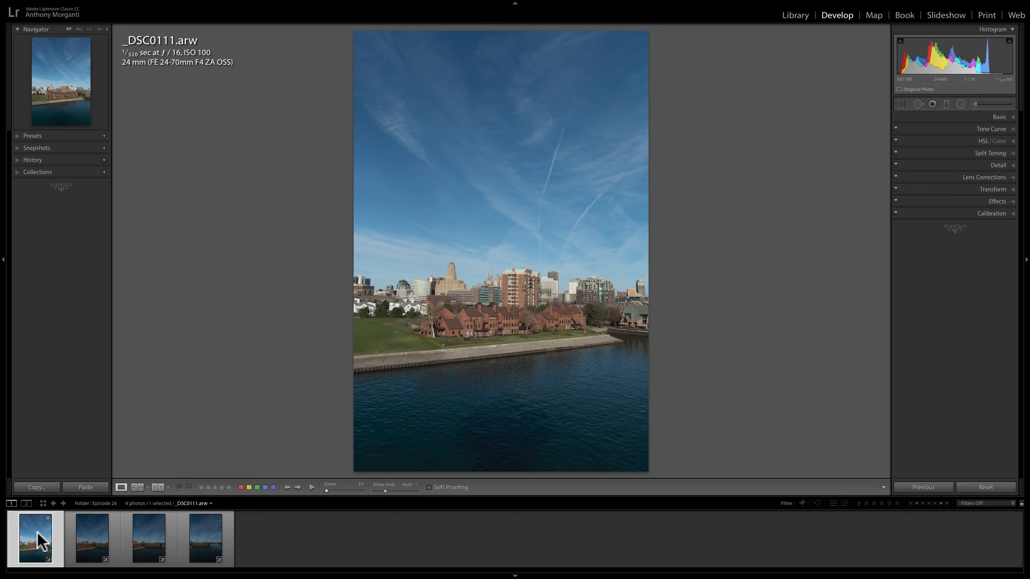
mouse_move(489, 244)
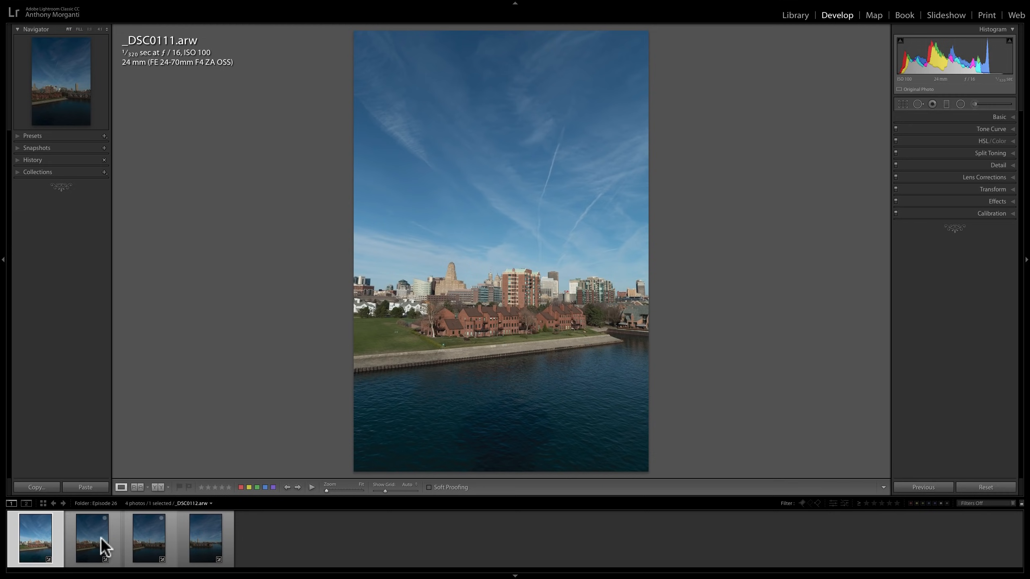
key(cmd)
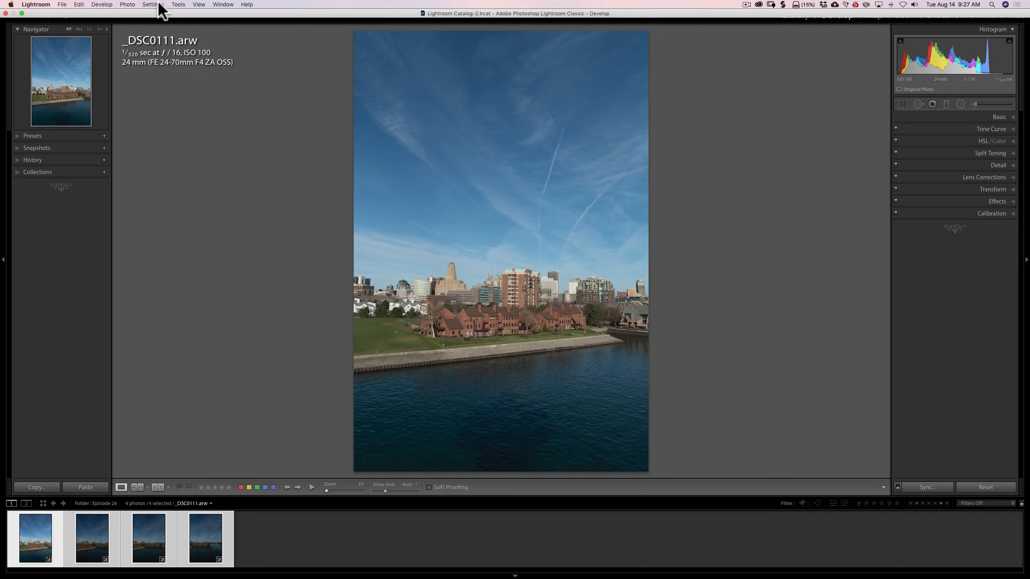
Open the develop settings menu and view the other selected skyline frames
click(141, 4)
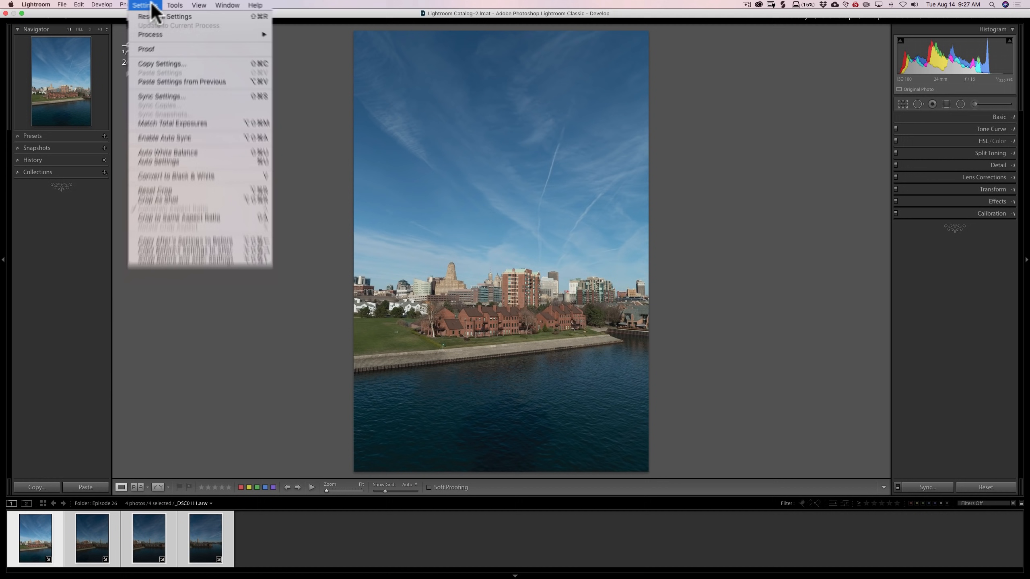
mouse_move(178, 228)
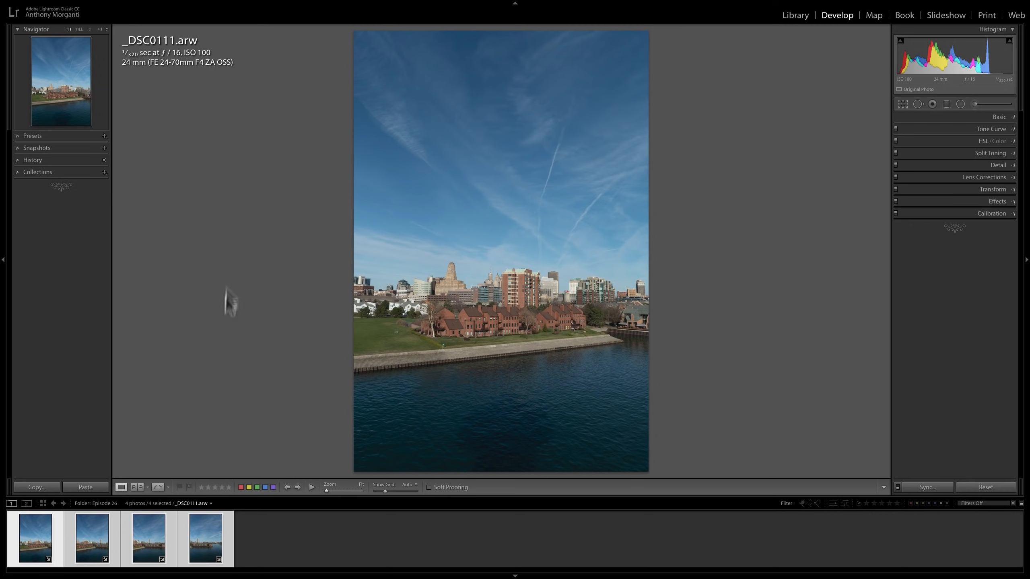
click(148, 539)
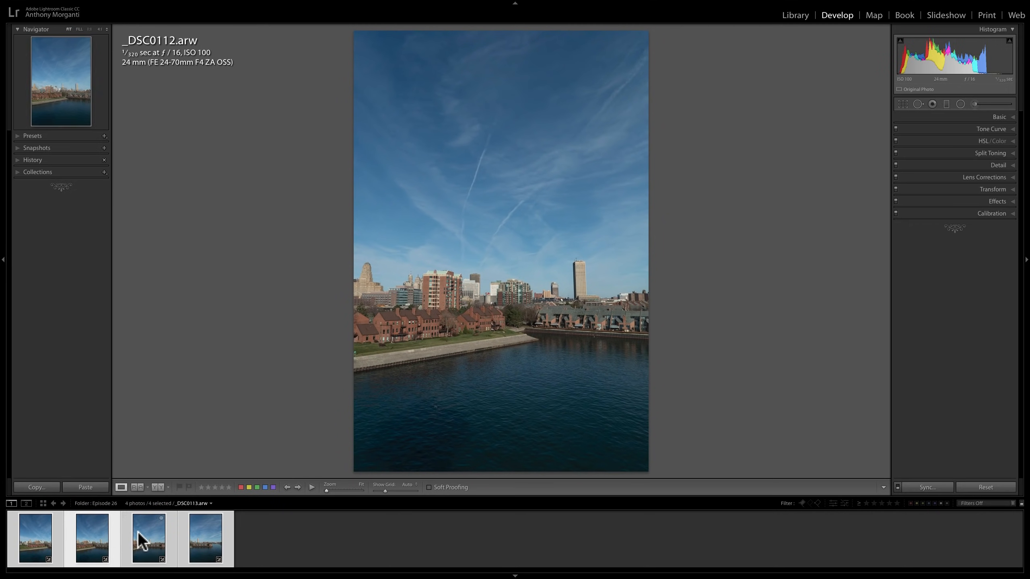
click(204, 538)
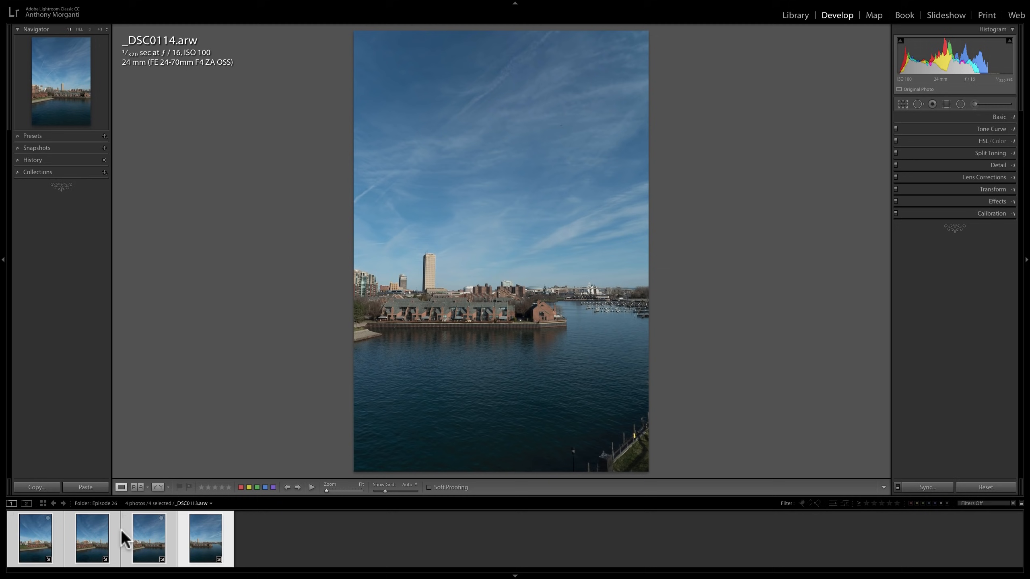
click(91, 539)
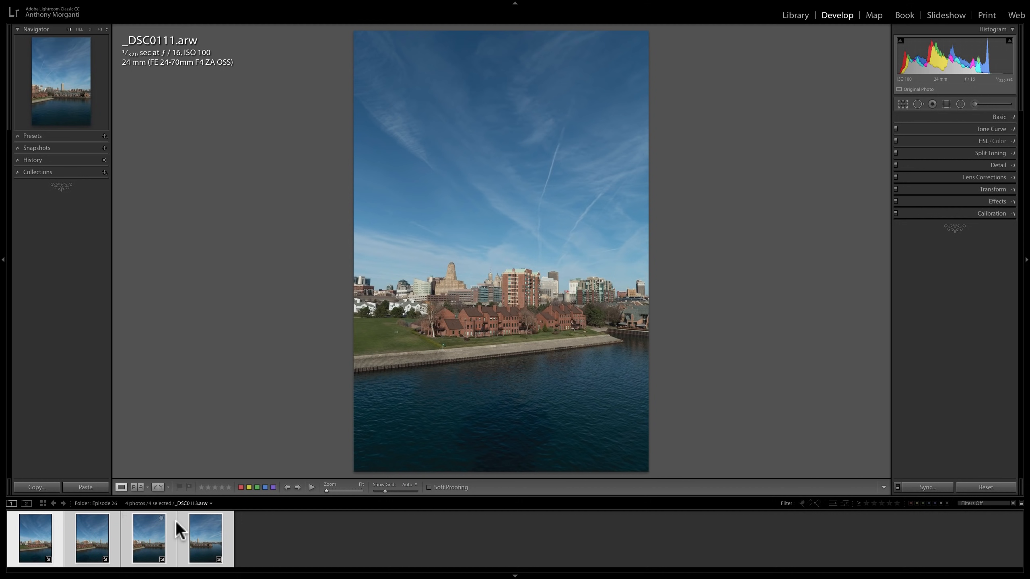
mouse_move(175, 532)
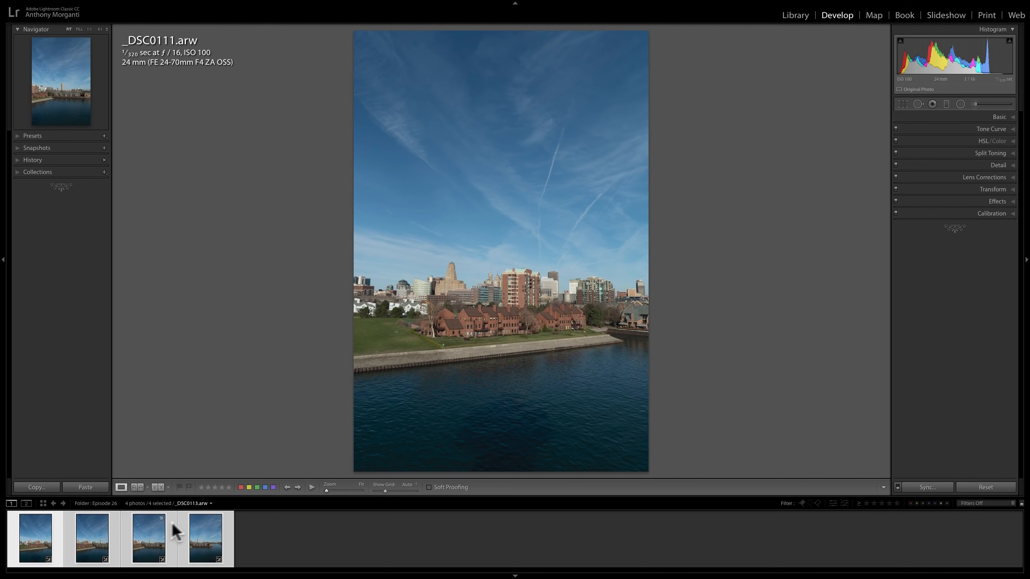
mouse_move(150, 532)
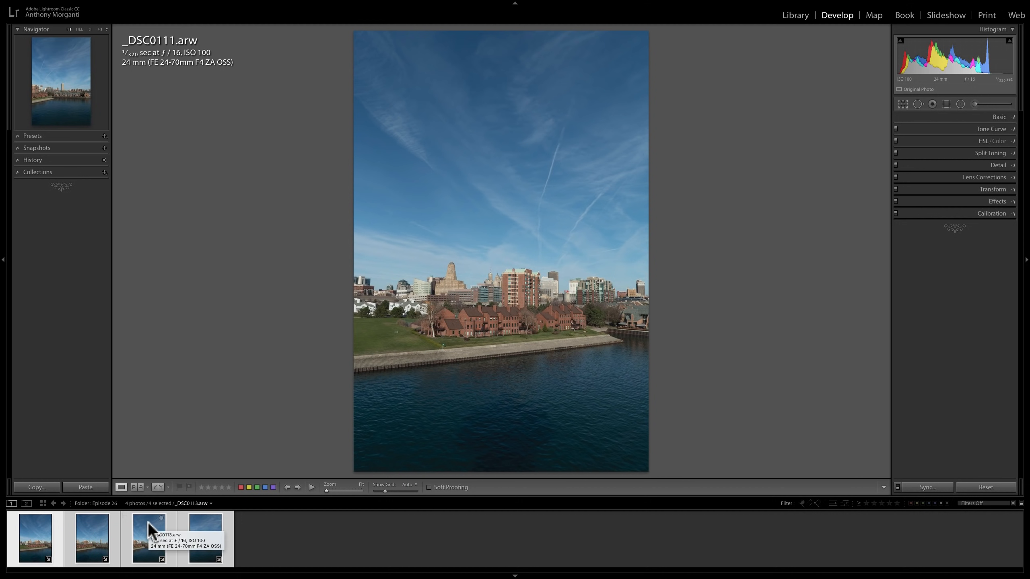
Show Photo Merge via the thumbnail context menu and the Photo menu
right_click(149, 539)
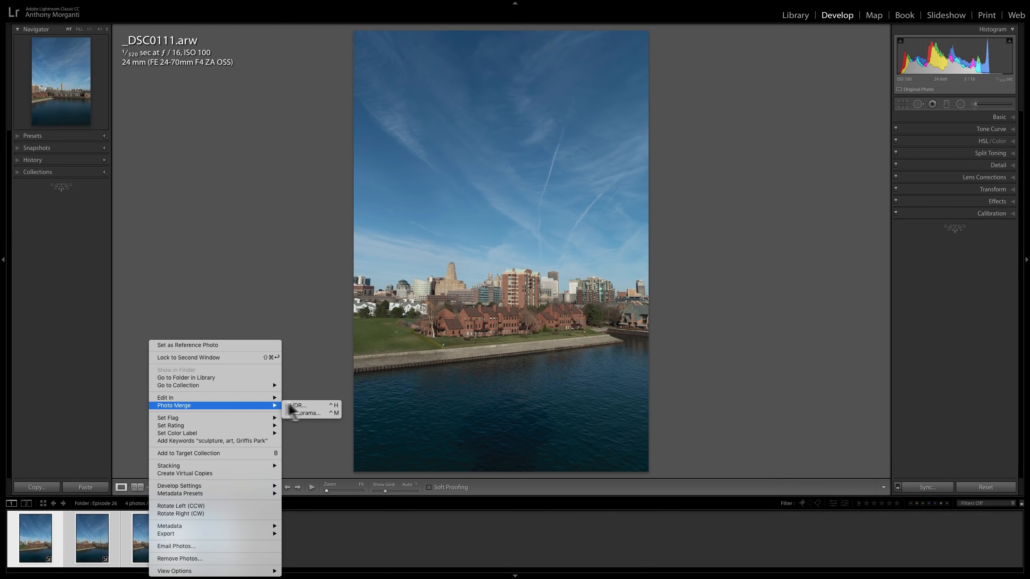
mouse_move(511, 201)
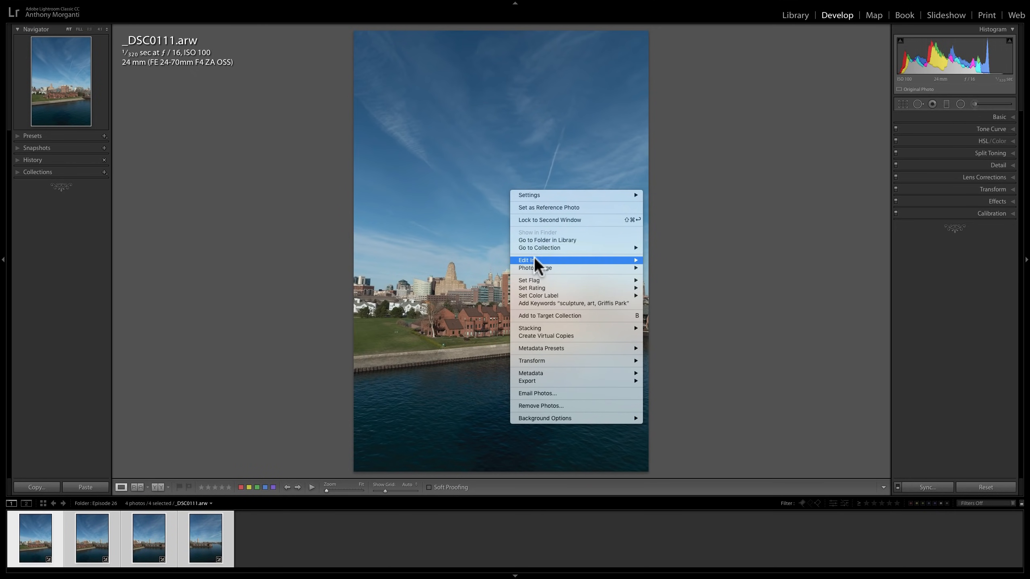
mouse_move(467, 248)
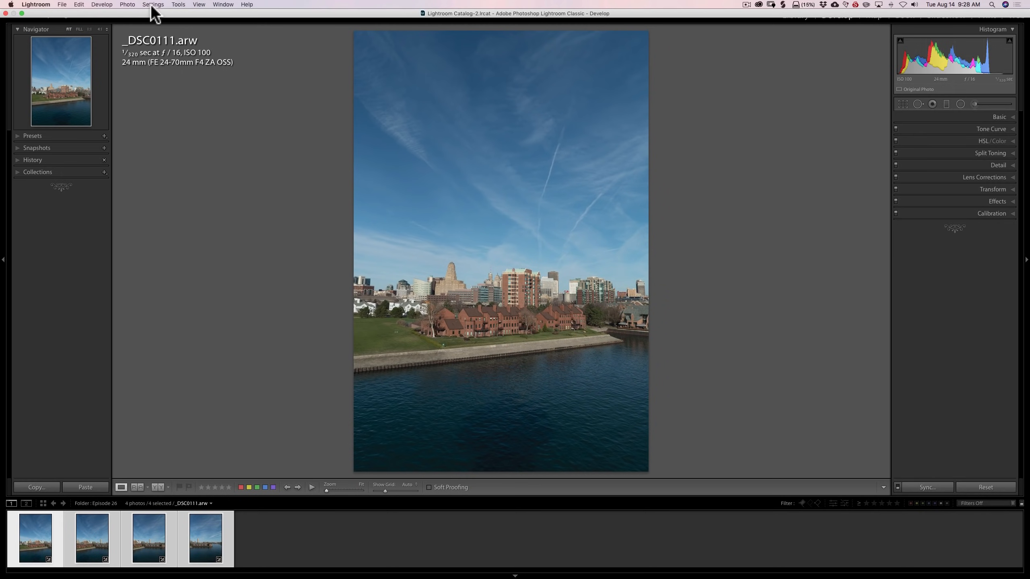
click(111, 5)
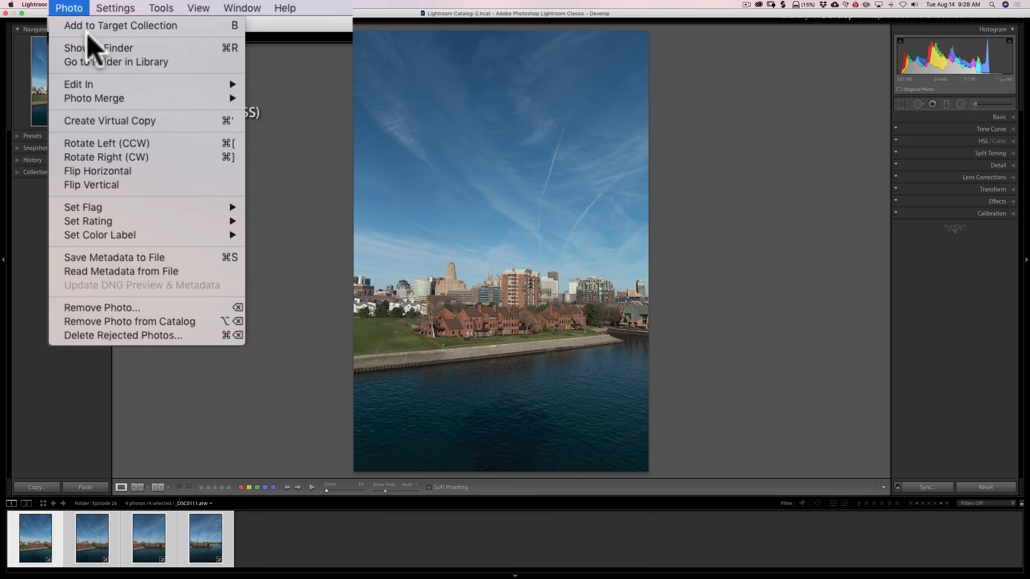
mouse_move(93, 97)
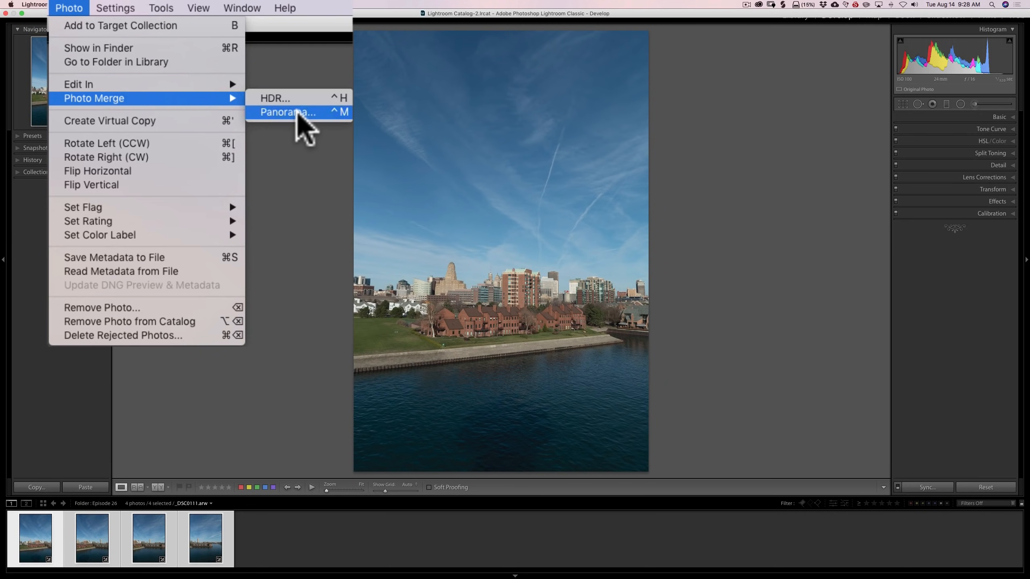
Choose Photo Merge > Panorama for the four selected skyline frames
click(287, 112)
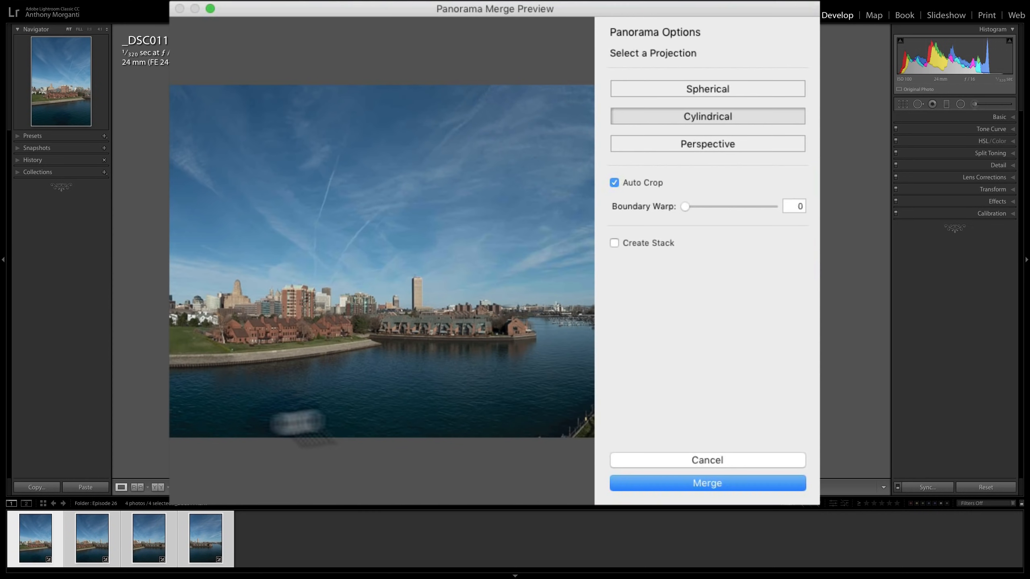
mouse_move(426, 223)
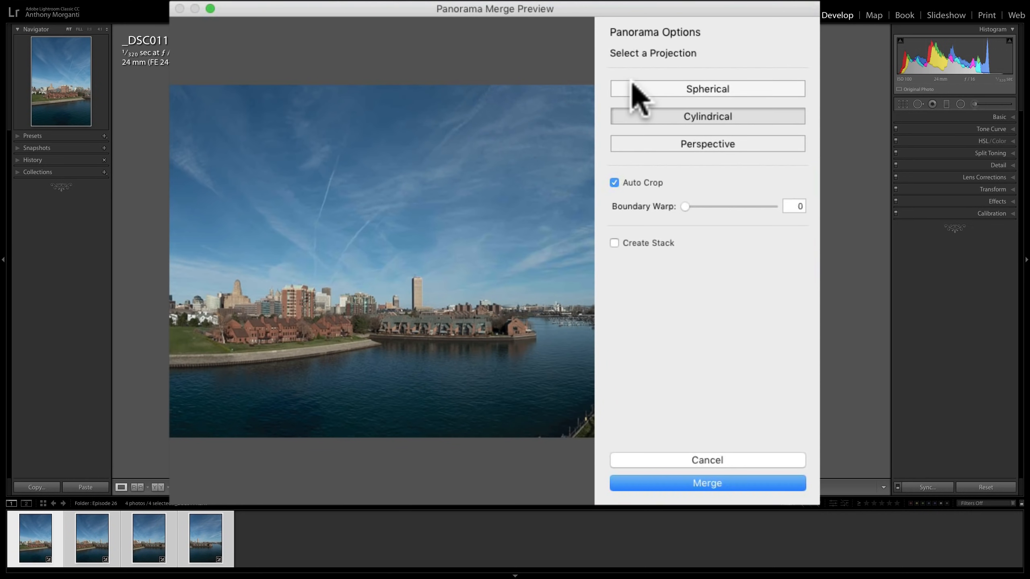
mouse_move(762, 145)
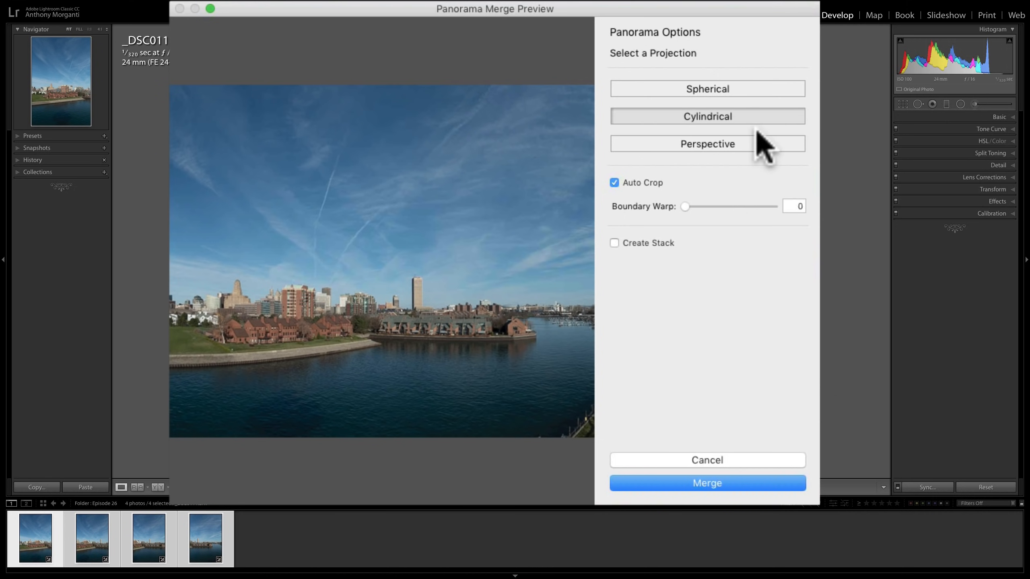
mouse_move(762, 148)
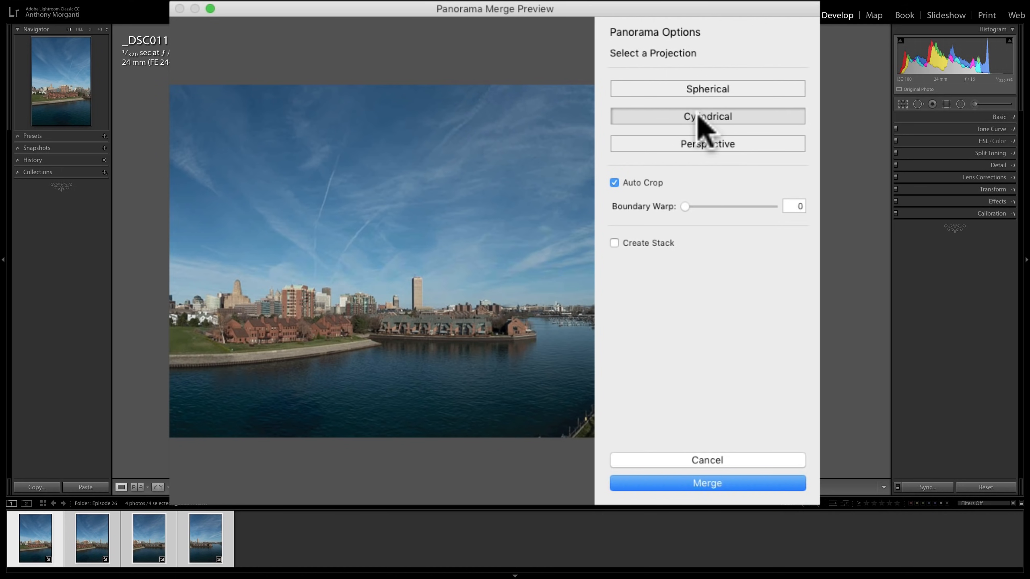
mouse_move(693, 131)
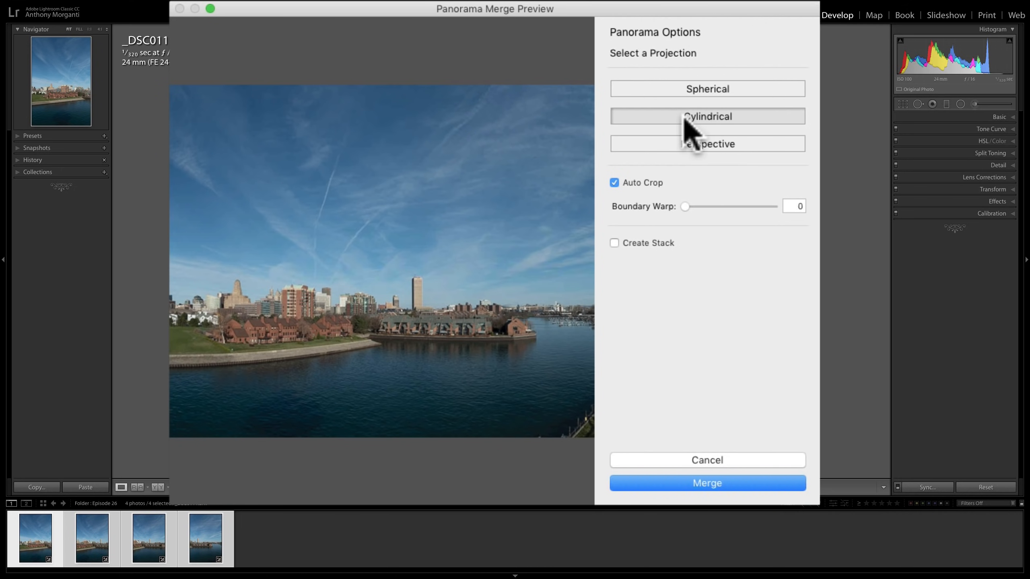
mouse_move(716, 155)
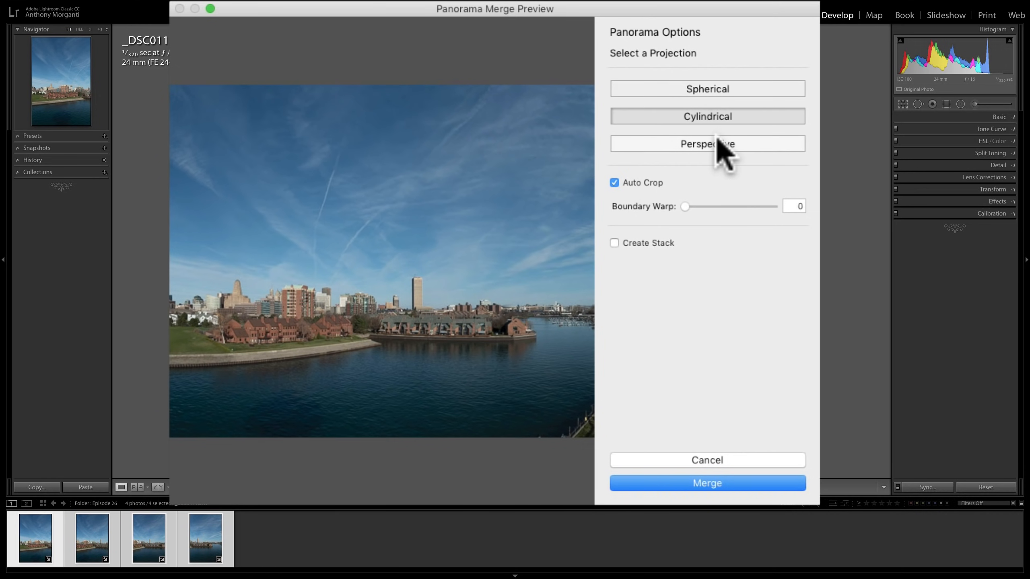
mouse_move(707, 144)
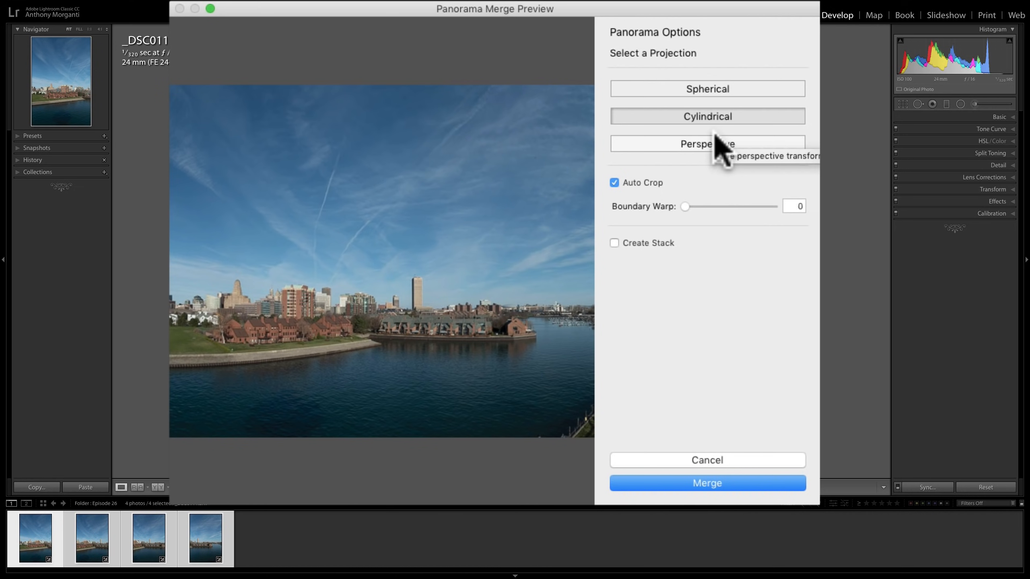
mouse_move(709, 88)
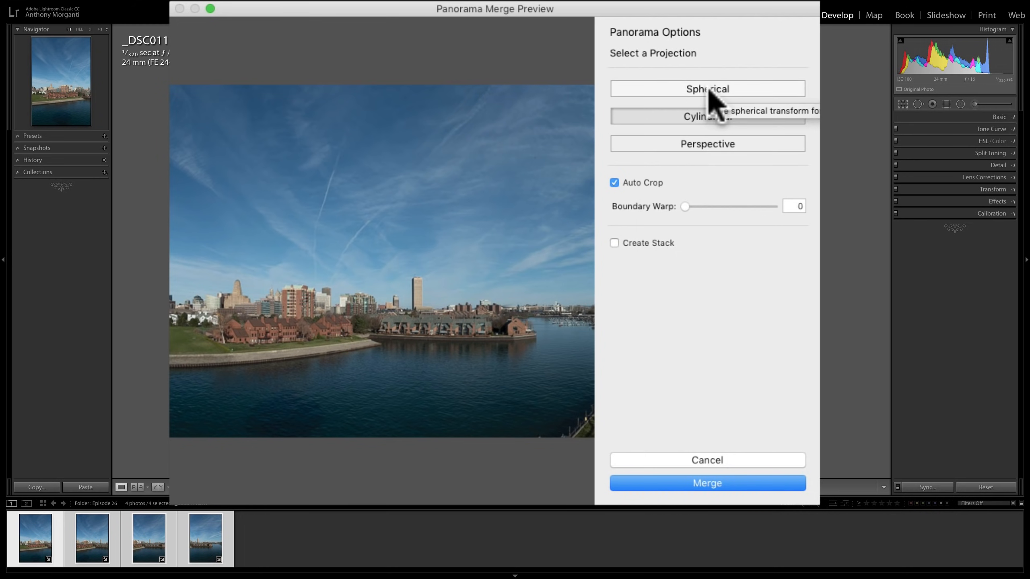
click(707, 88)
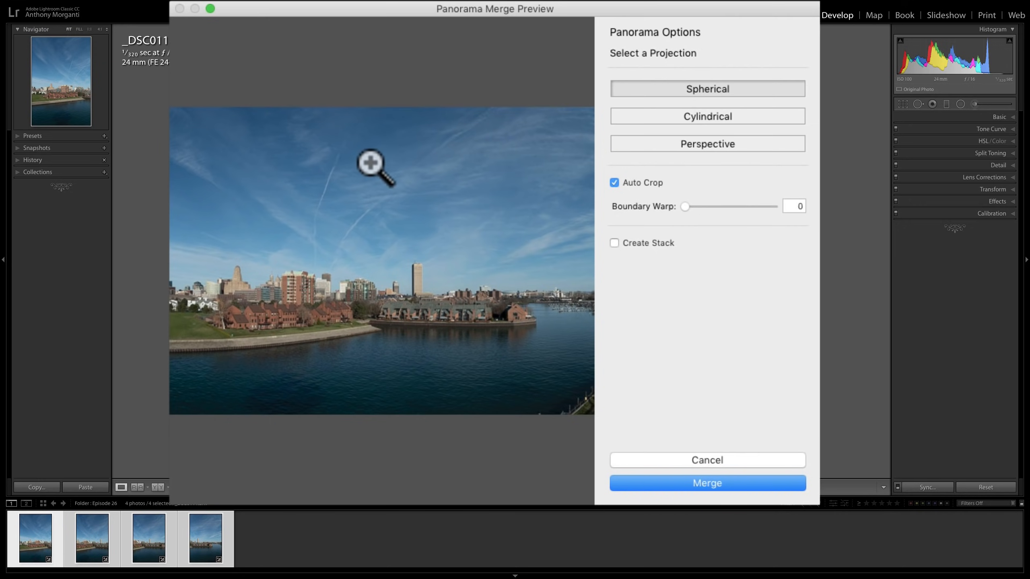
mouse_move(529, 143)
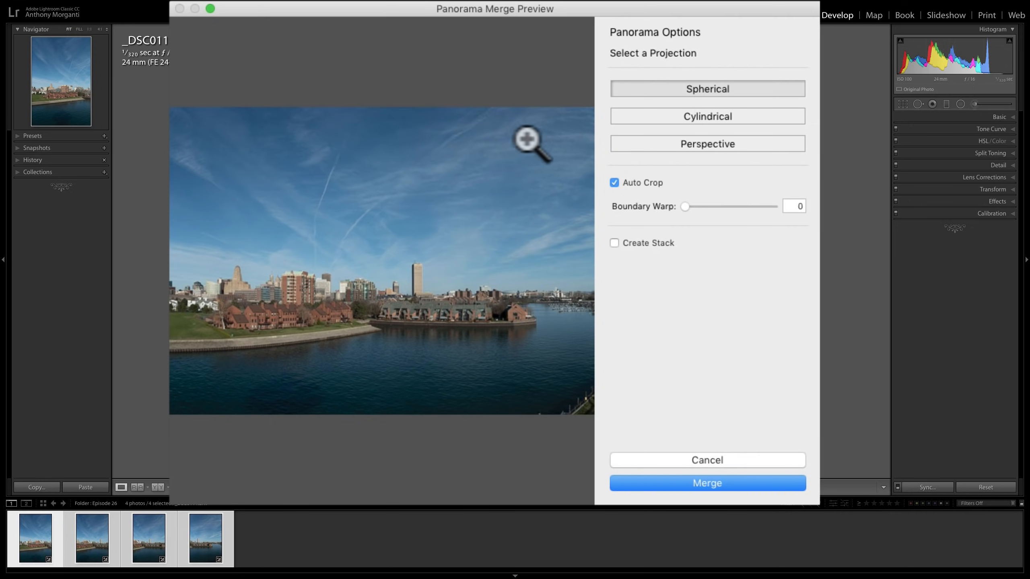
click(707, 116)
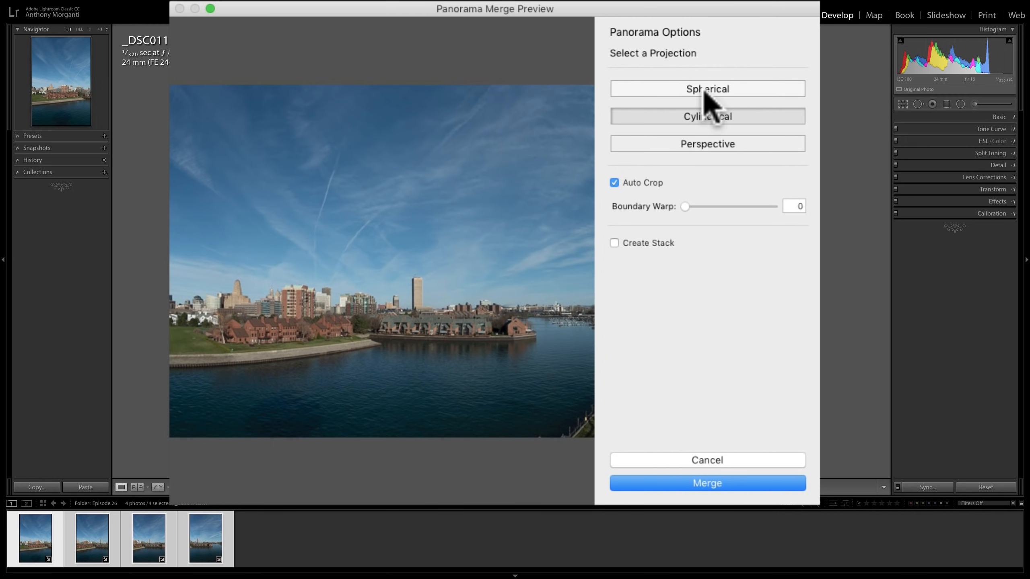
click(707, 88)
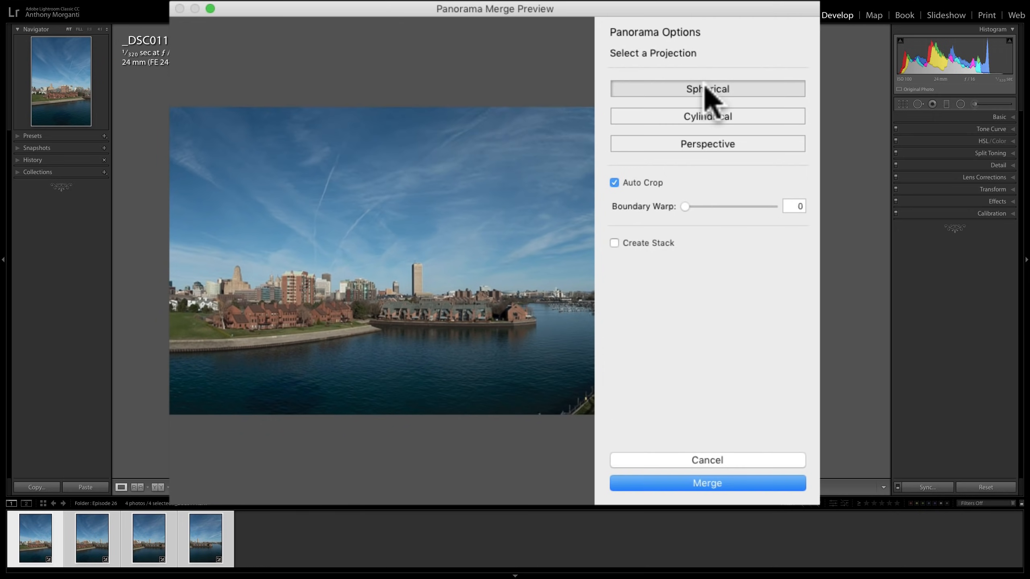
click(707, 116)
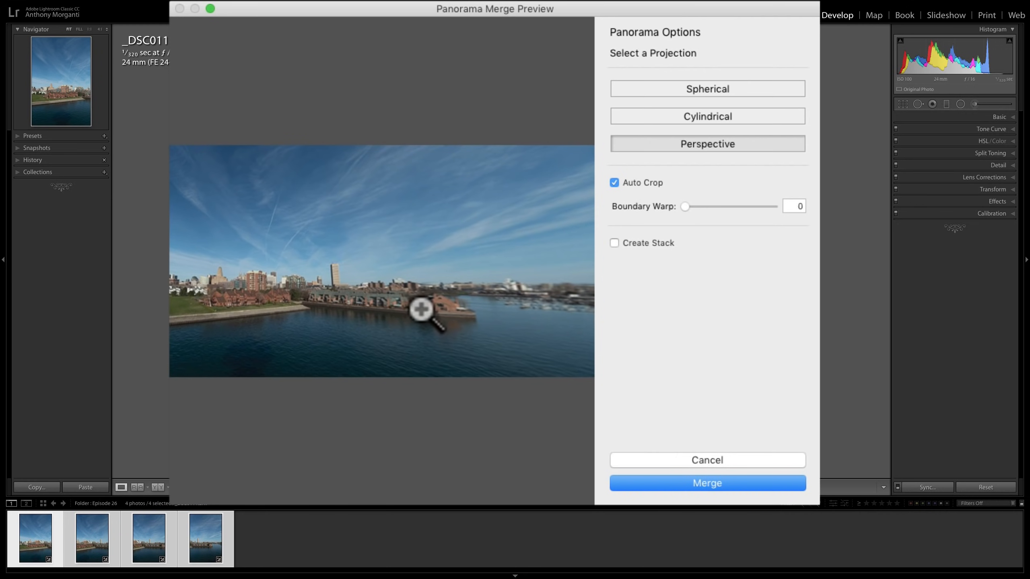
mouse_move(431, 308)
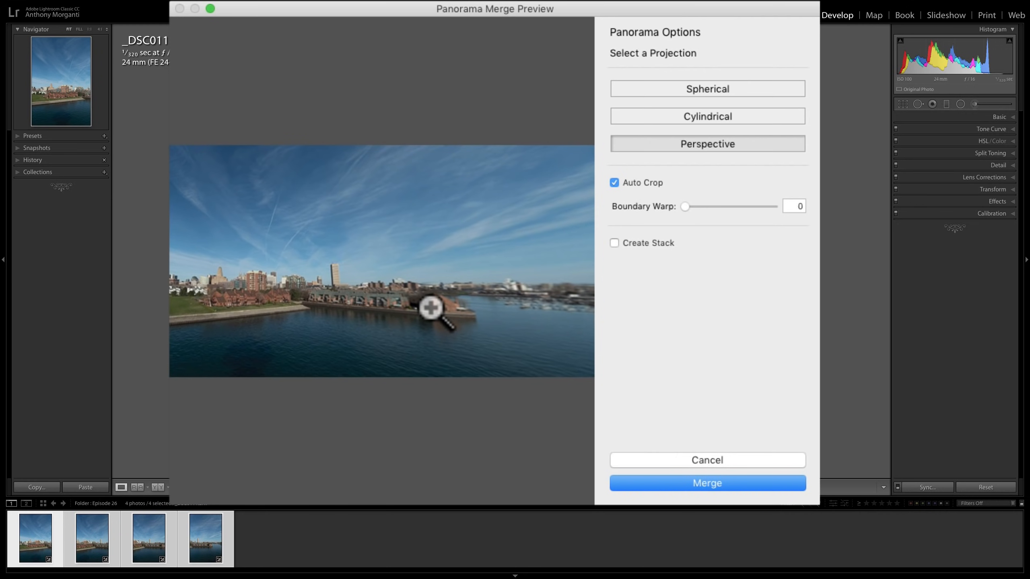
mouse_move(335, 275)
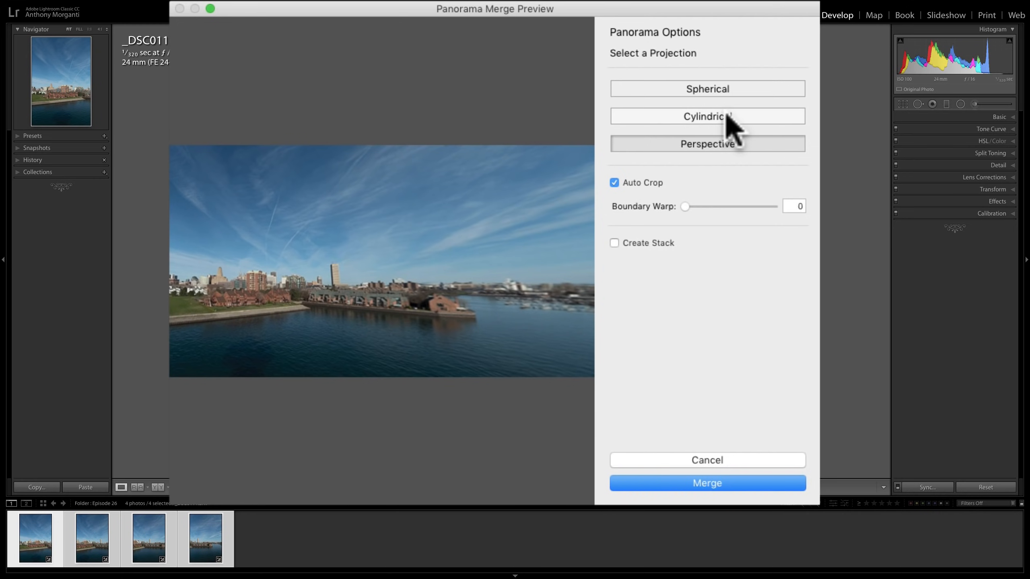
click(707, 116)
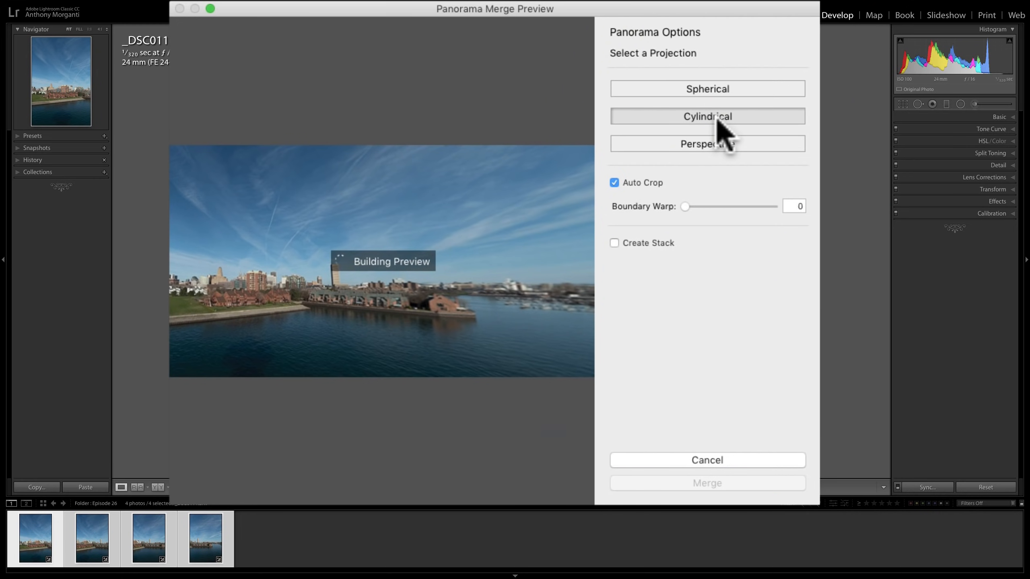
click(707, 117)
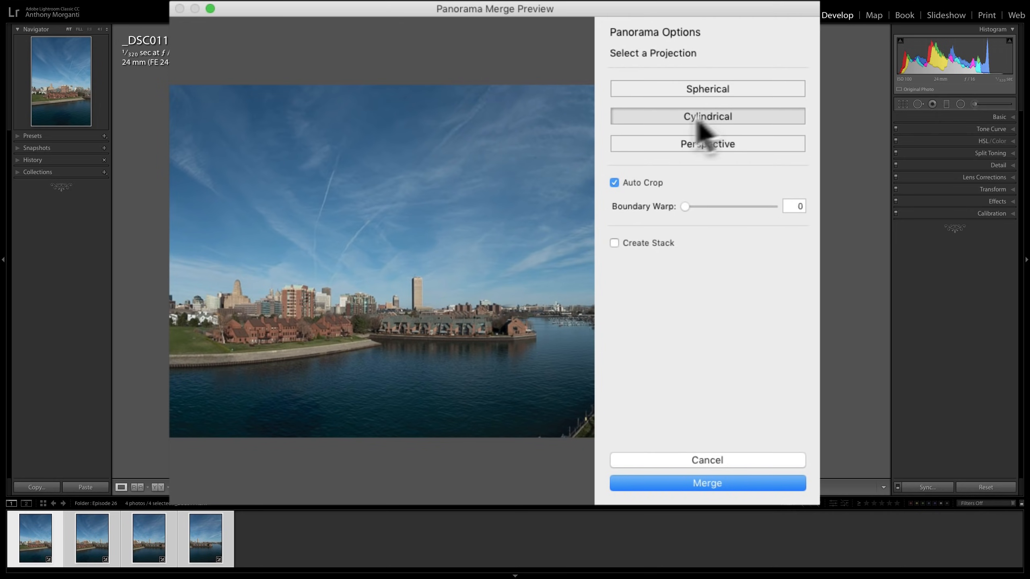
mouse_move(633, 201)
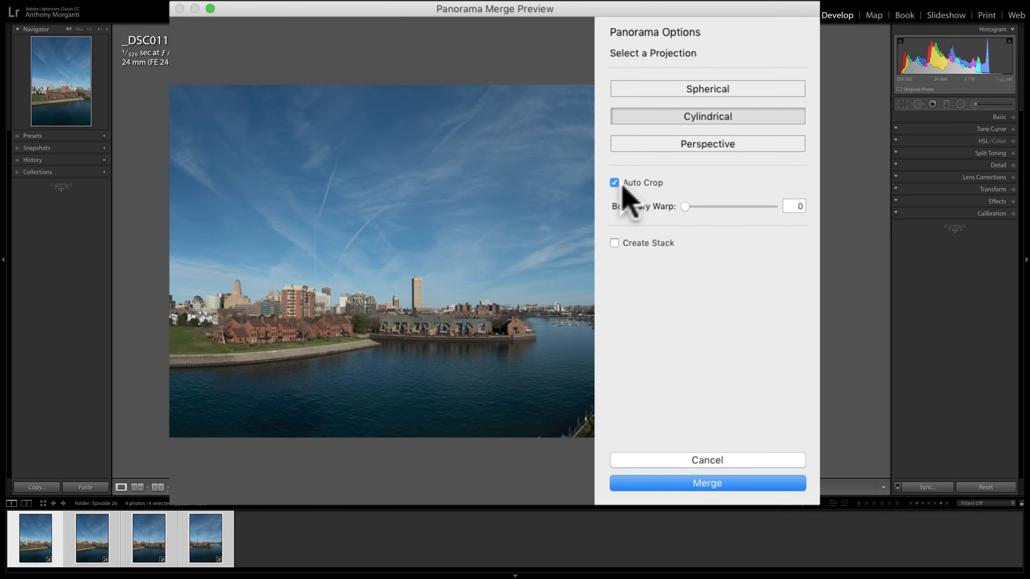
Toggle Auto Crop off and back on, then select the Cylindrical projection
click(613, 183)
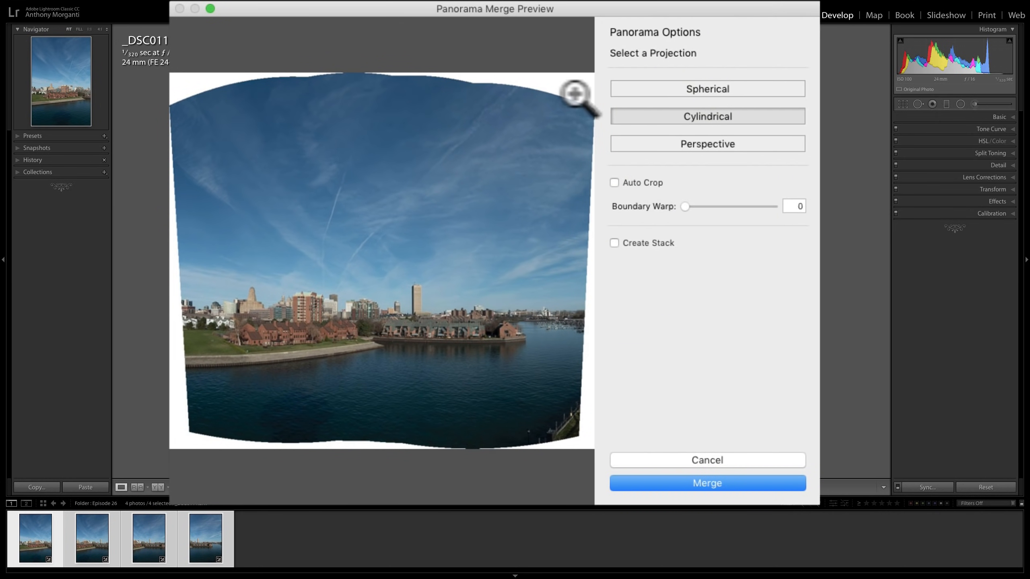
mouse_move(188, 316)
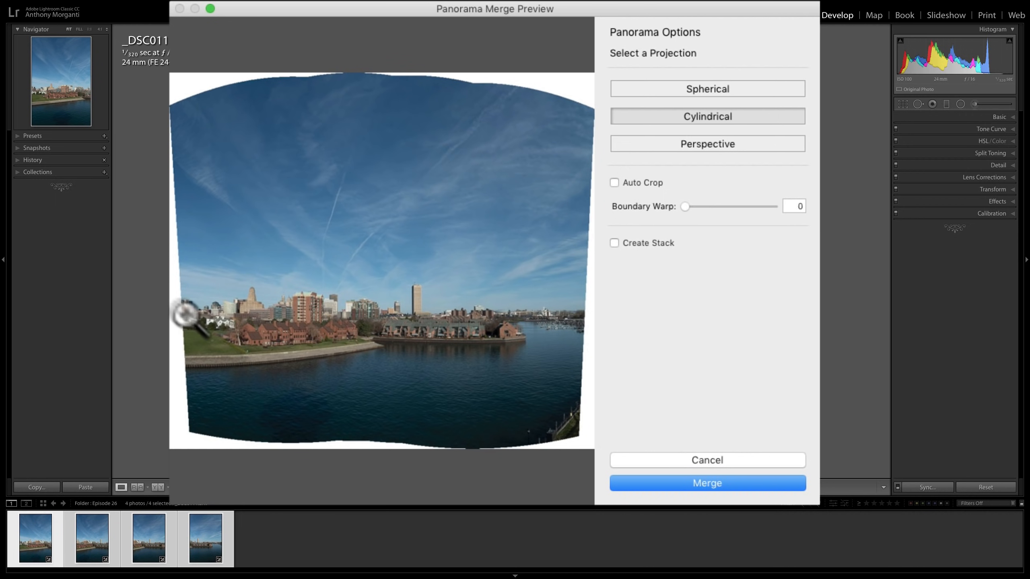
mouse_move(575, 436)
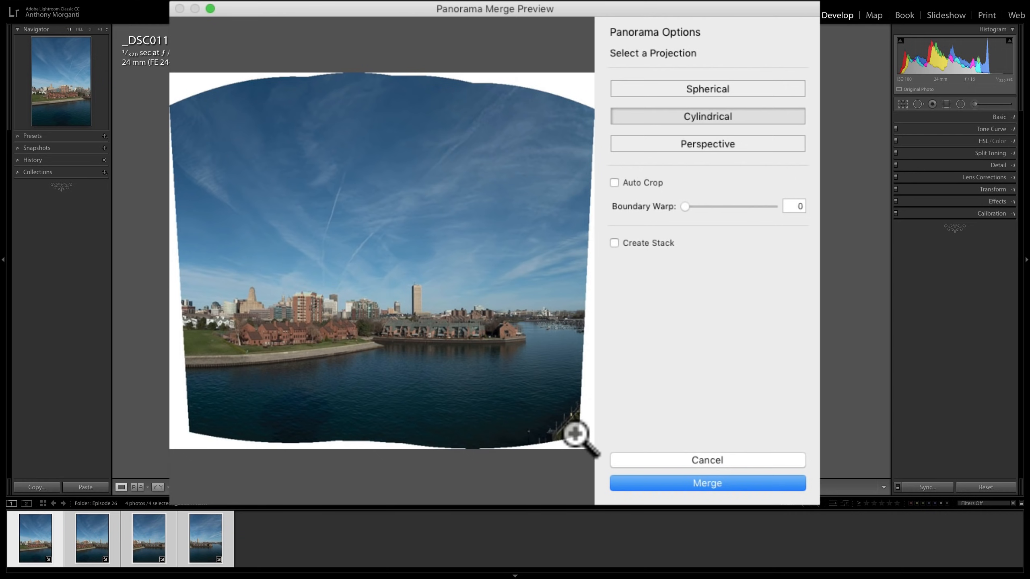
mouse_move(422, 300)
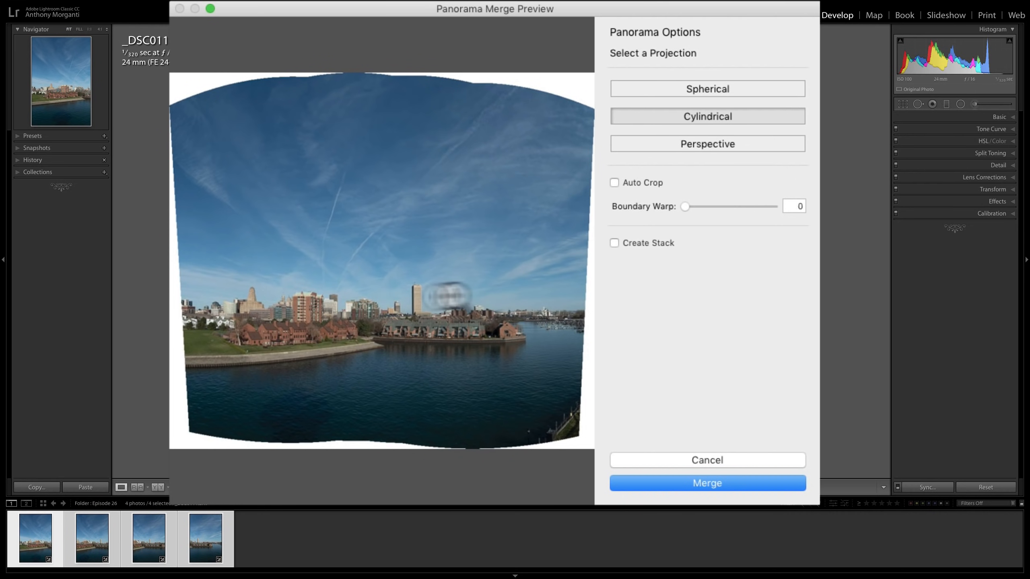
mouse_move(556, 294)
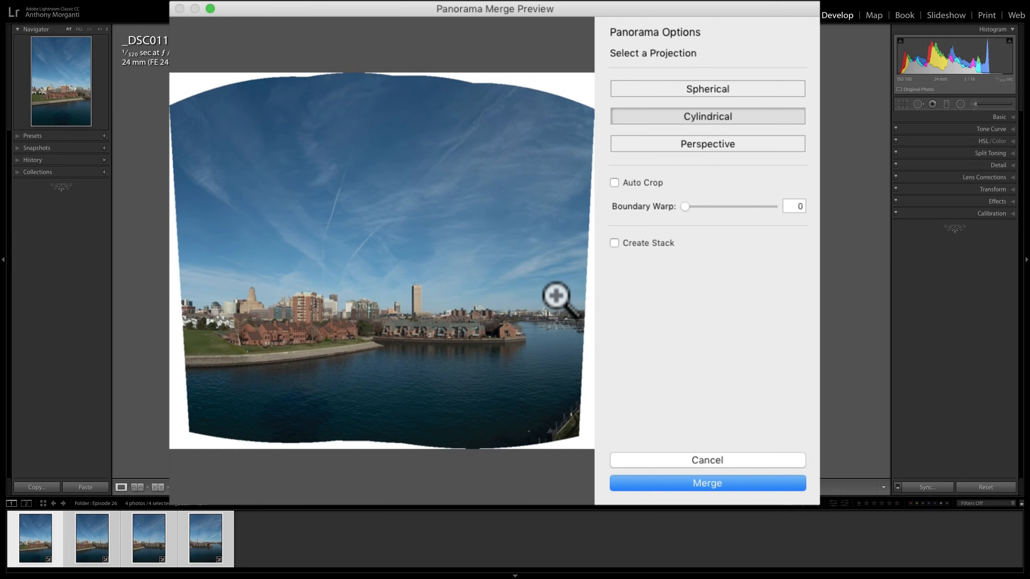
mouse_move(304, 262)
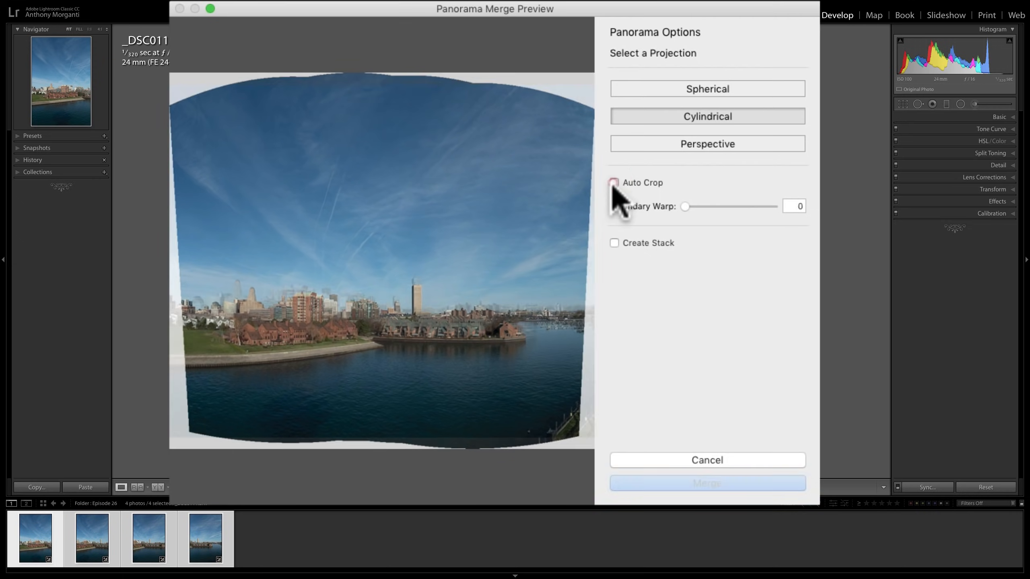
click(613, 183)
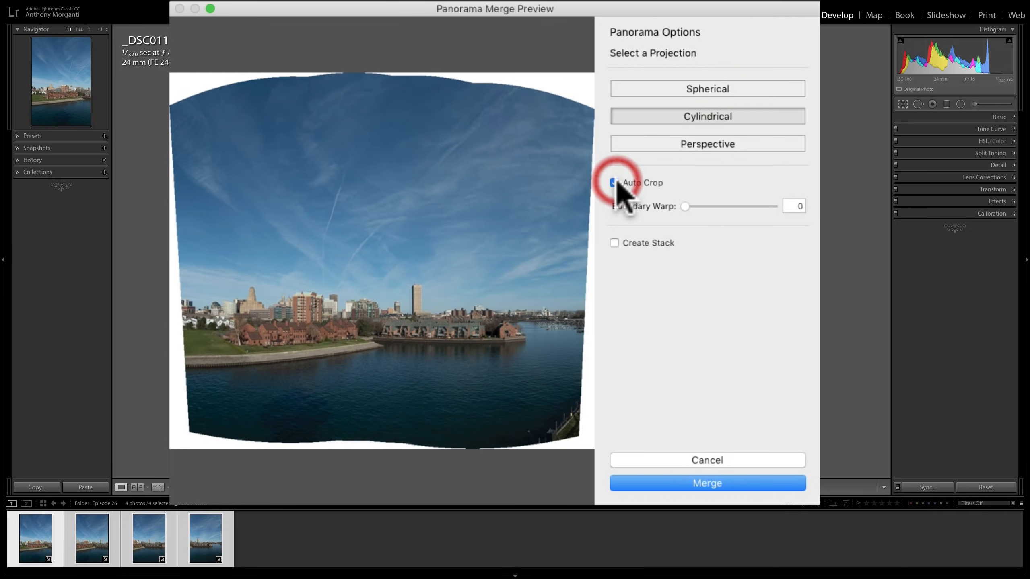
click(614, 183)
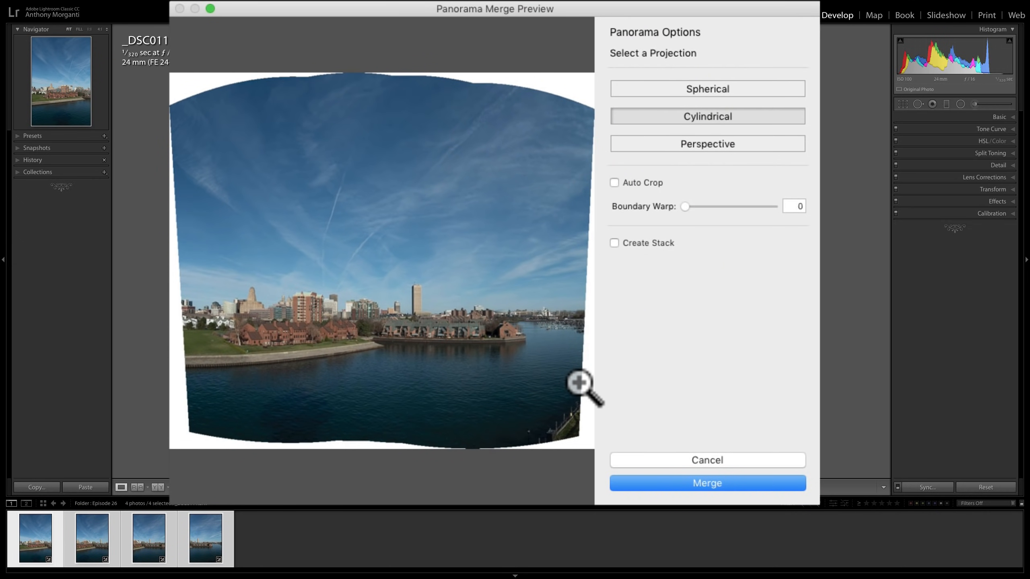
mouse_move(644, 223)
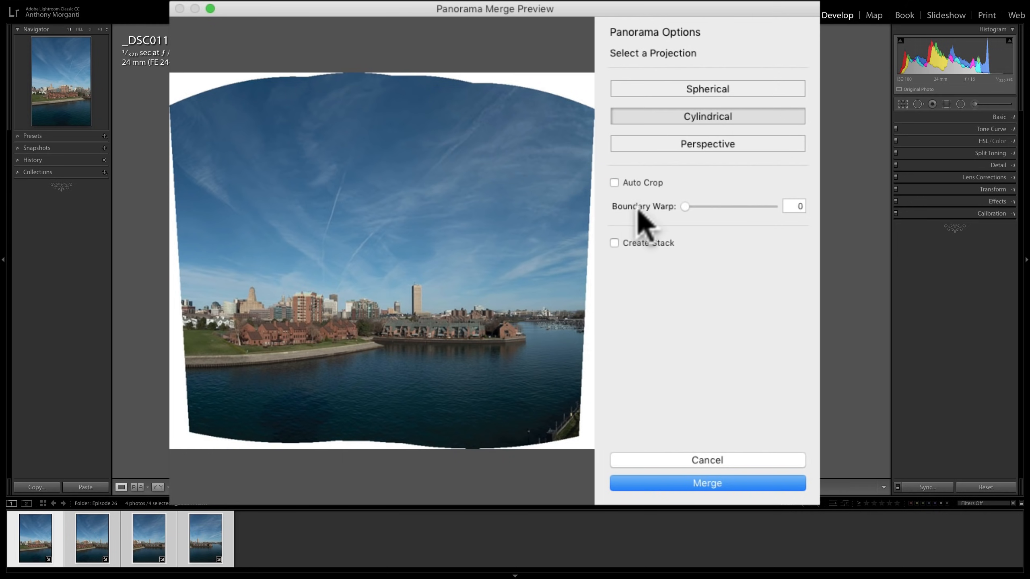
mouse_move(688, 219)
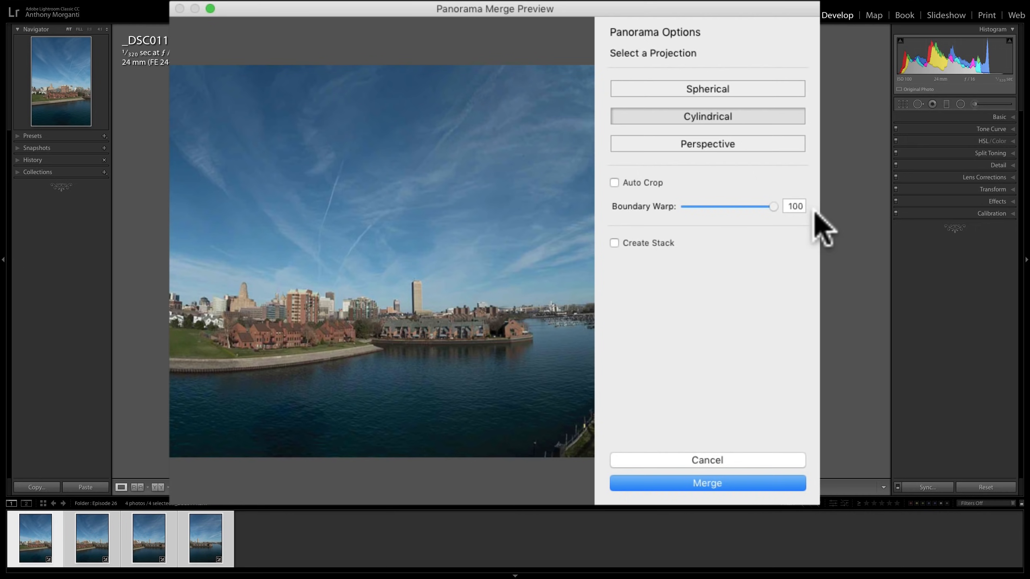
mouse_move(411, 473)
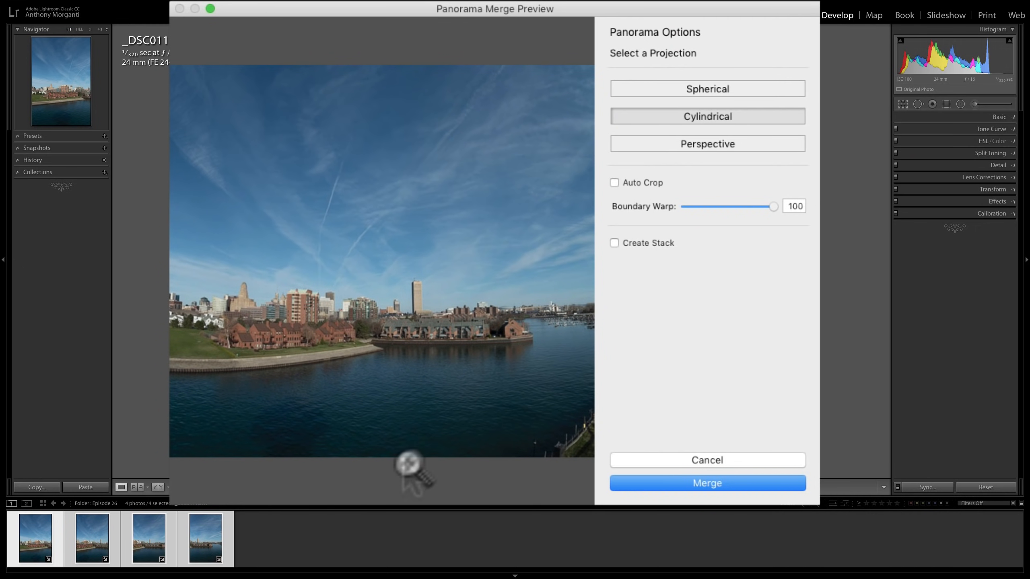
mouse_move(782, 220)
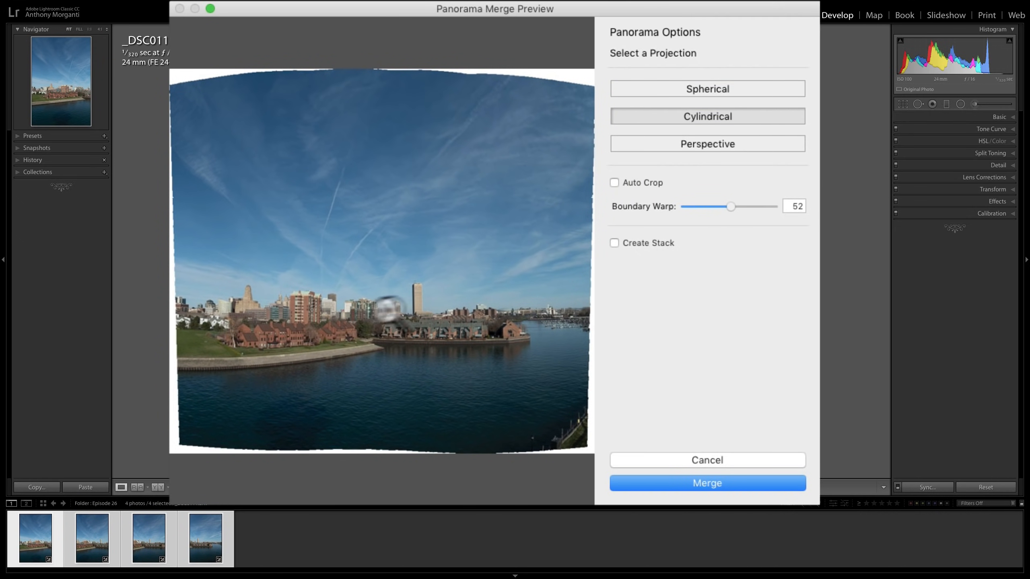
Return Boundary Warp to its maximum of 100 without Auto Crop
click(614, 182)
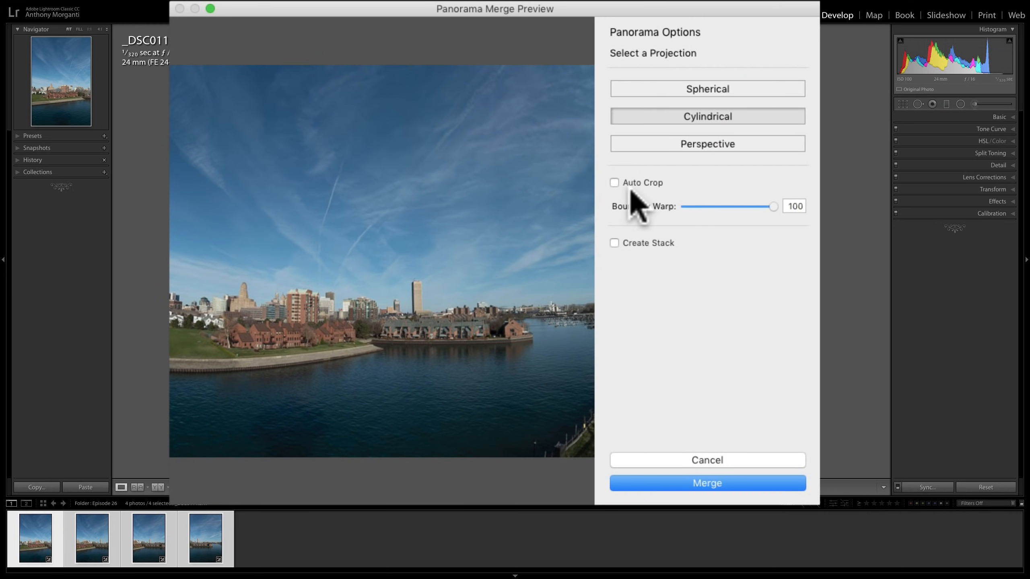
mouse_move(636, 197)
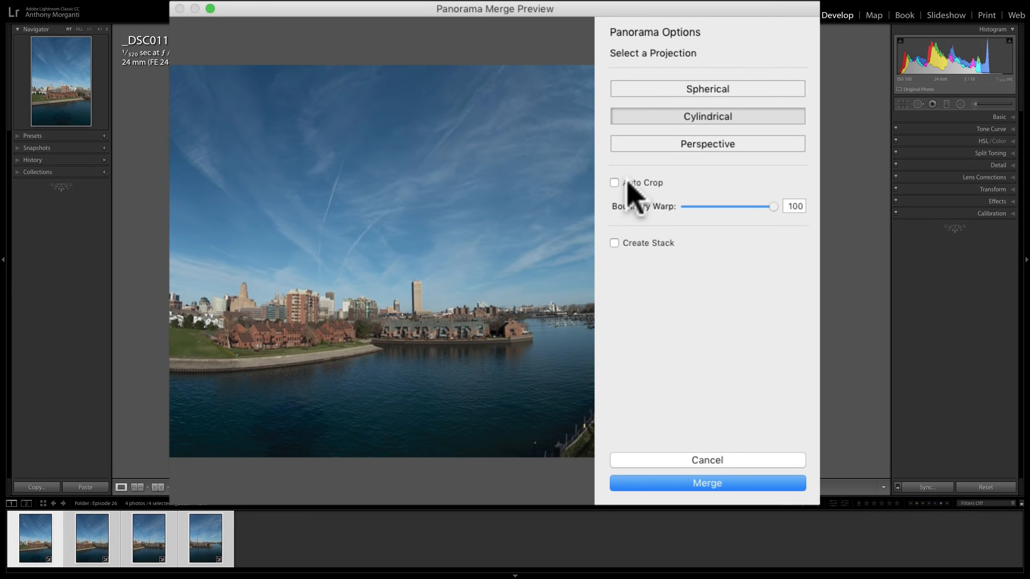
mouse_move(424, 272)
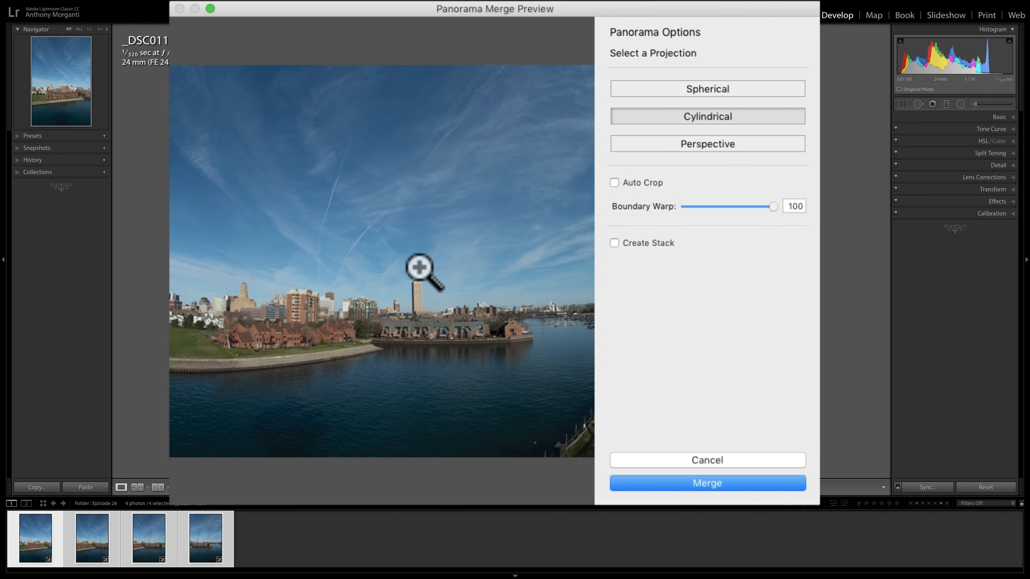
mouse_move(639, 260)
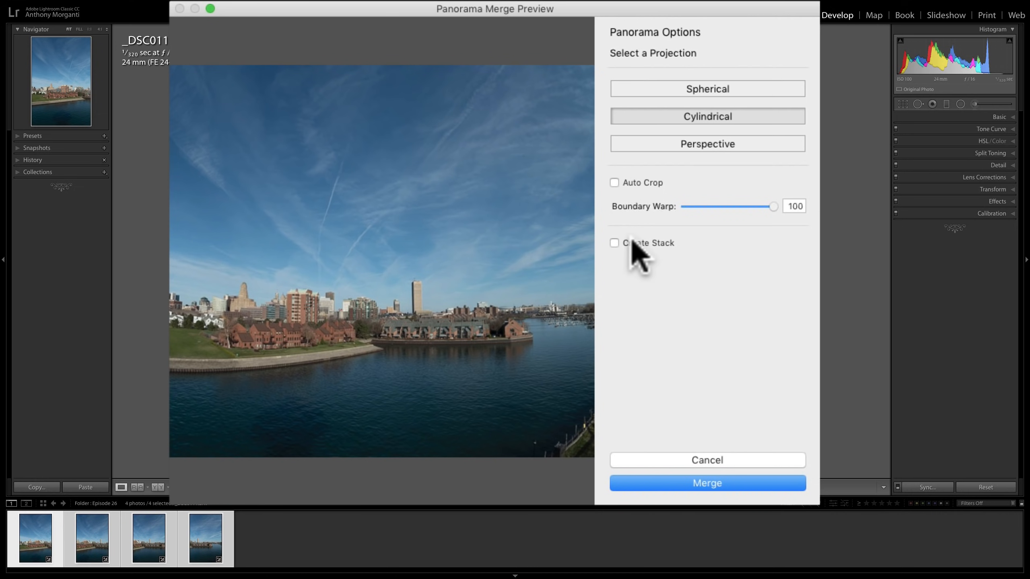
mouse_move(670, 263)
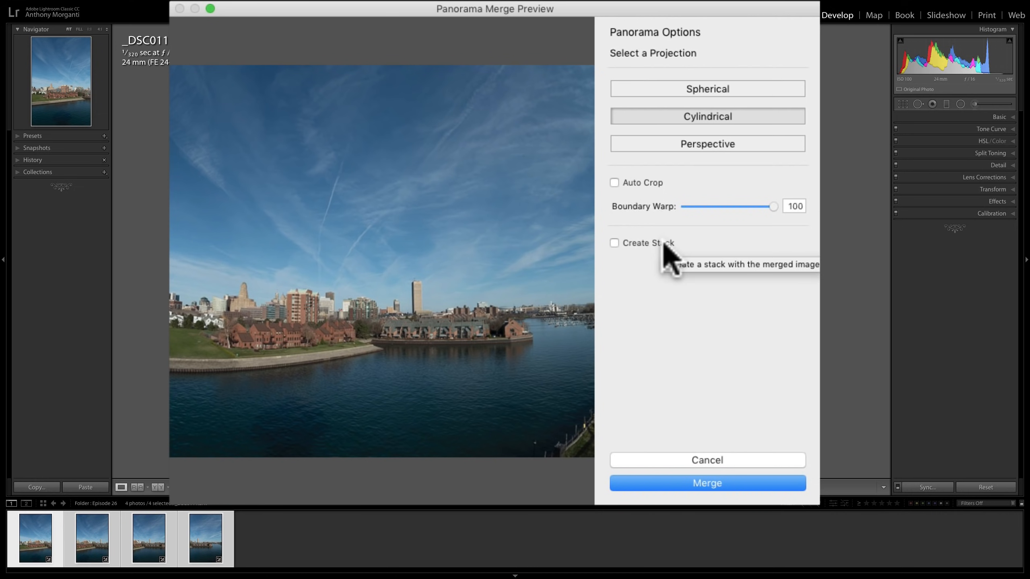
mouse_move(74, 544)
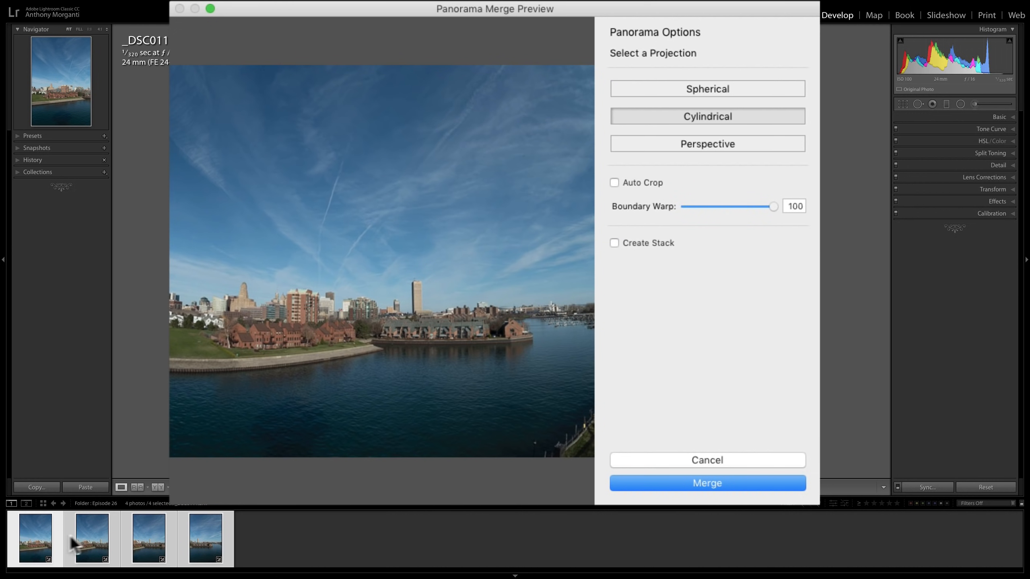
mouse_move(221, 544)
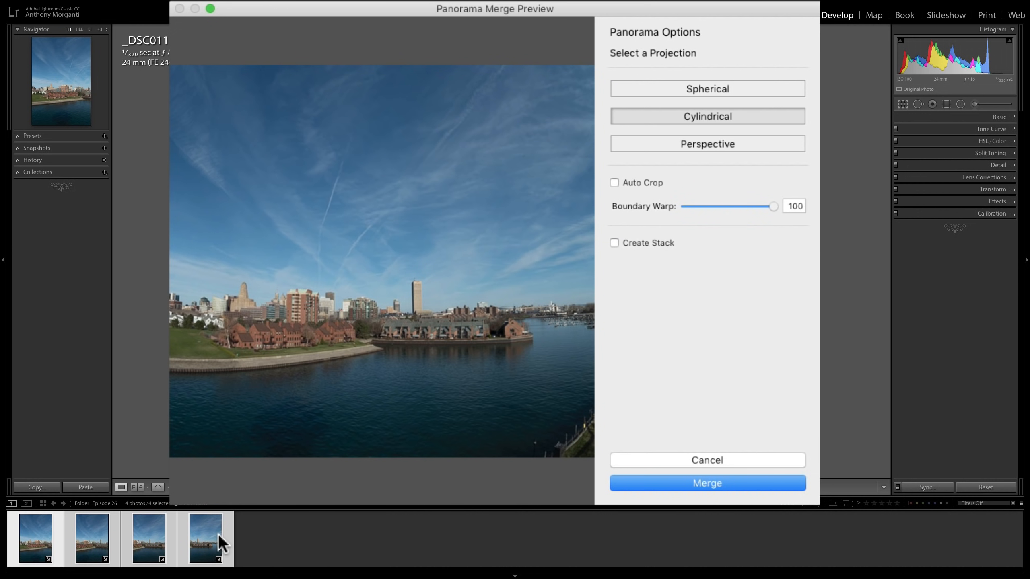
mouse_move(282, 549)
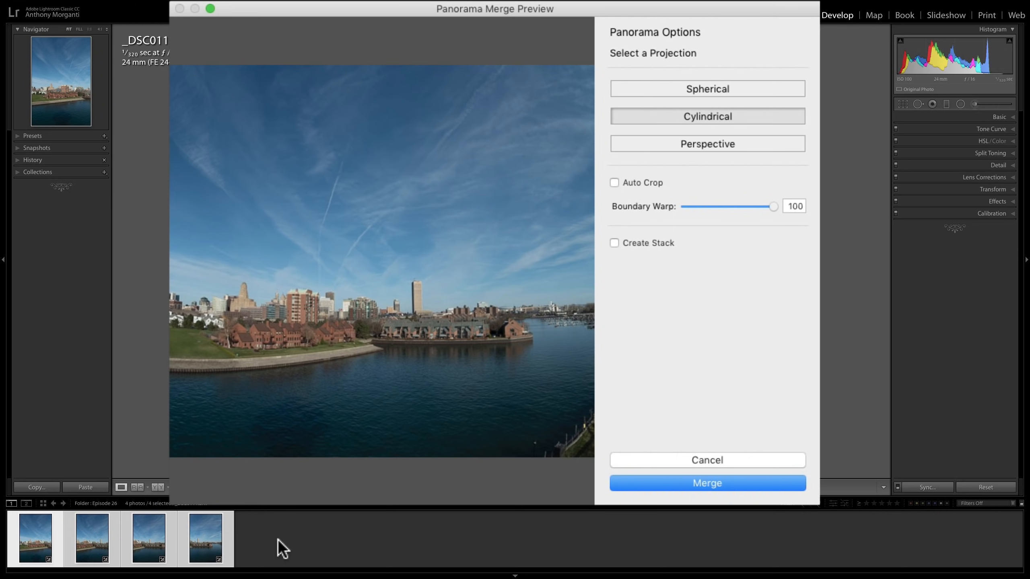
mouse_move(56, 550)
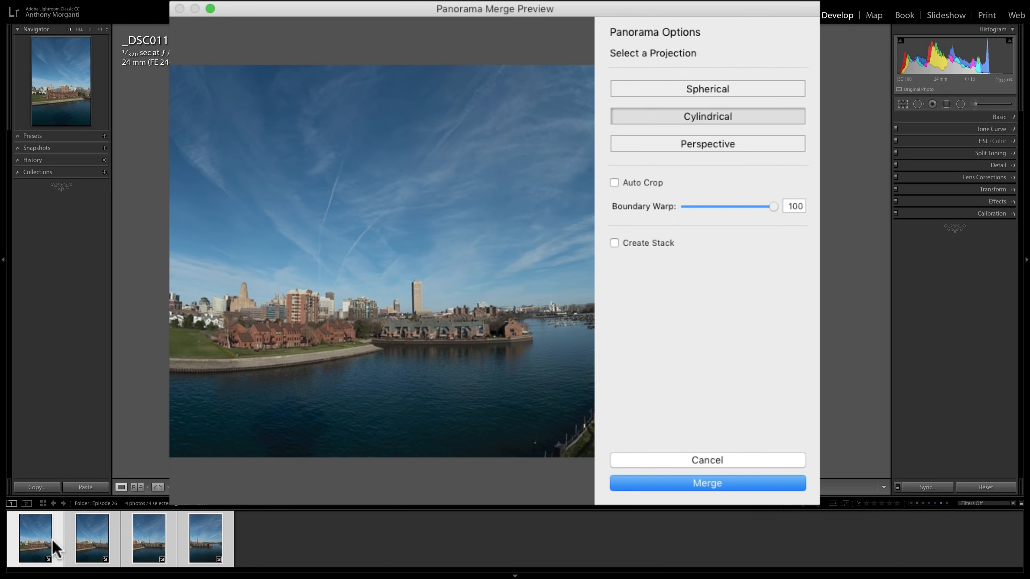
mouse_move(81, 548)
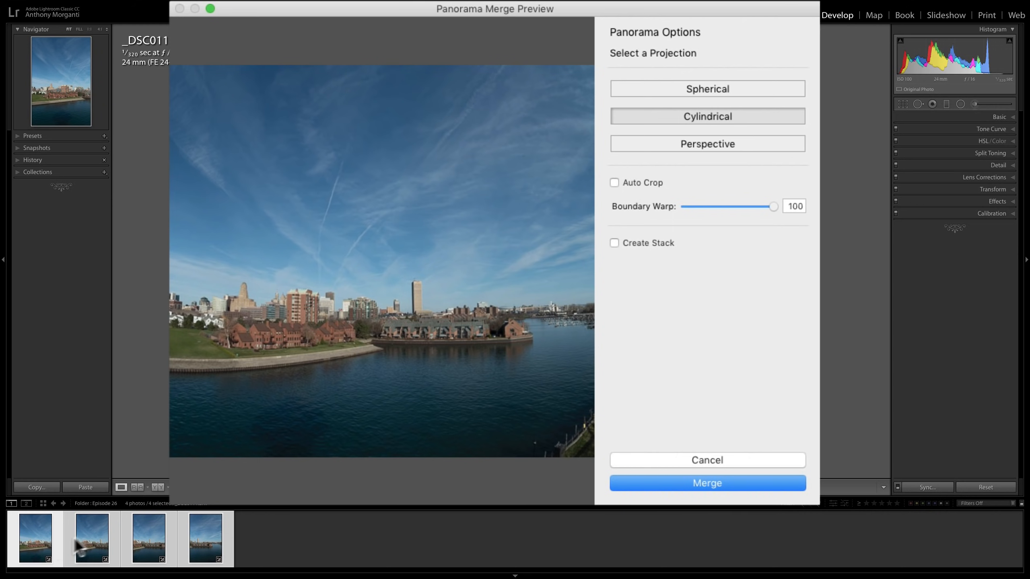
mouse_move(164, 524)
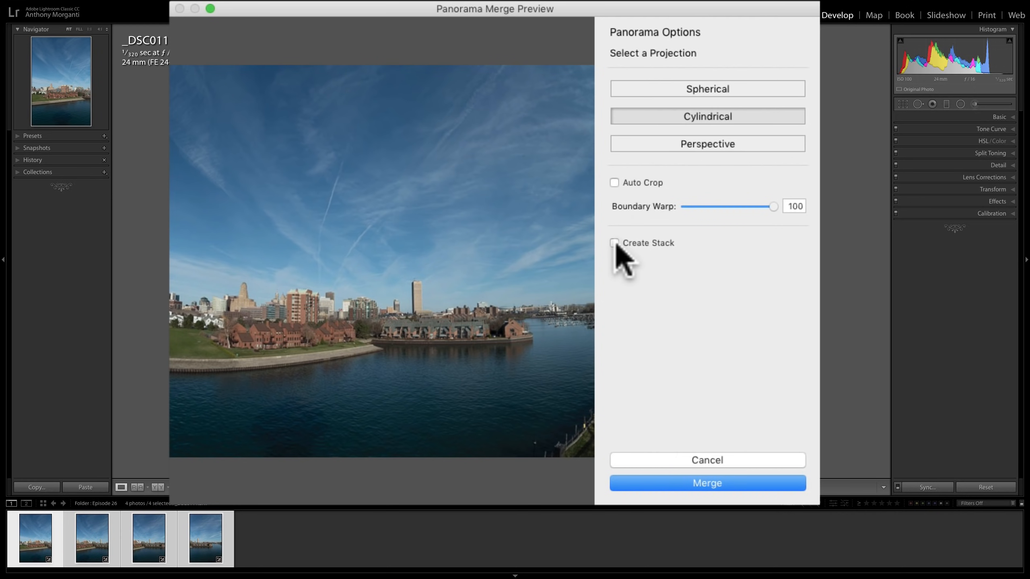
mouse_move(650, 483)
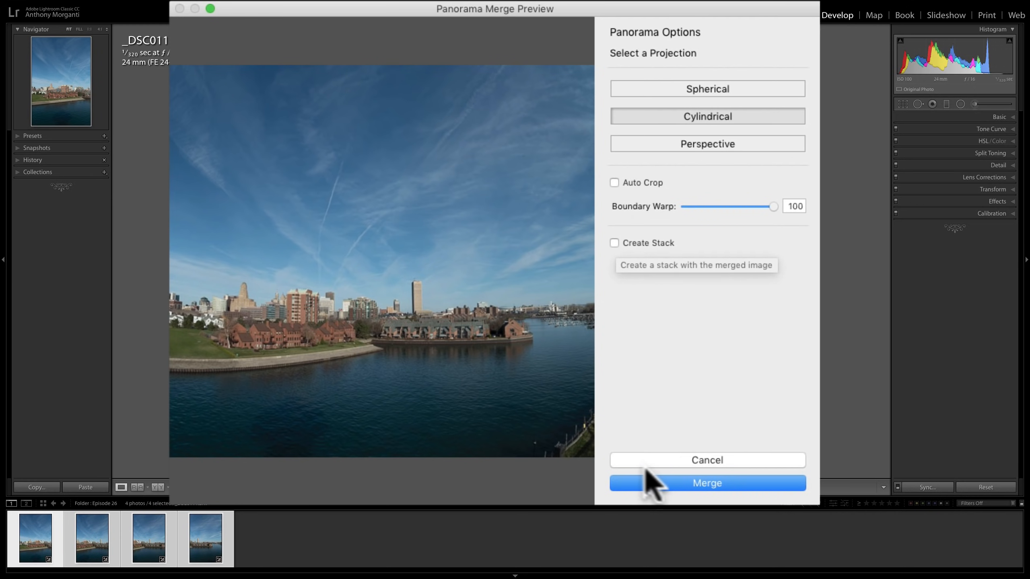
Merge the panorama and open the new _DSC0111-Pano.dng from the filmstrip
click(707, 482)
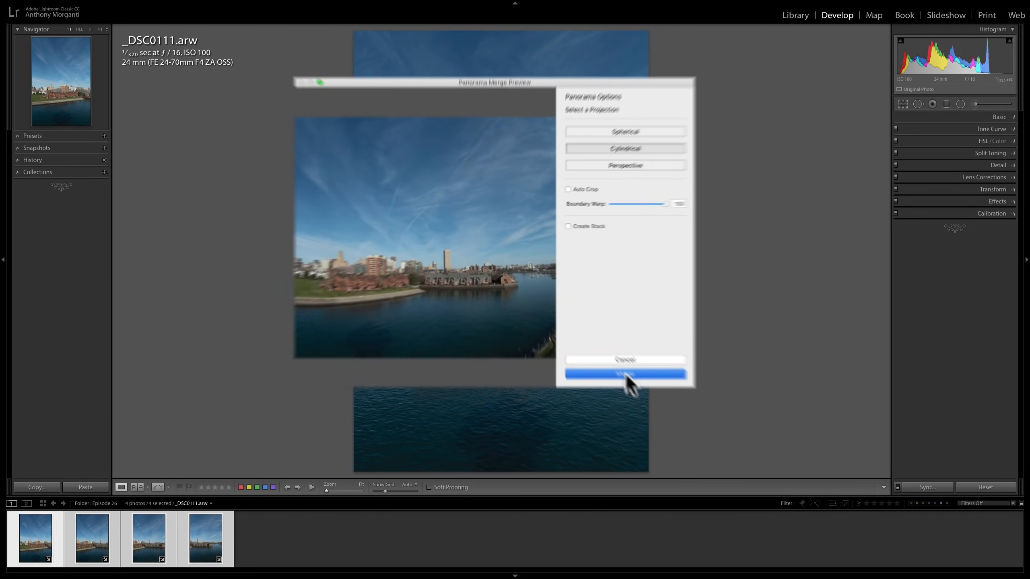
click(625, 373)
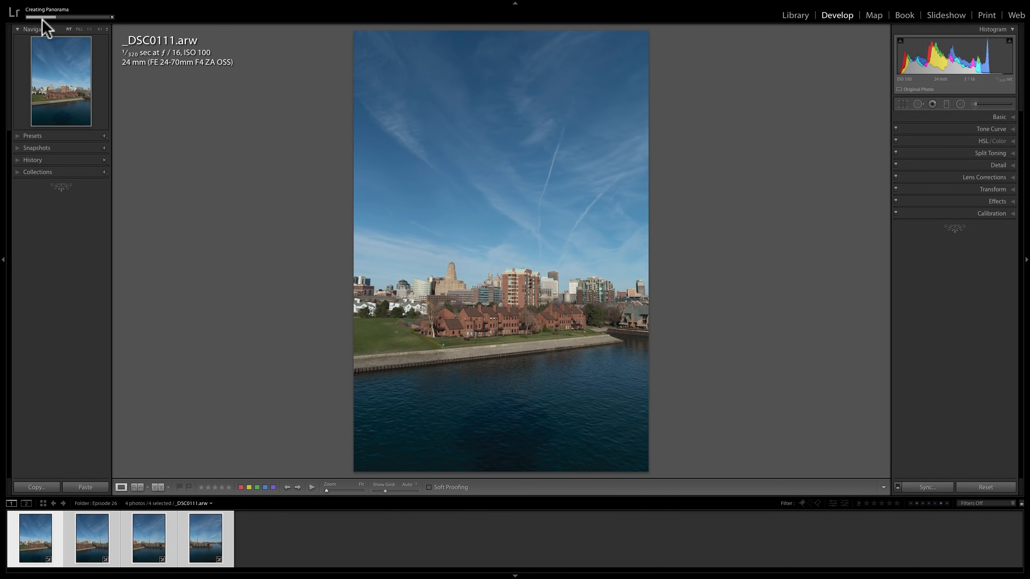
mouse_move(68, 23)
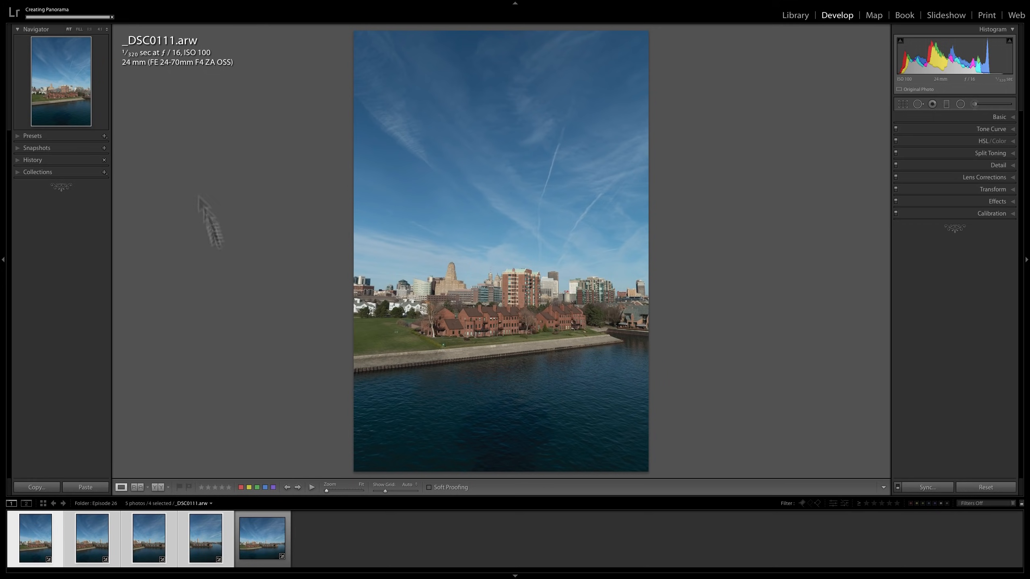
click(261, 539)
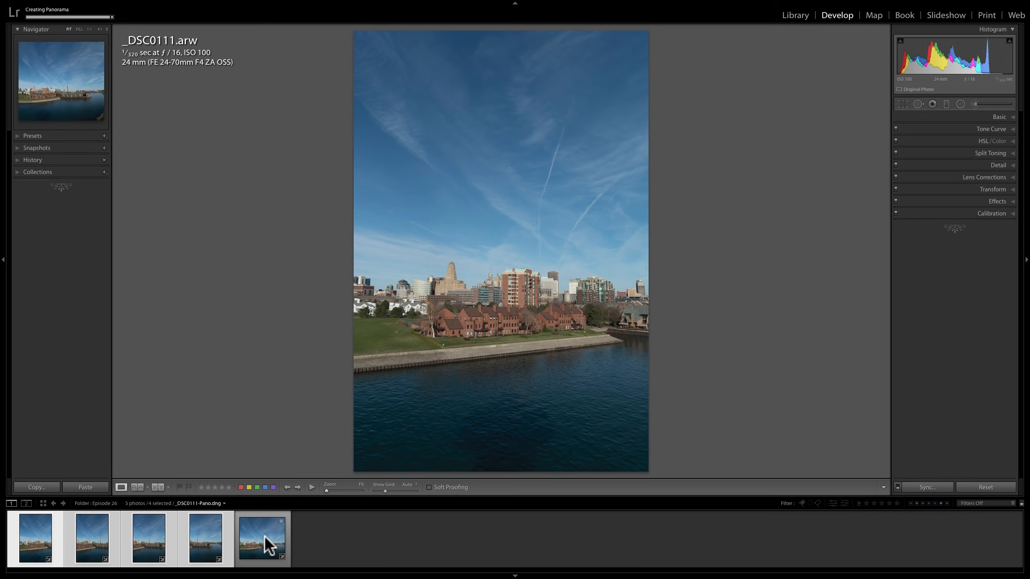
click(261, 539)
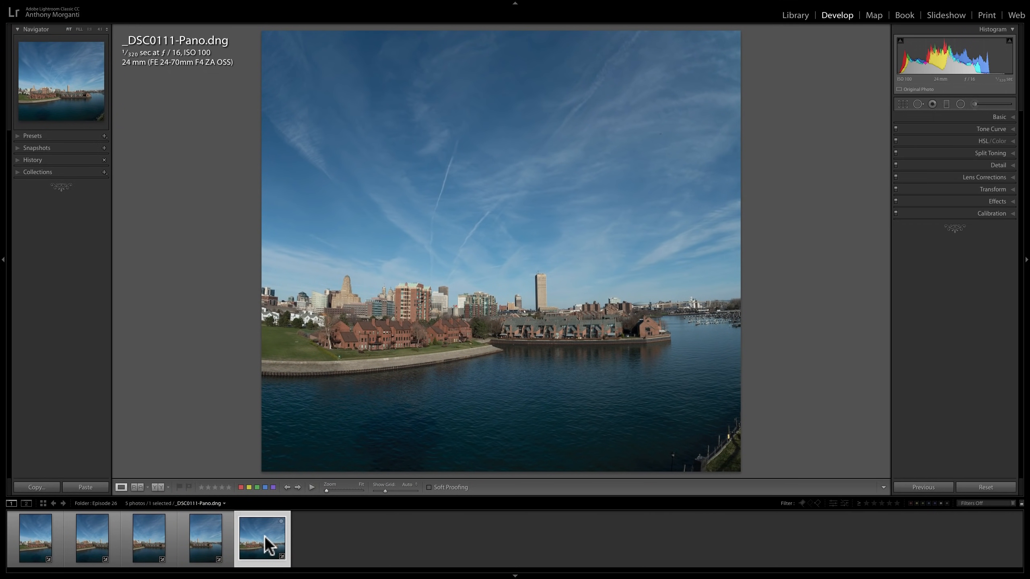
mouse_move(257, 186)
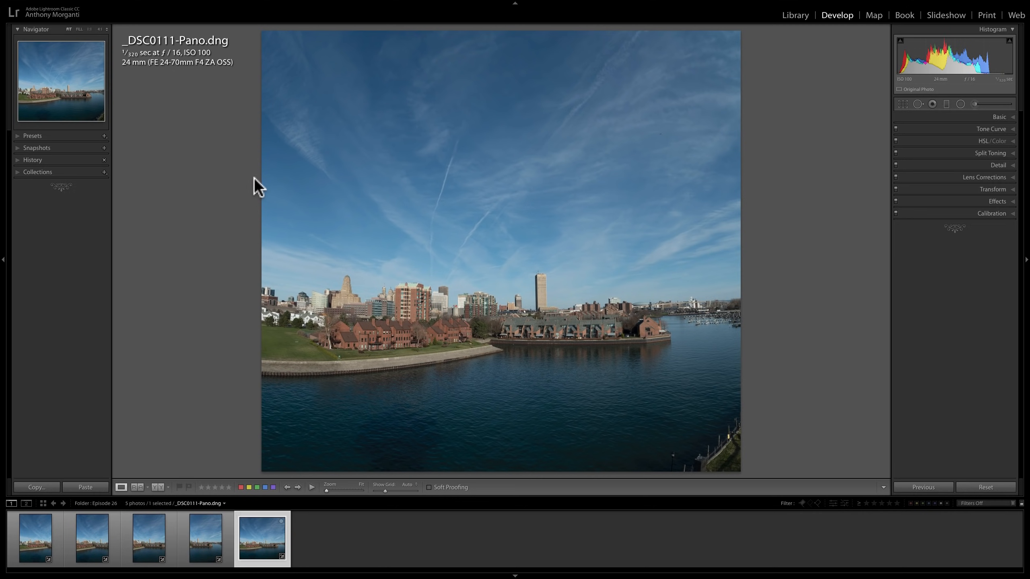
mouse_move(224, 49)
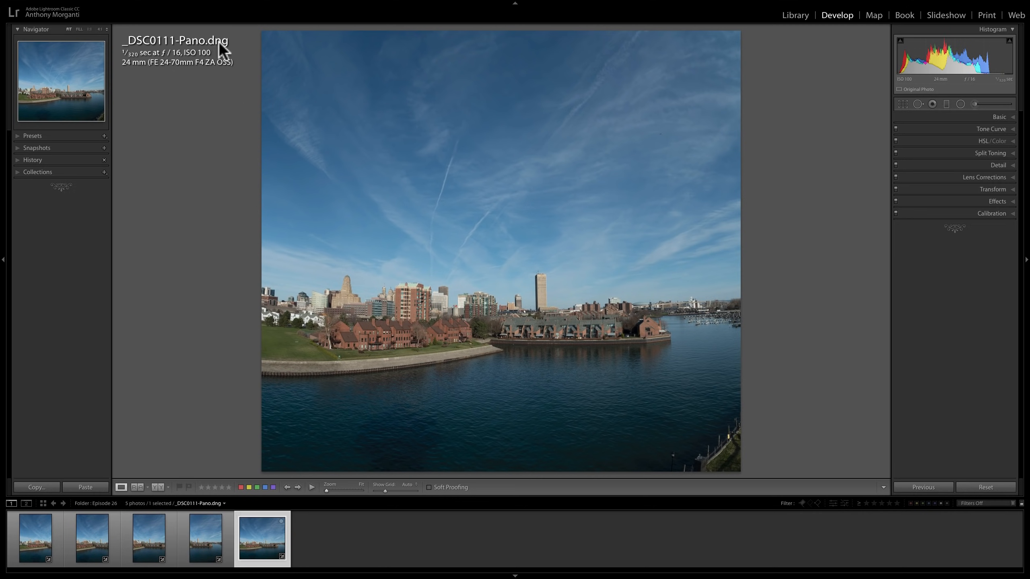
mouse_move(1002, 121)
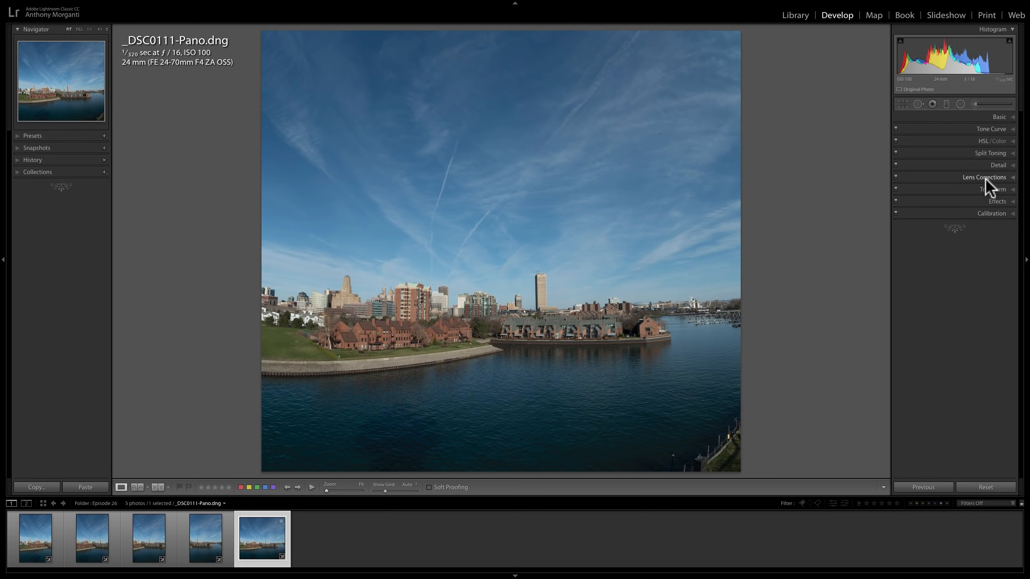
Enable chromatic aberration removal in Lens Corrections, then collapse the tone curve panel
click(986, 177)
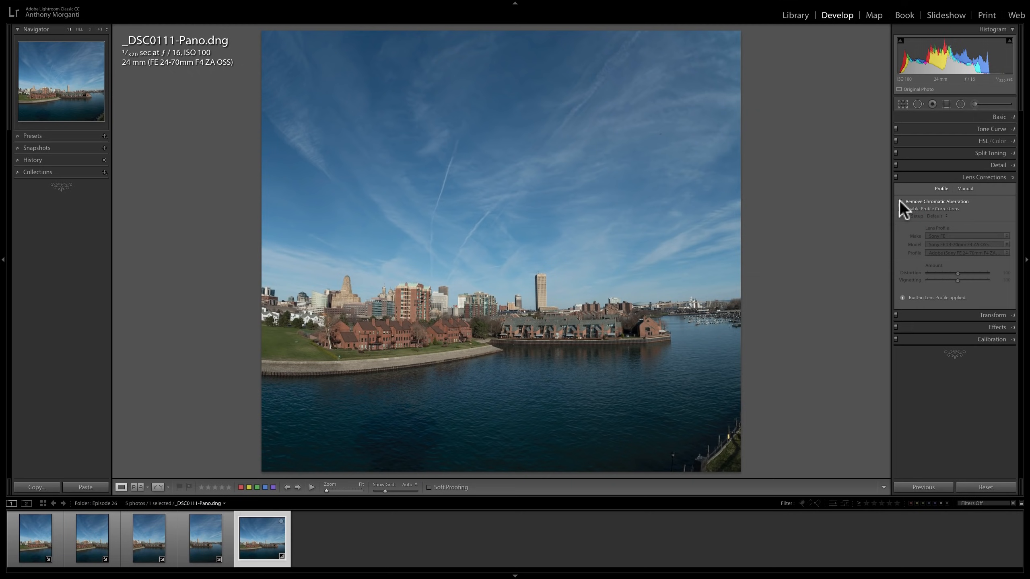
click(902, 209)
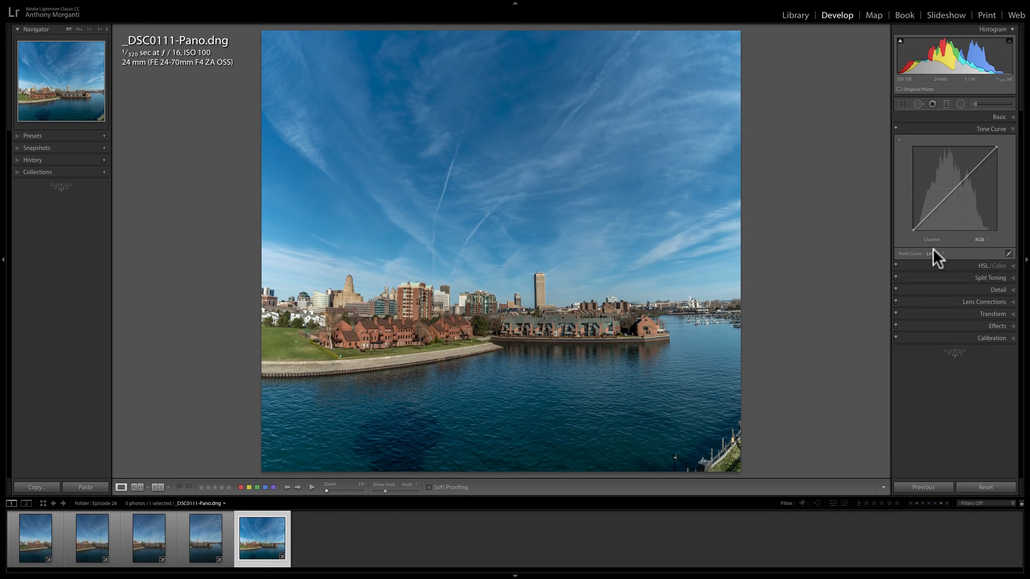
click(993, 129)
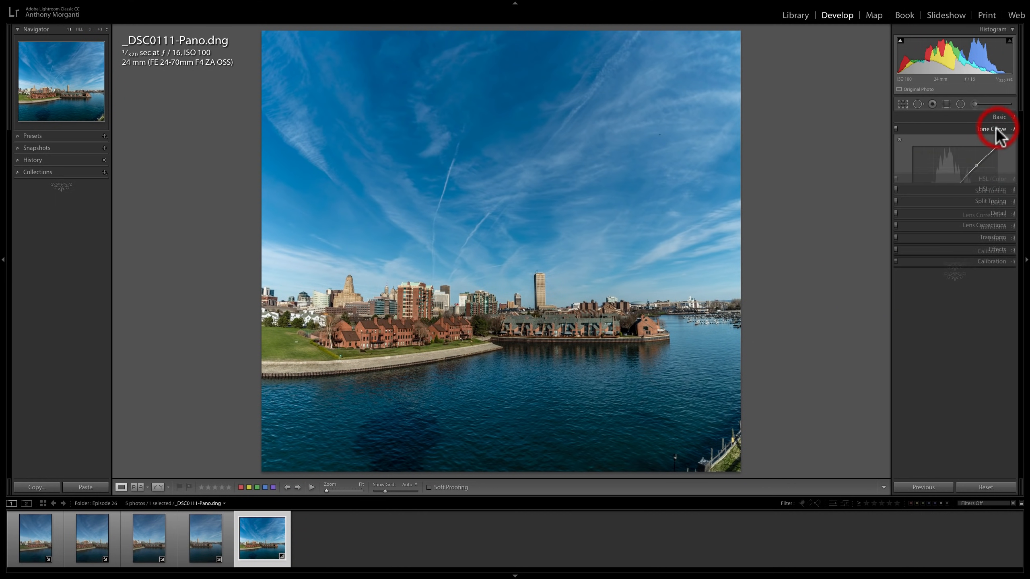
click(991, 129)
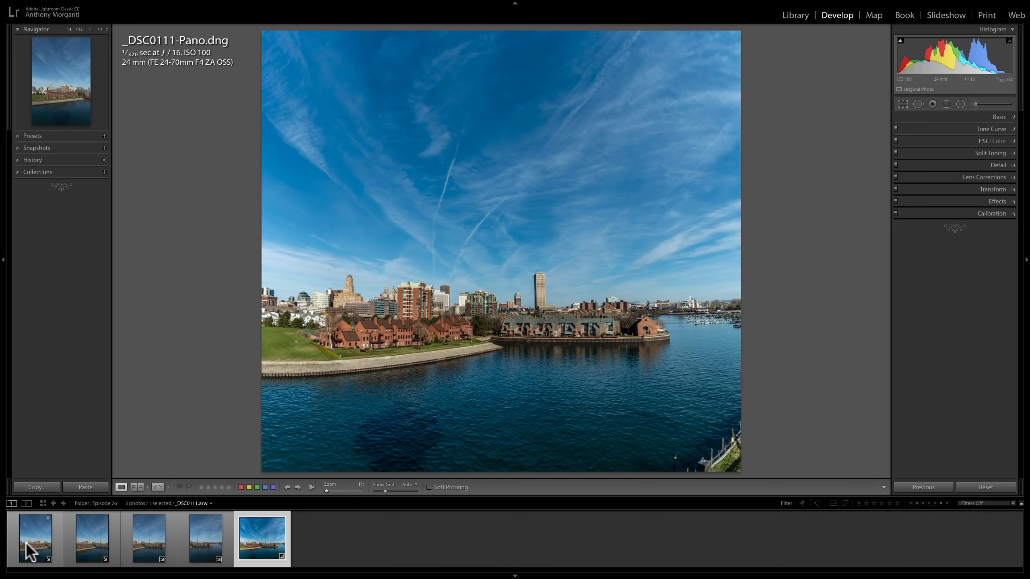
Browse the source shots and the panorama DNG, ending on the original _DSC0111.arw
click(92, 538)
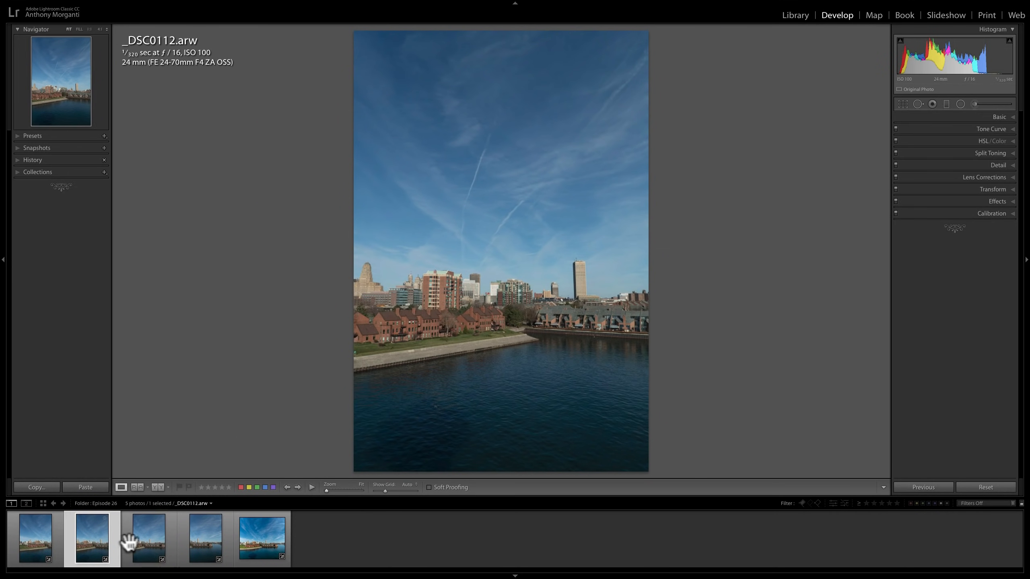
click(205, 539)
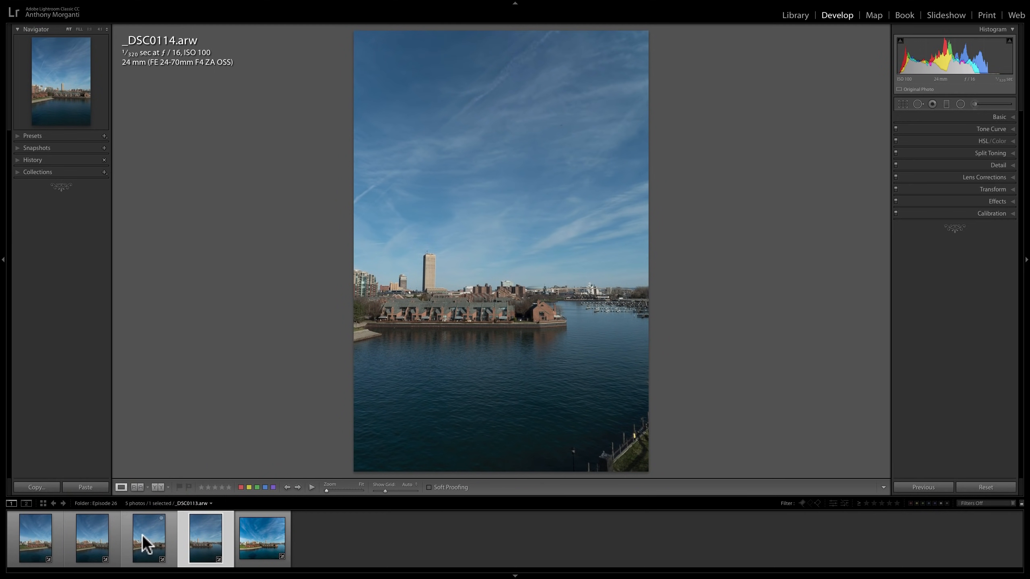
mouse_move(148, 539)
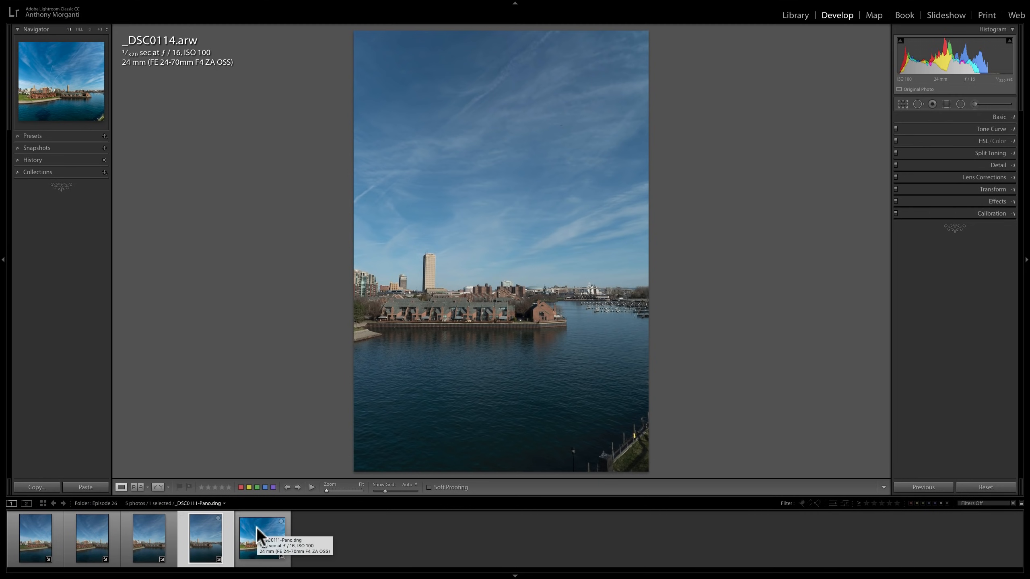
click(261, 538)
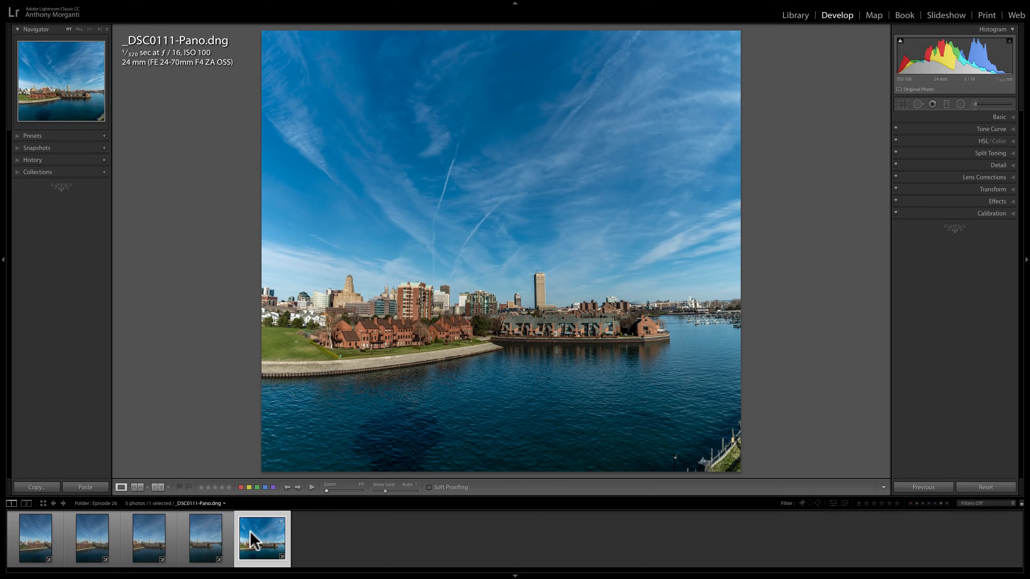
click(35, 539)
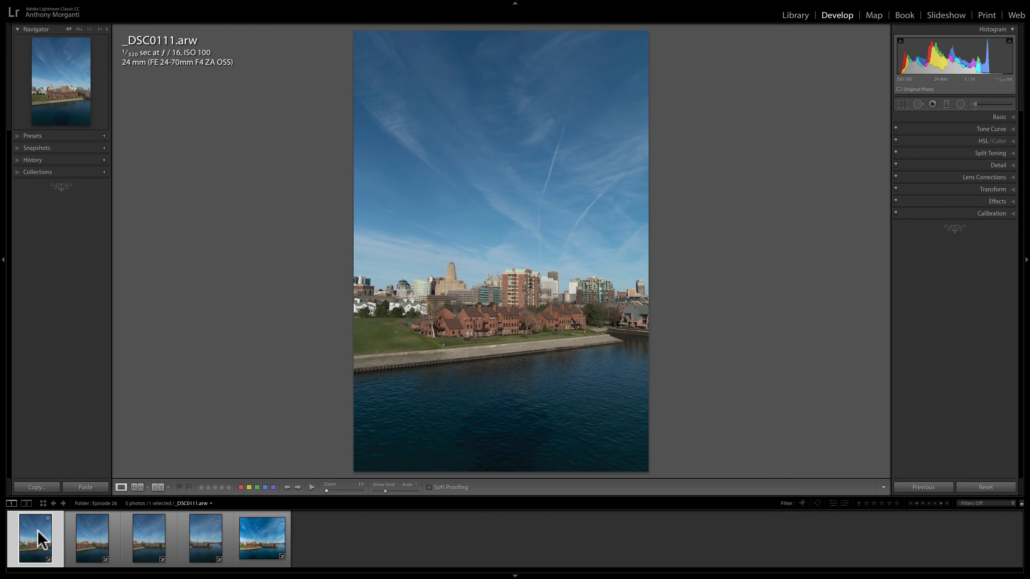
mouse_move(36, 538)
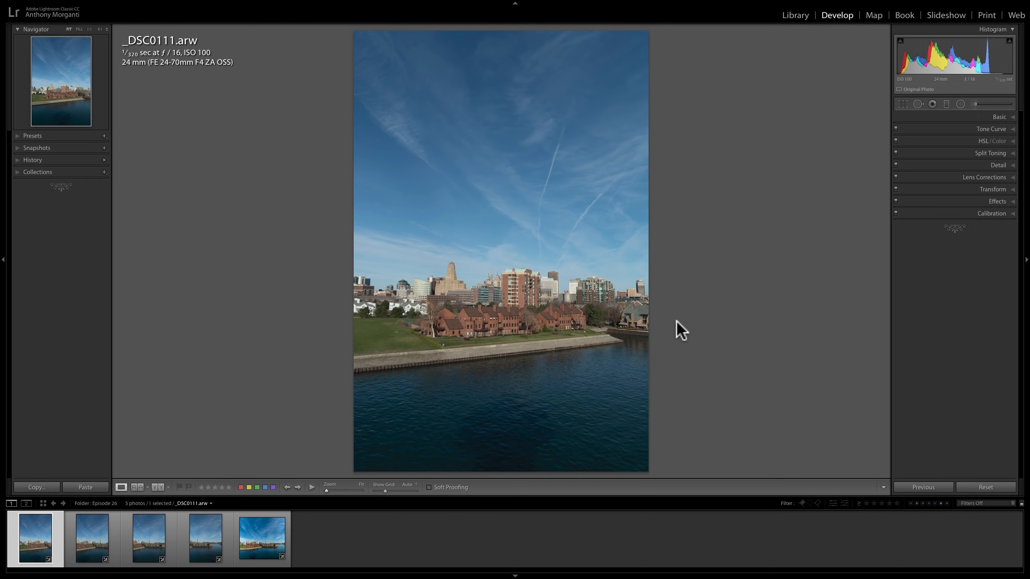
mouse_move(668, 316)
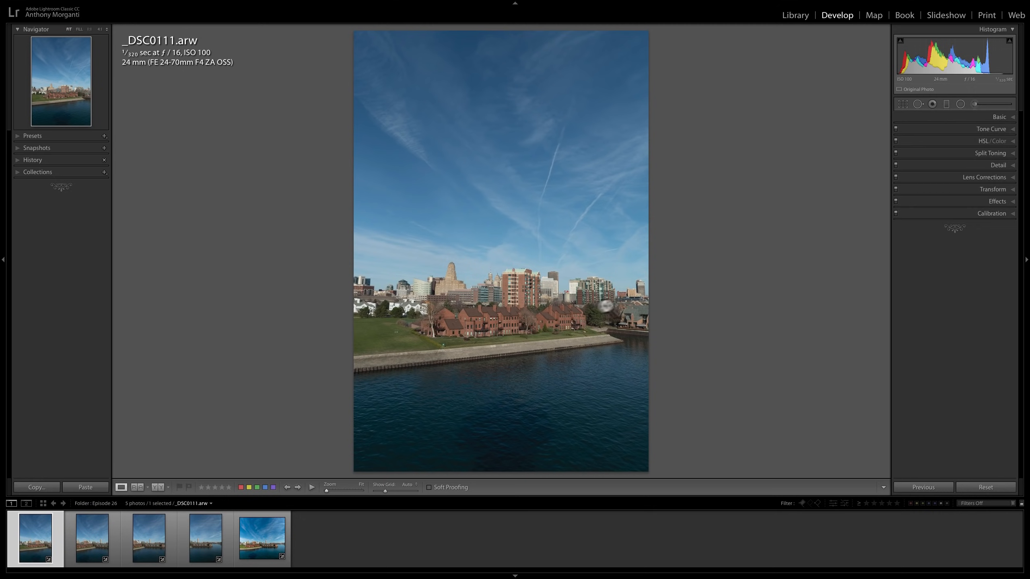
mouse_move(562, 321)
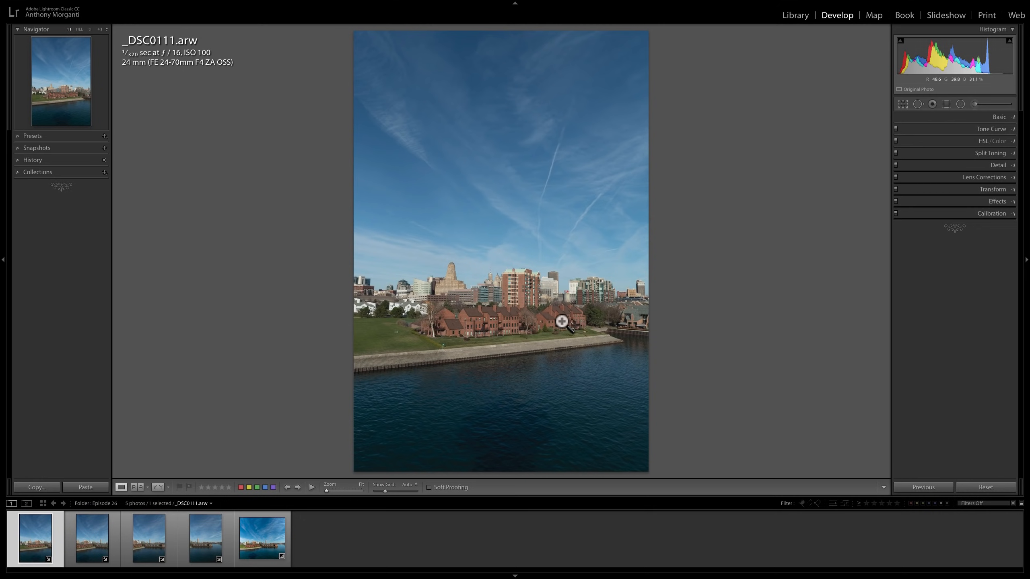
mouse_move(645, 169)
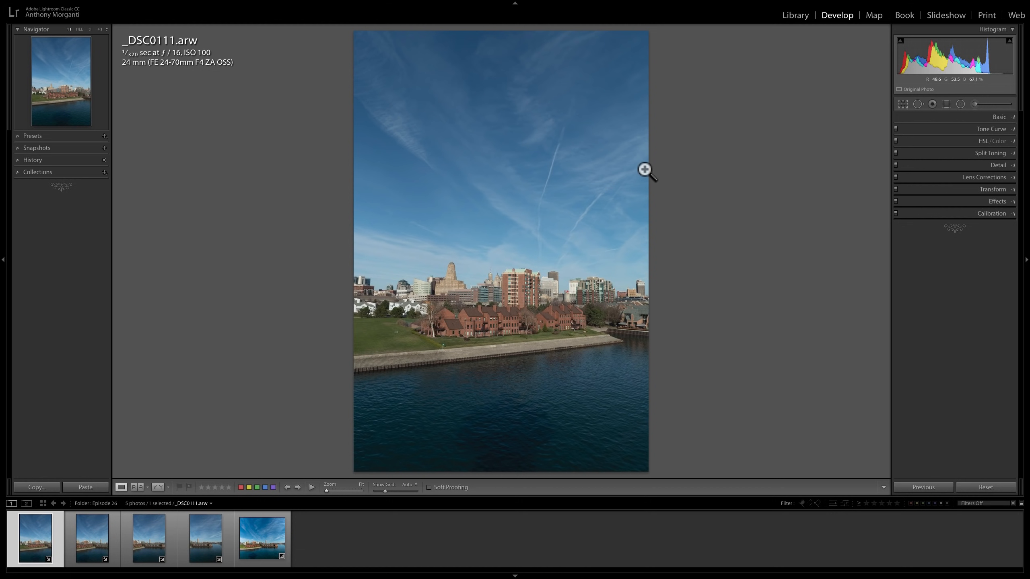
mouse_move(641, 170)
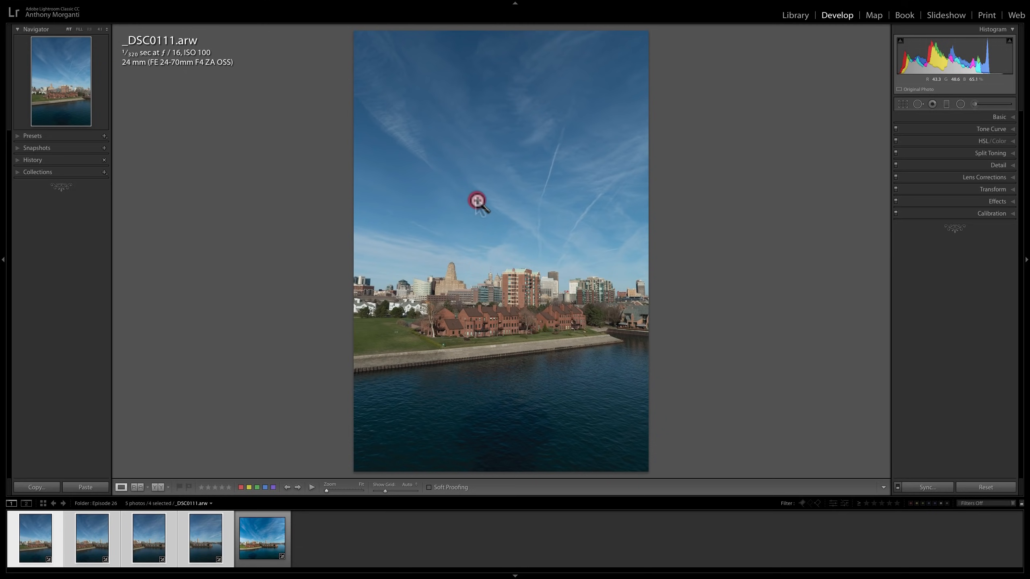
Shift-merge the four skyline shots into a panorama, skipping the merge preview dialog
right_click(477, 201)
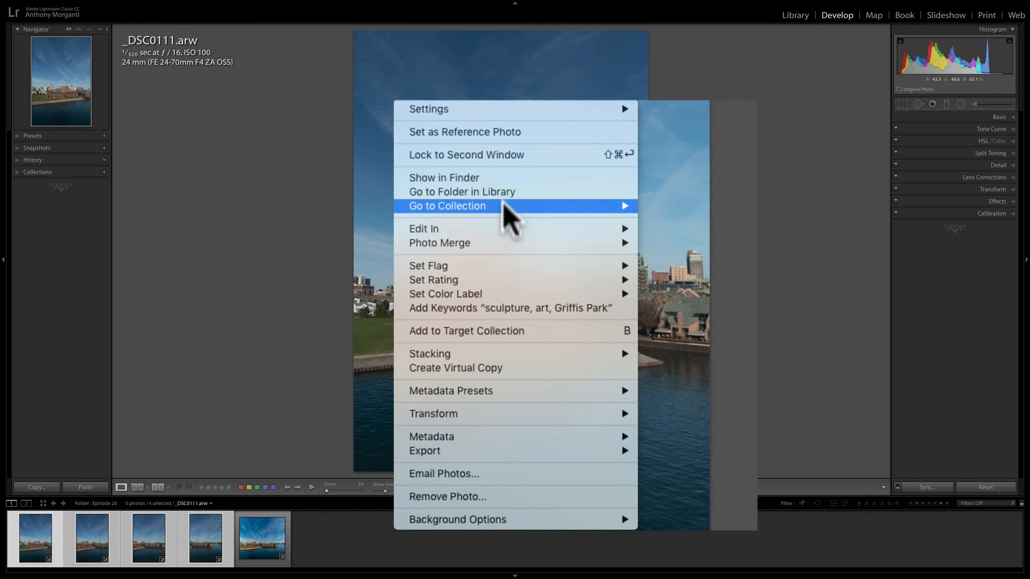
mouse_move(440, 243)
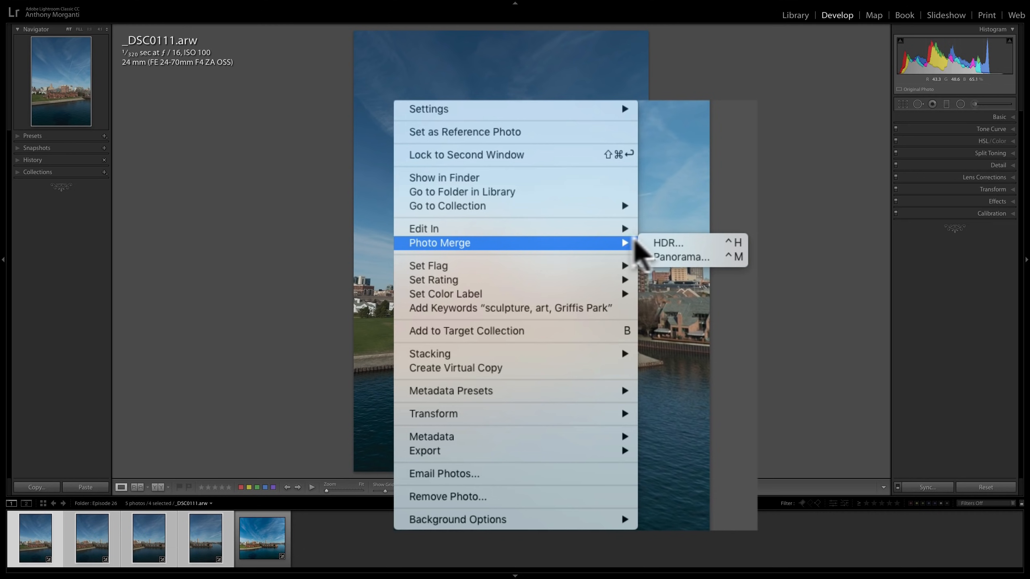
mouse_move(681, 257)
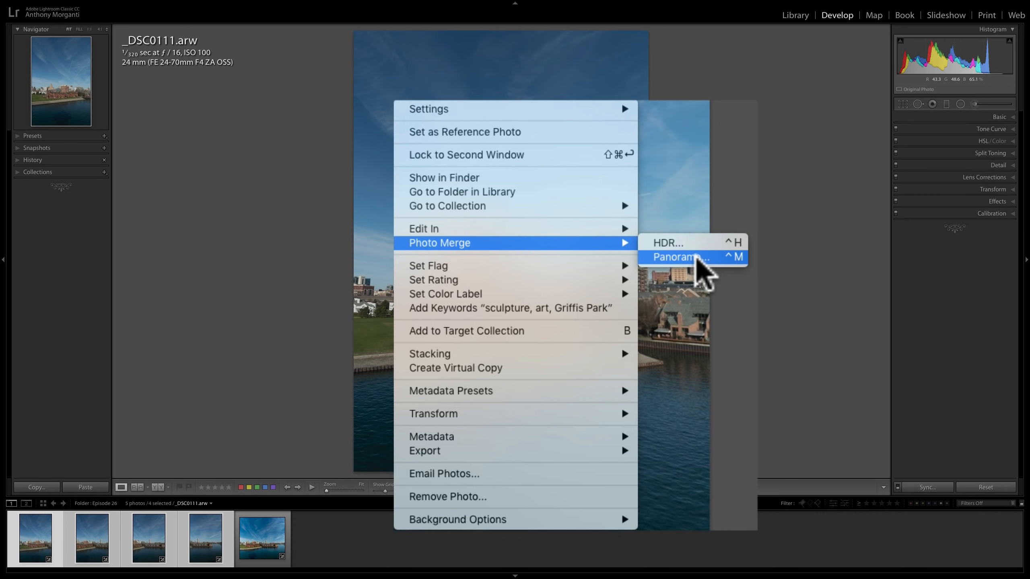
mouse_move(709, 273)
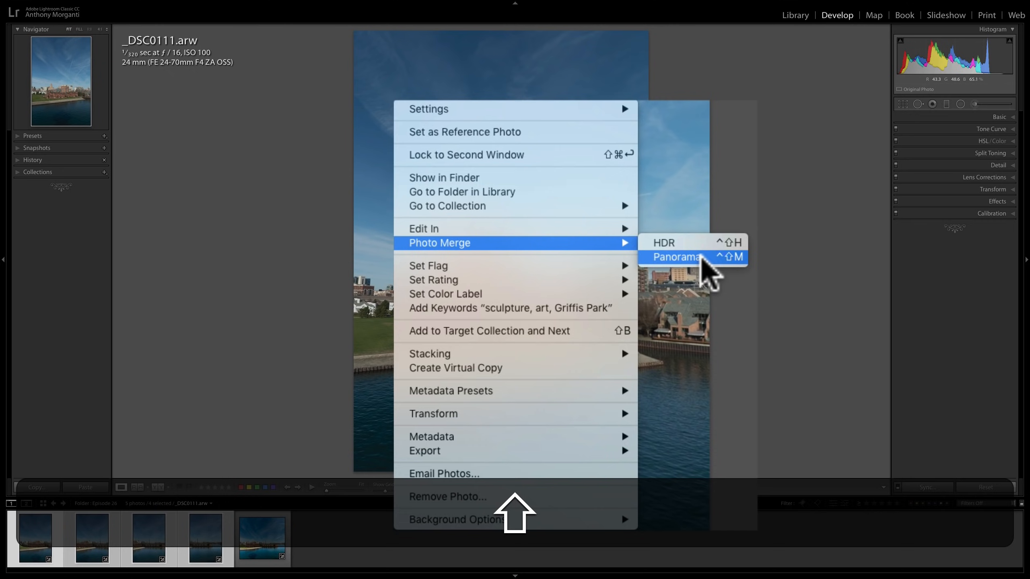
click(677, 257)
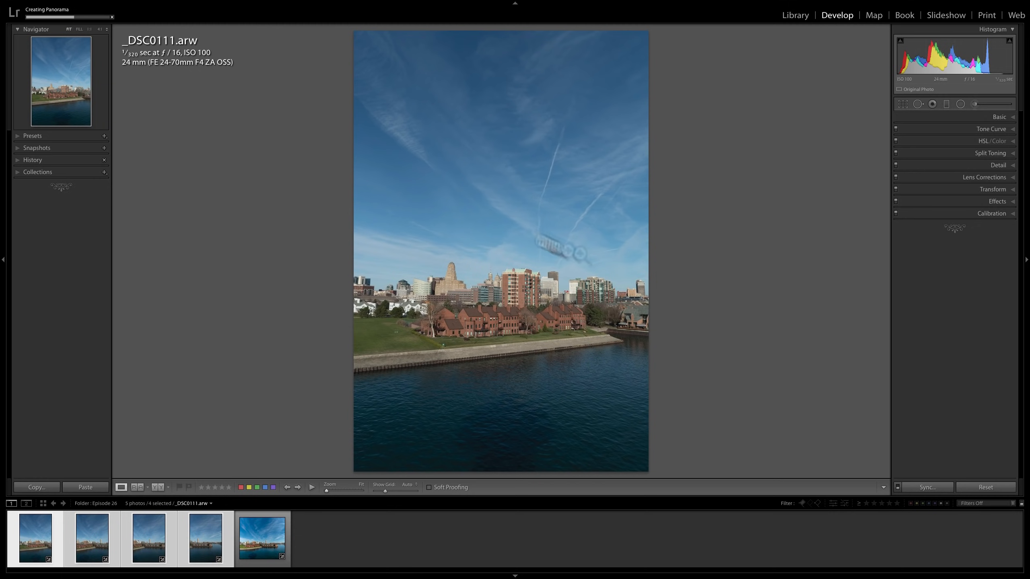
mouse_move(45, 22)
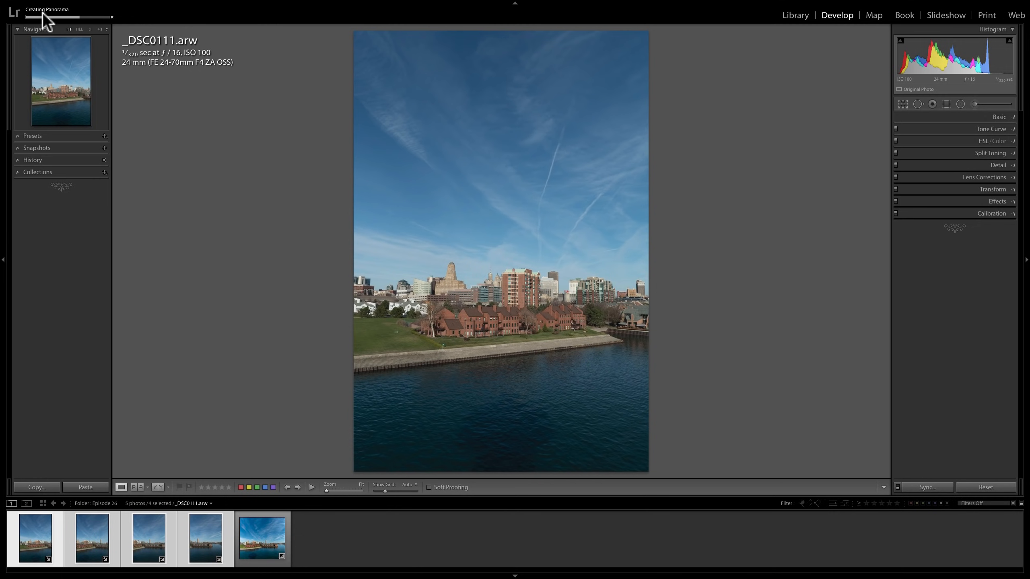
mouse_move(68, 19)
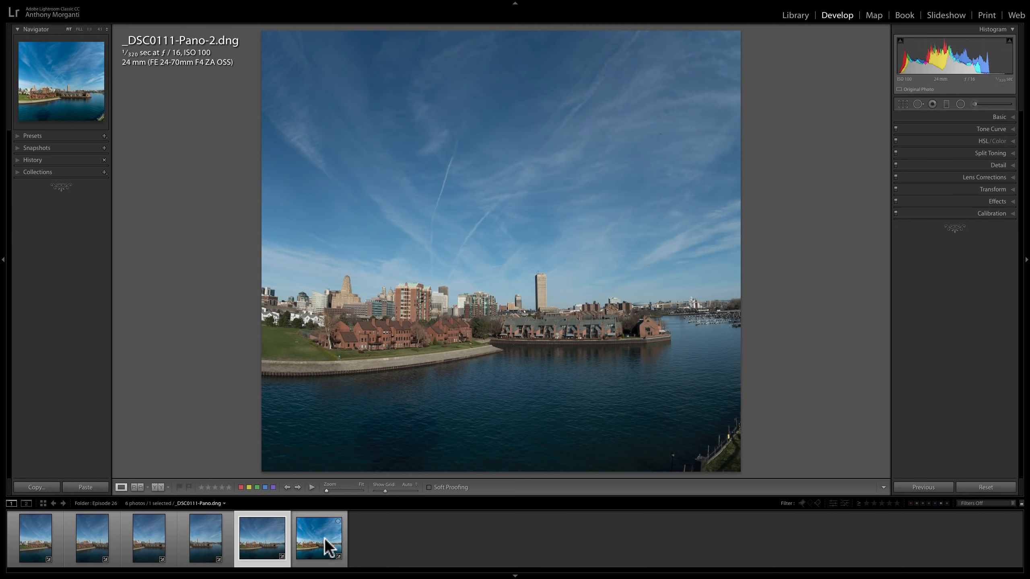
Sync the first panorama's edits onto _DSC0111-Pano-2.dng using Sync and Synchronize
click(318, 539)
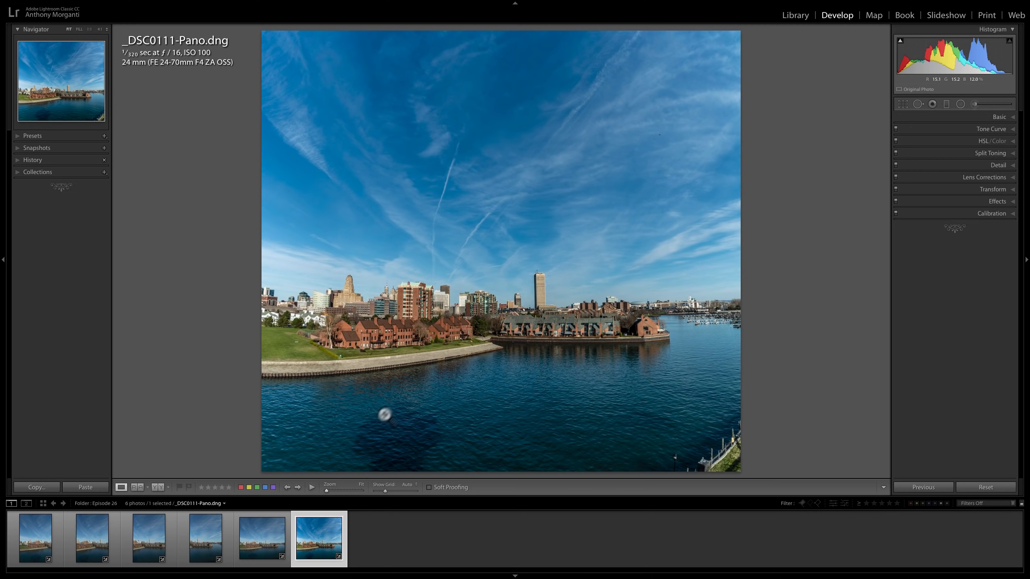
key(cmd)
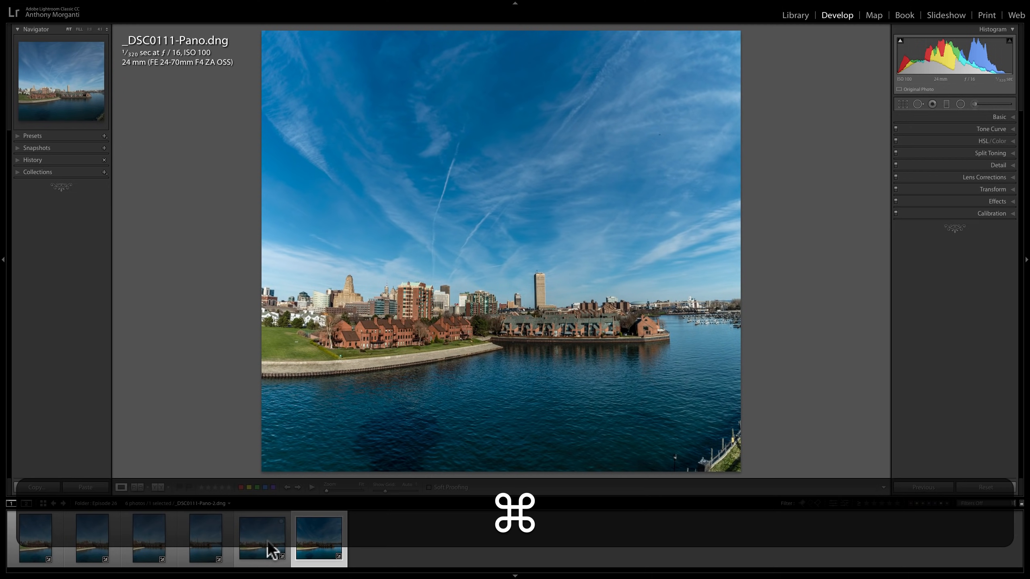
click(261, 539)
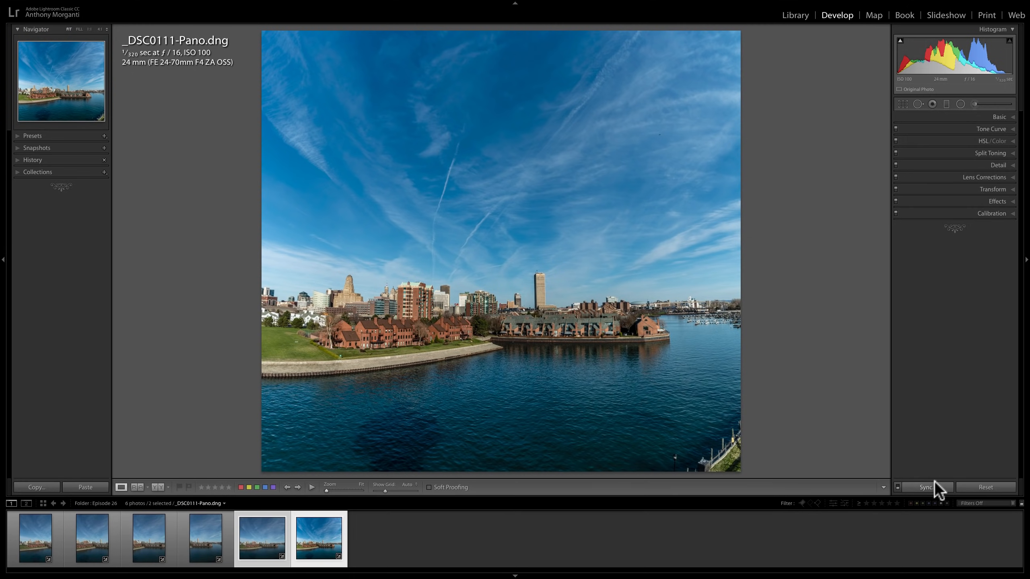
click(925, 487)
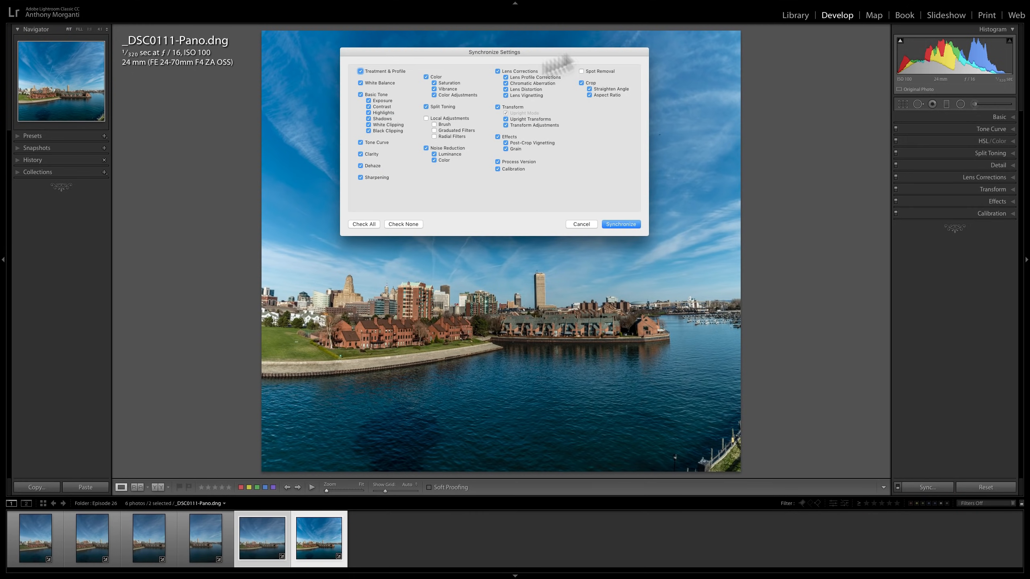
click(620, 224)
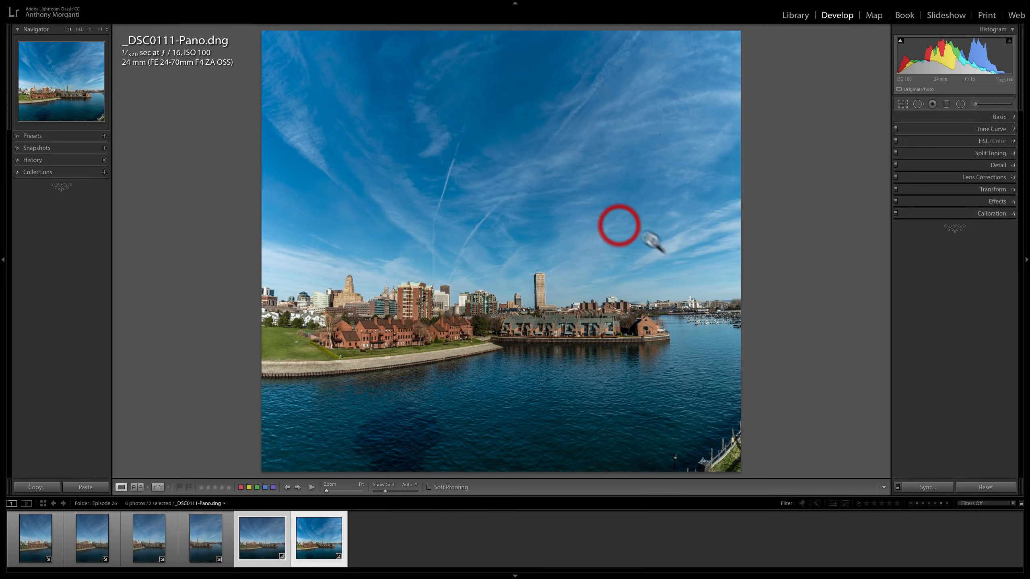
click(205, 538)
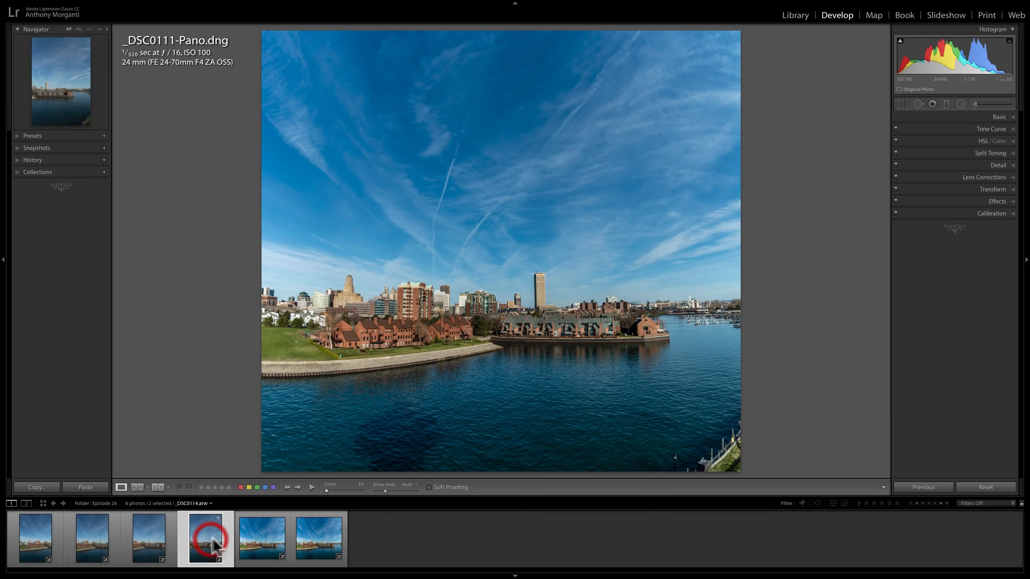
click(262, 539)
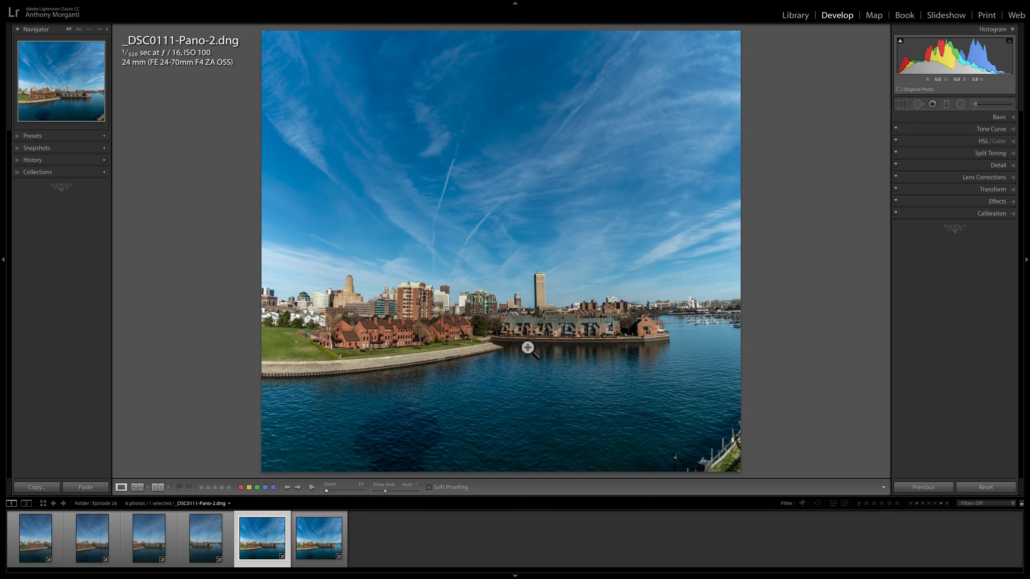
mouse_move(628, 187)
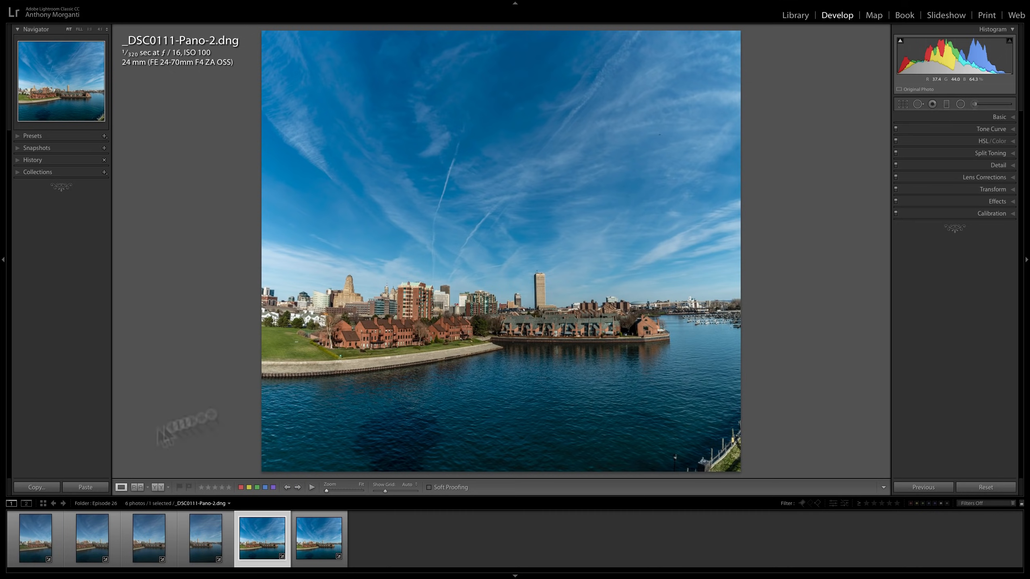
click(34, 538)
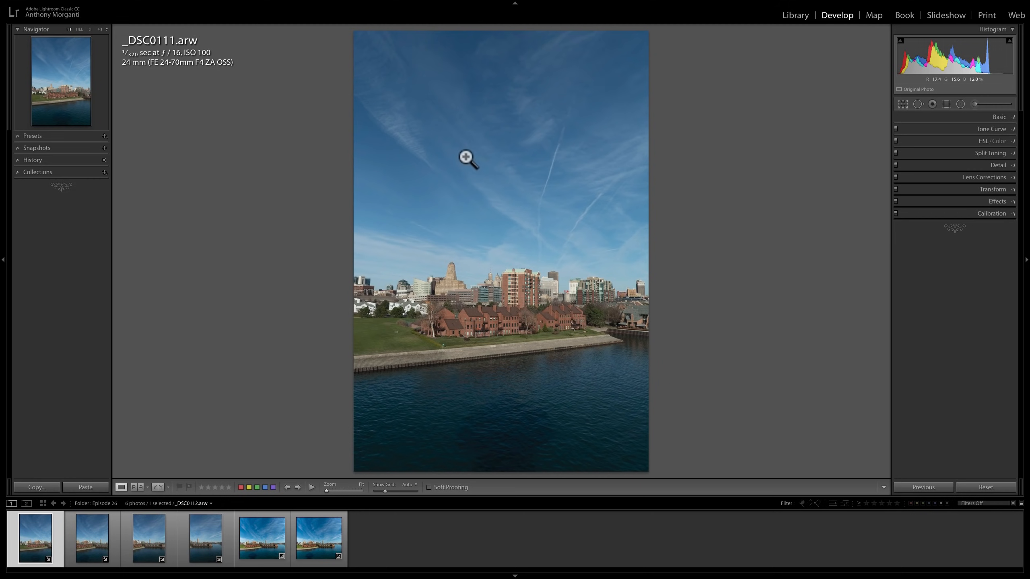
mouse_move(505, 106)
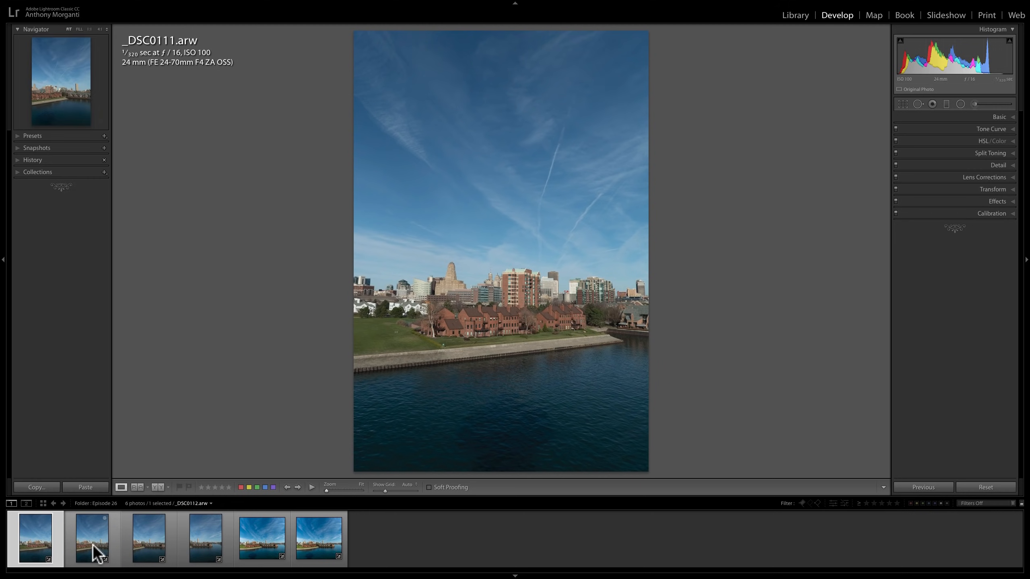
click(149, 539)
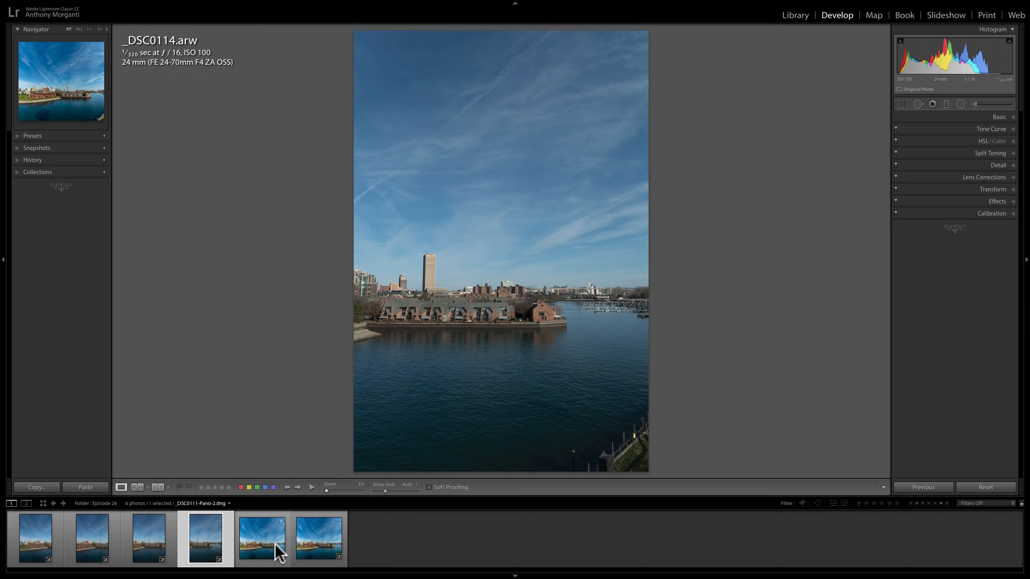
click(262, 539)
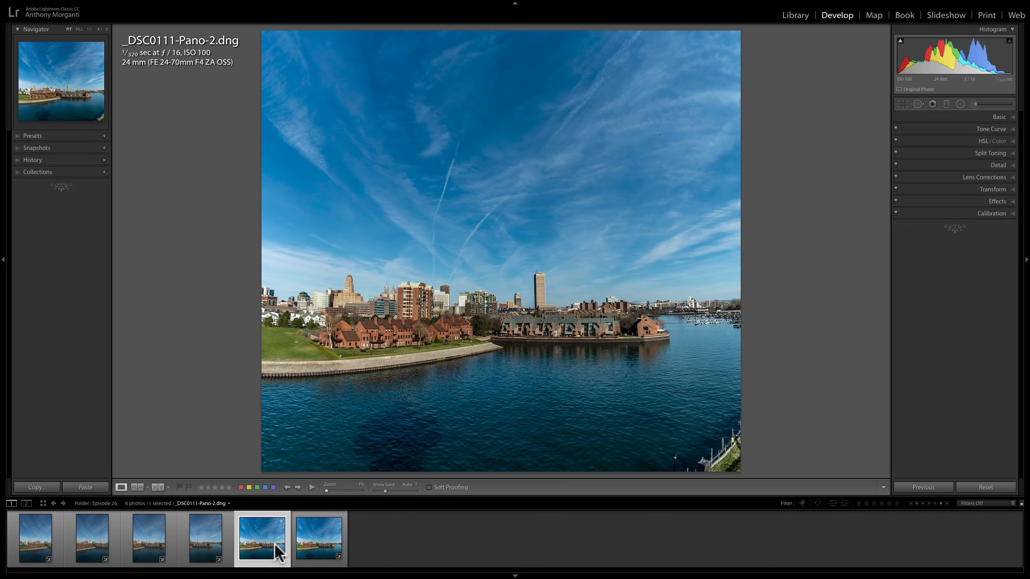
mouse_move(643, 334)
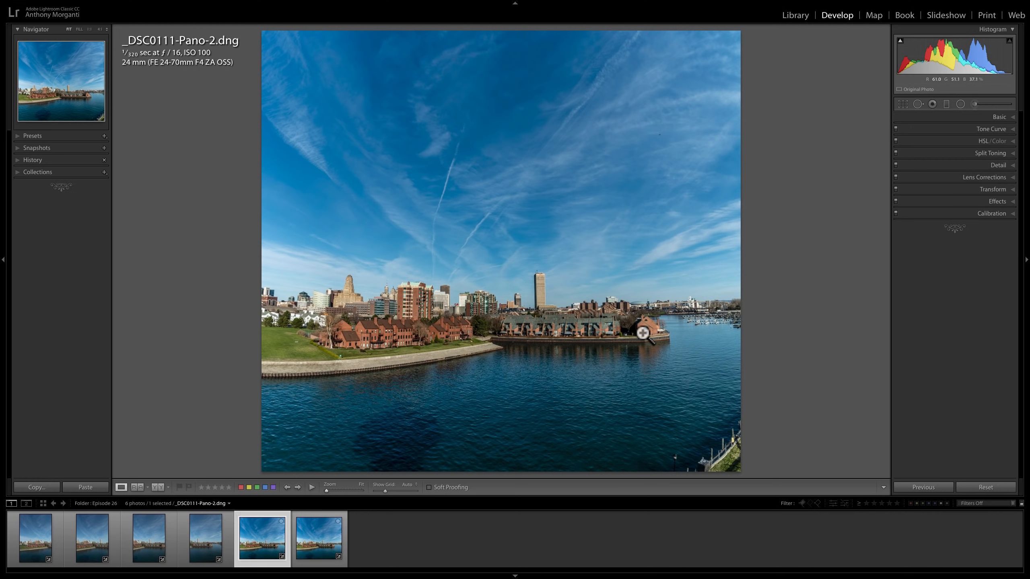
mouse_move(694, 89)
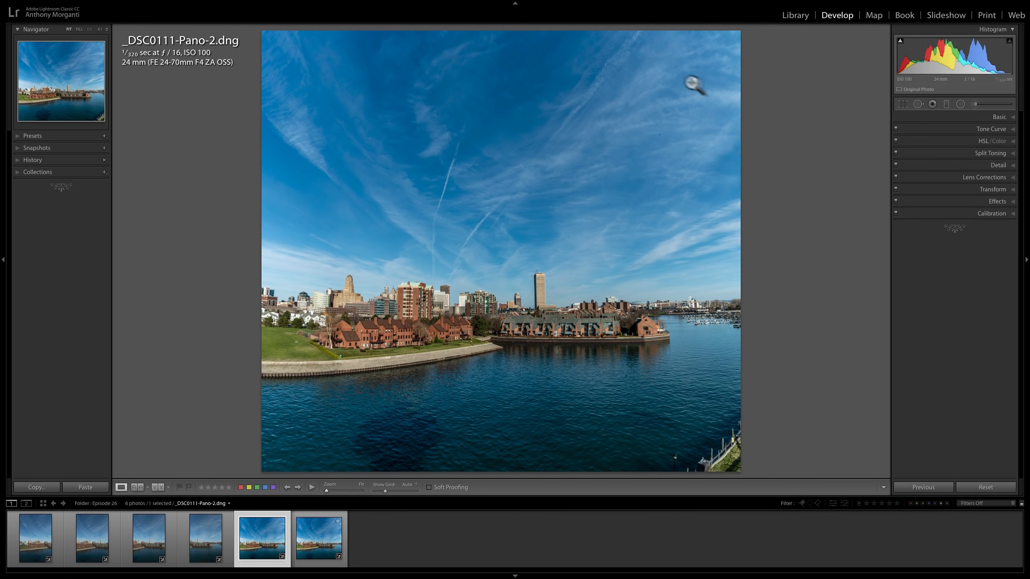
mouse_move(712, 375)
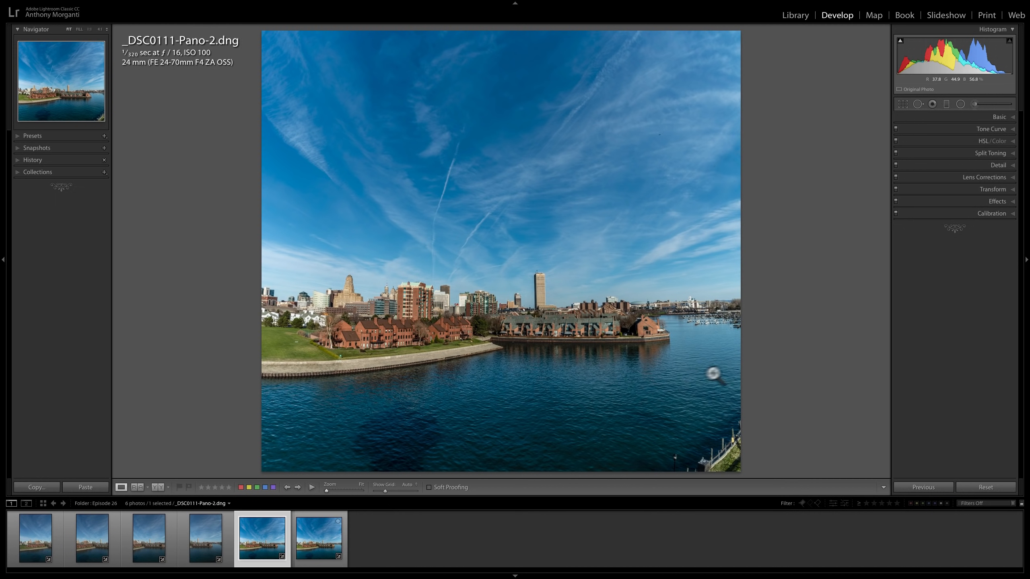
mouse_move(343, 416)
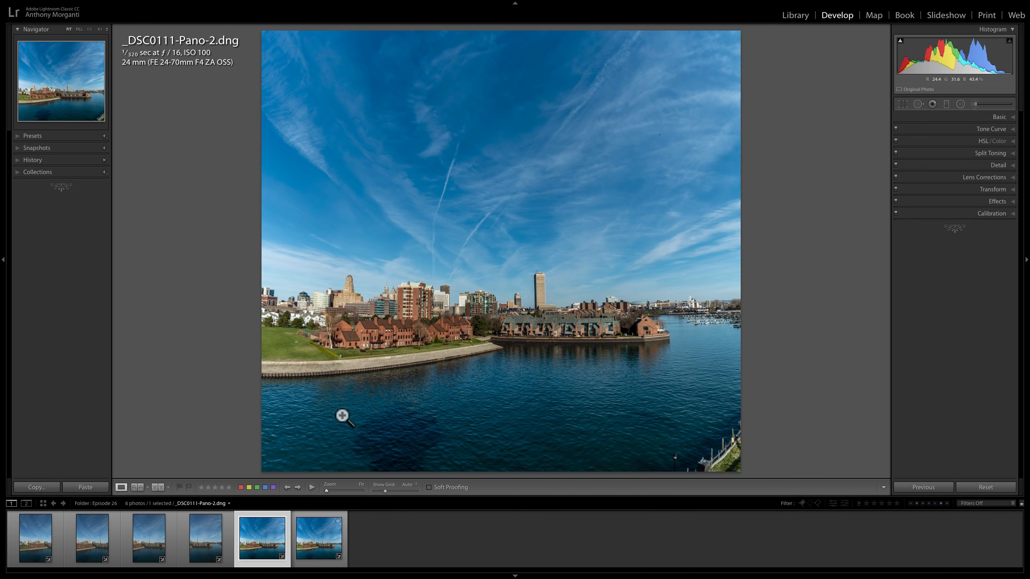